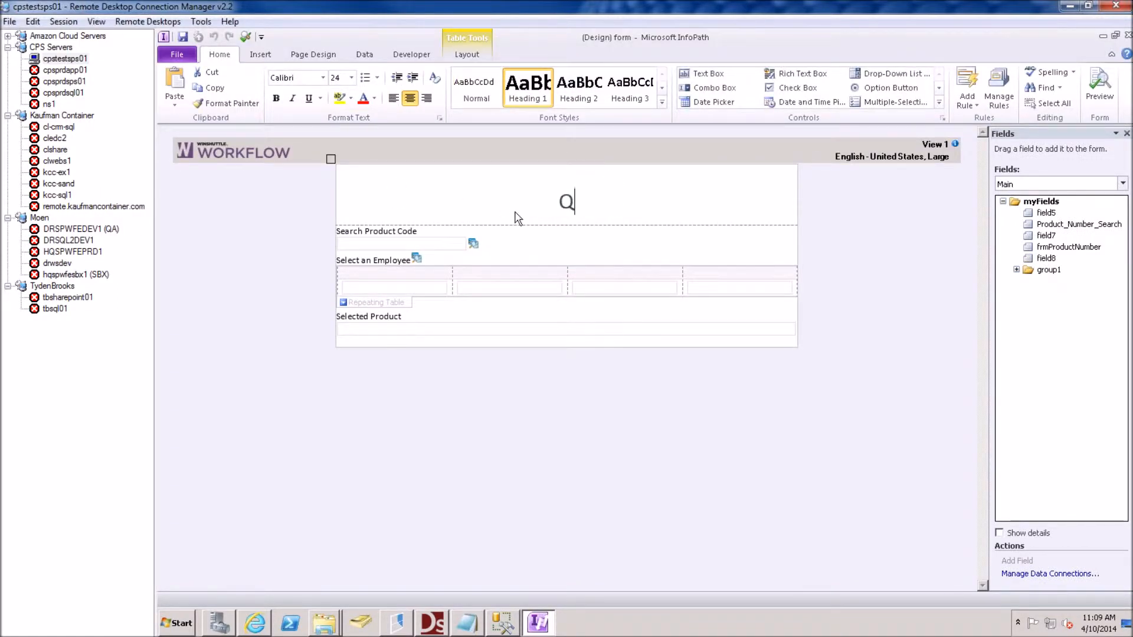
# Title the form 'Query Active Directory', then close InfoPath and answer the save prompt
pyautogui.write('uery Ac')
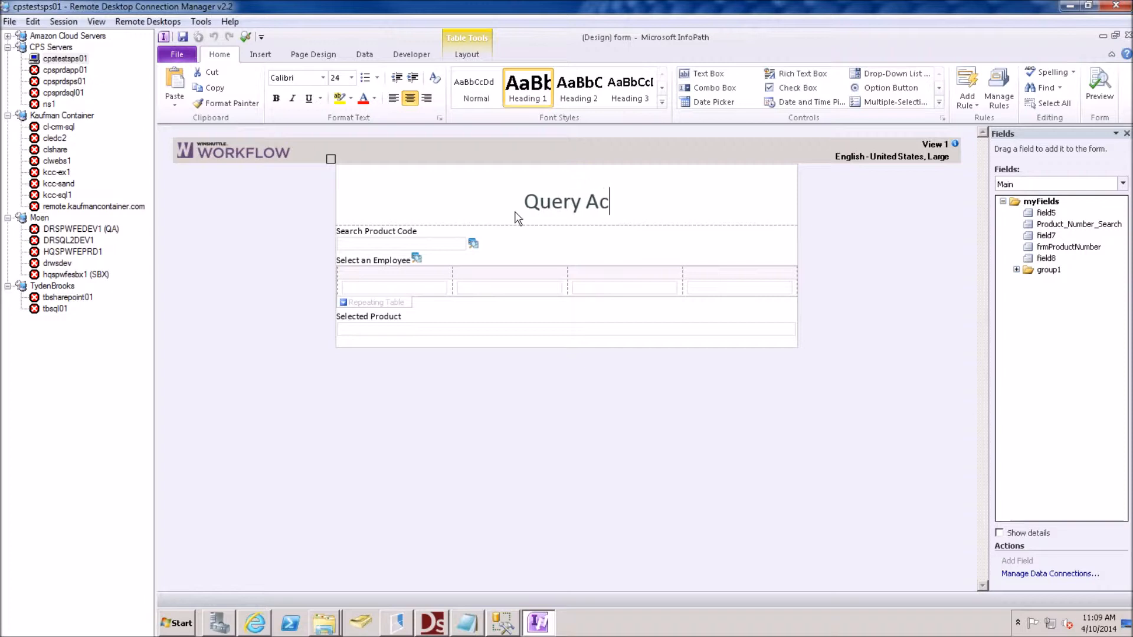
pyautogui.write('ti')
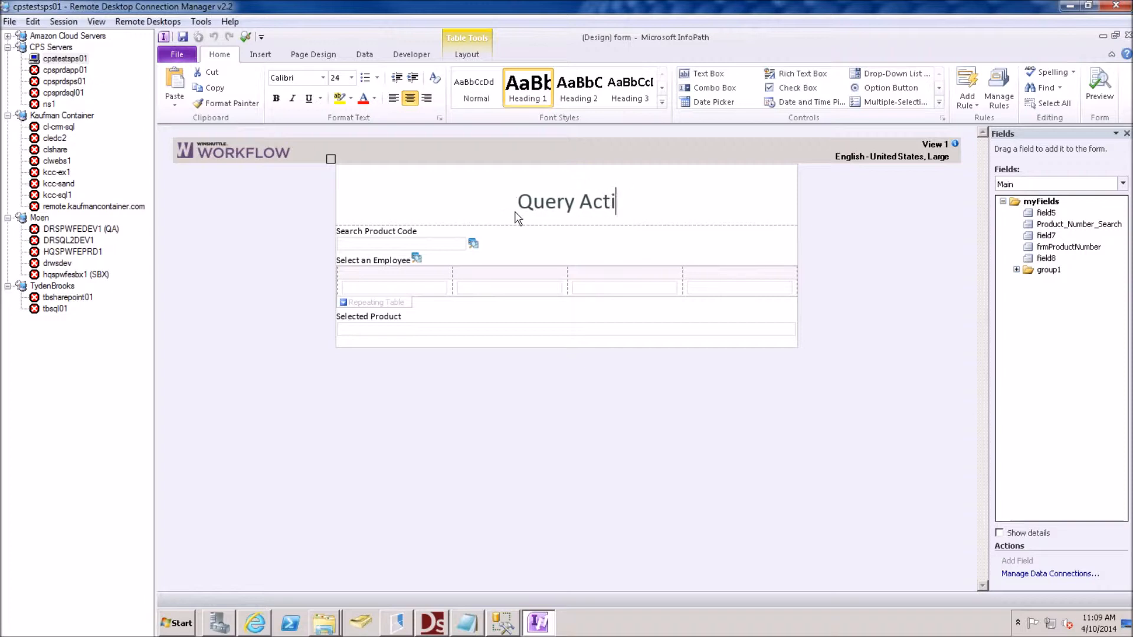
pyautogui.write('ve Directory')
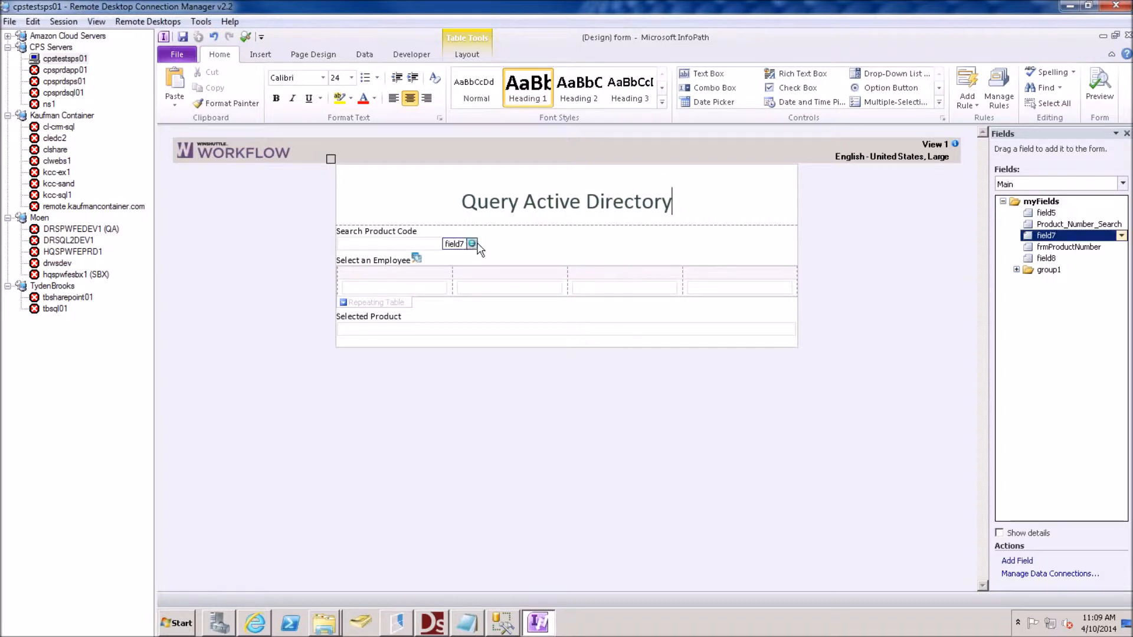
pyautogui.click(454, 243)
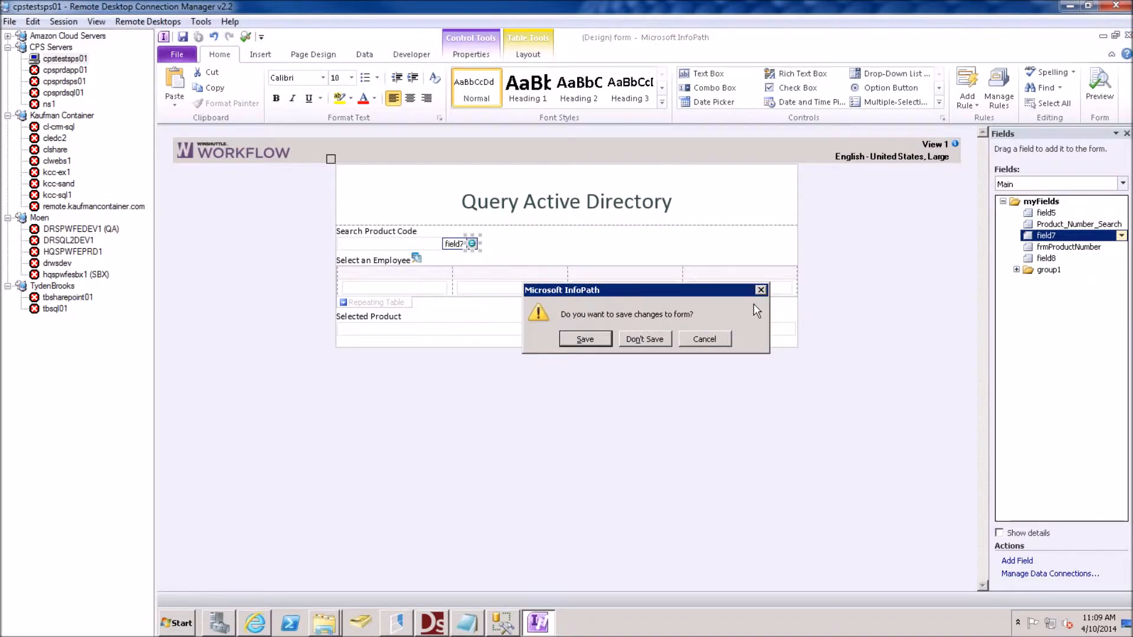
pyautogui.click(644, 338)
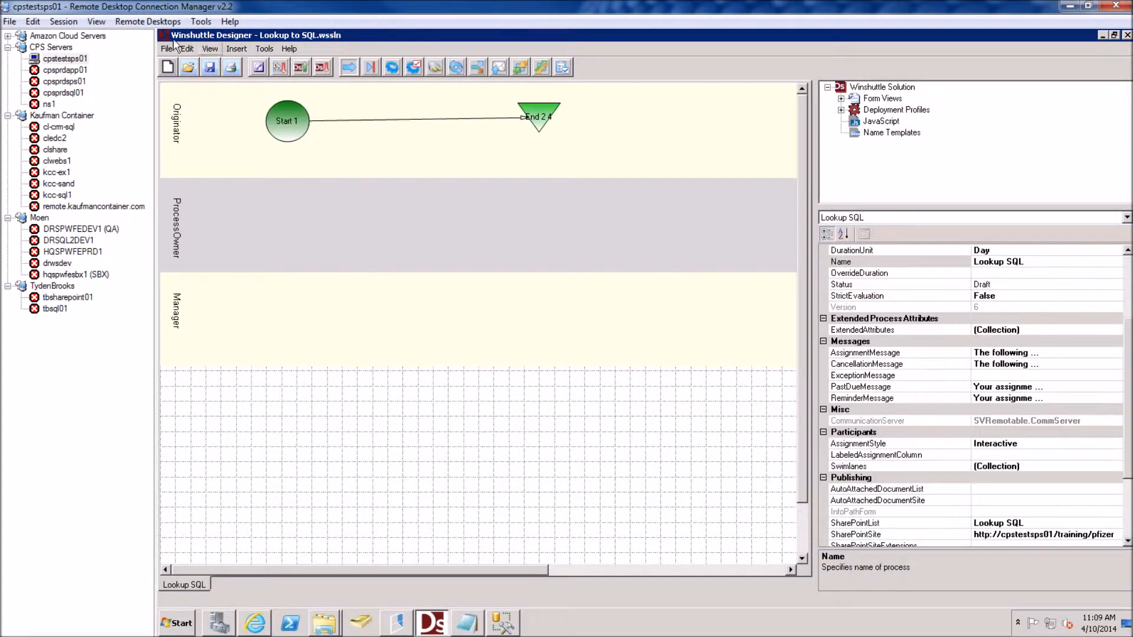
# Start a new Workflow Solution for Forms, answering the save prompt for Lookup to SQL
pyautogui.click(167, 49)
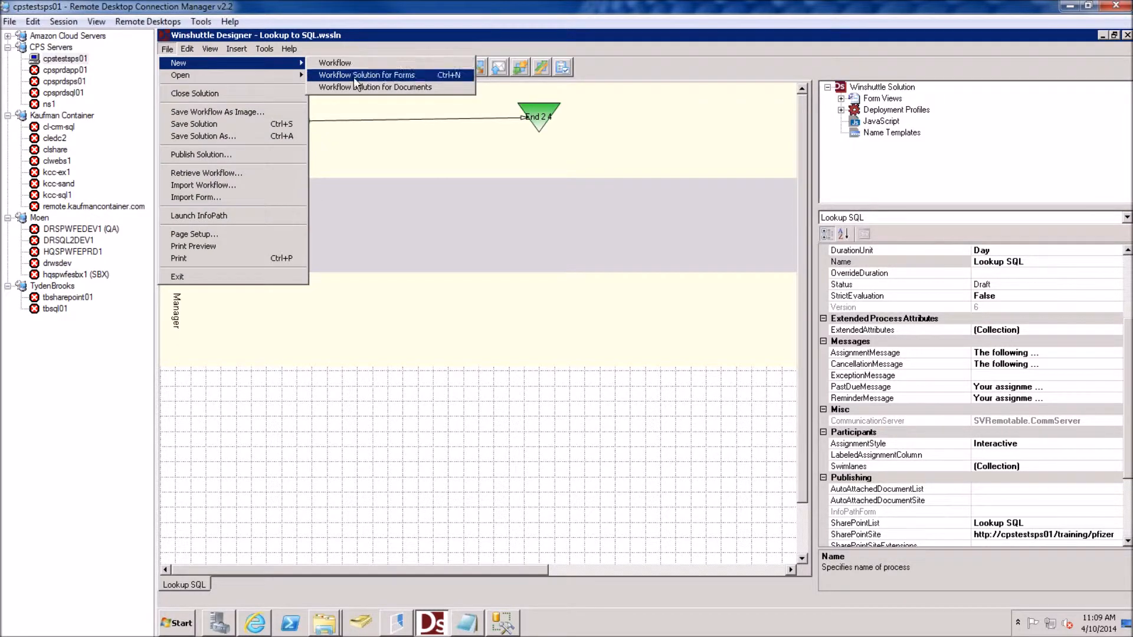
pyautogui.click(194, 93)
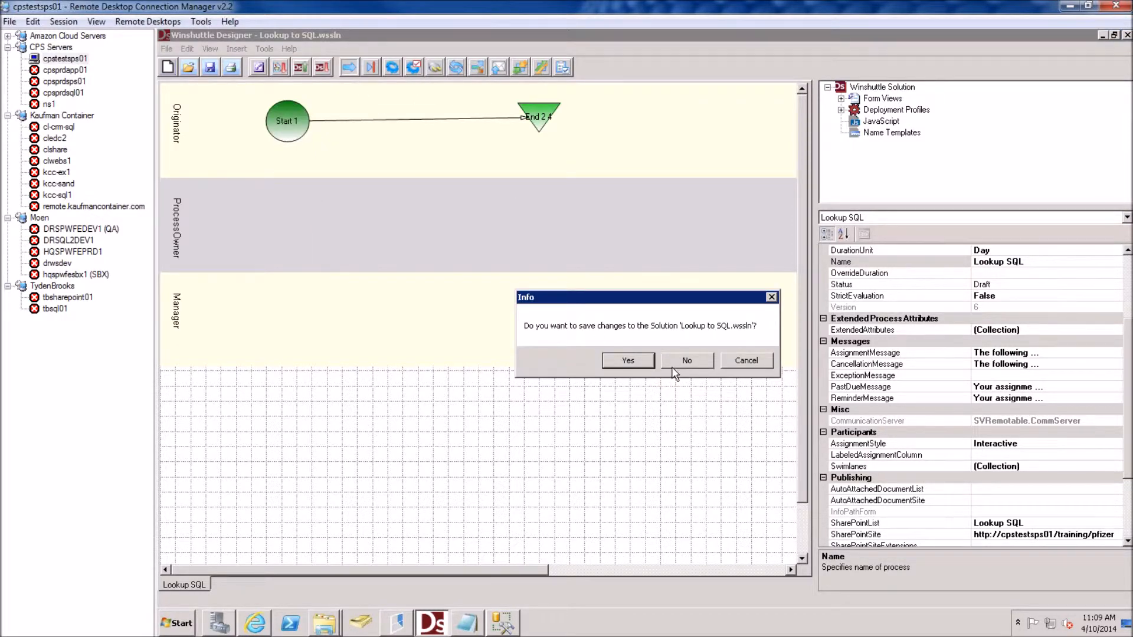
pyautogui.click(686, 360)
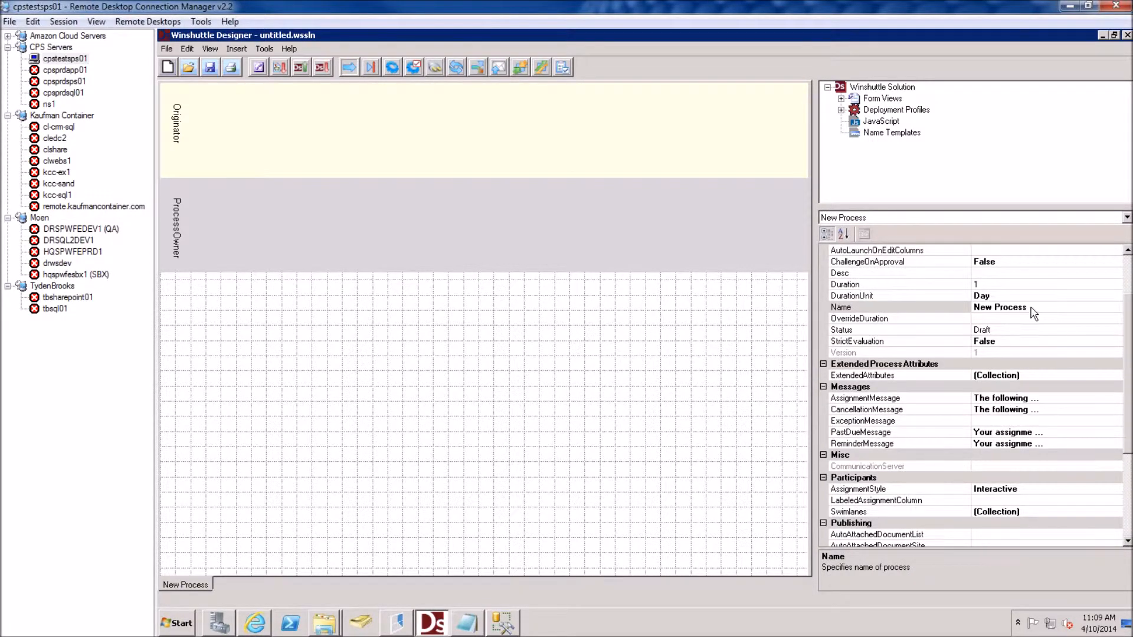
# Name the workflow process 'Query AD' and select the SharePointTaskList property
pyautogui.write('Query AD')
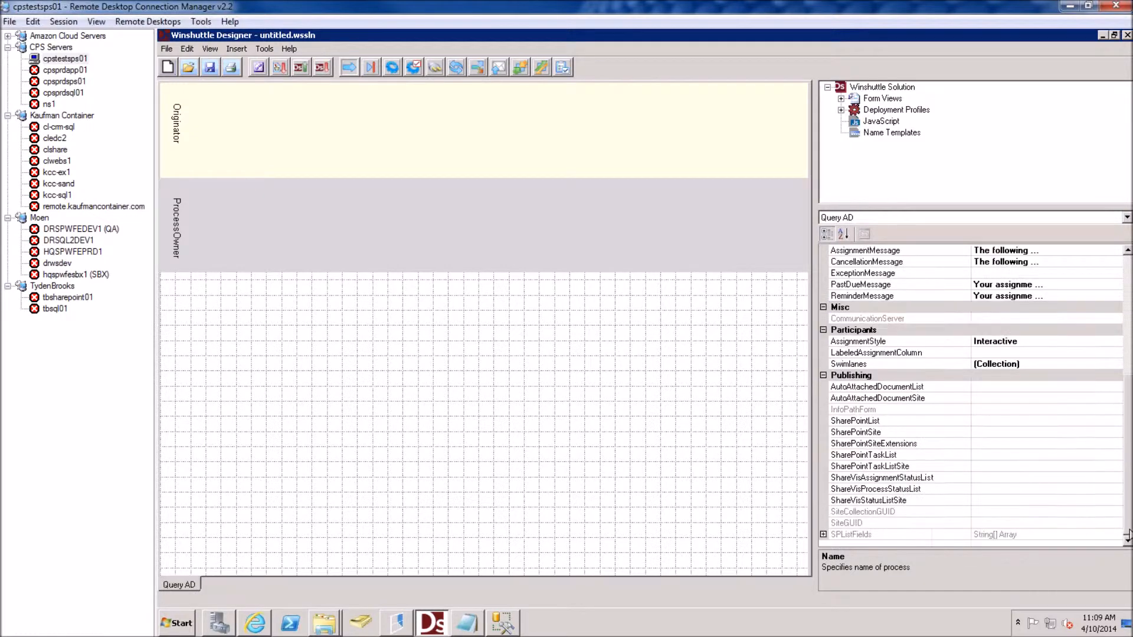
pyautogui.click(864, 454)
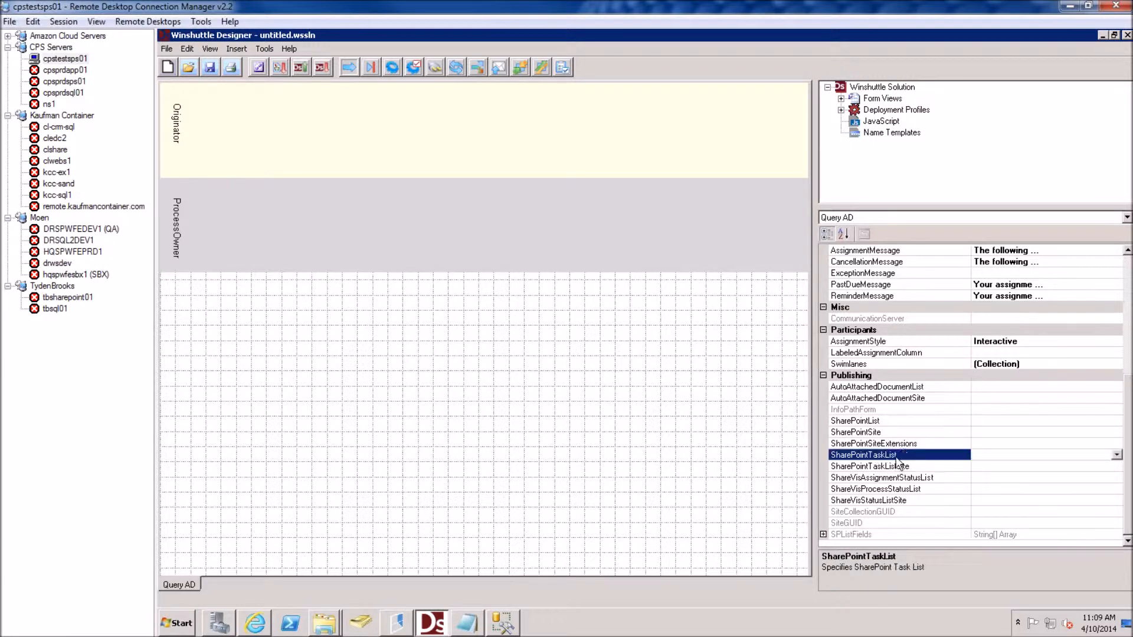
pyautogui.click(856, 431)
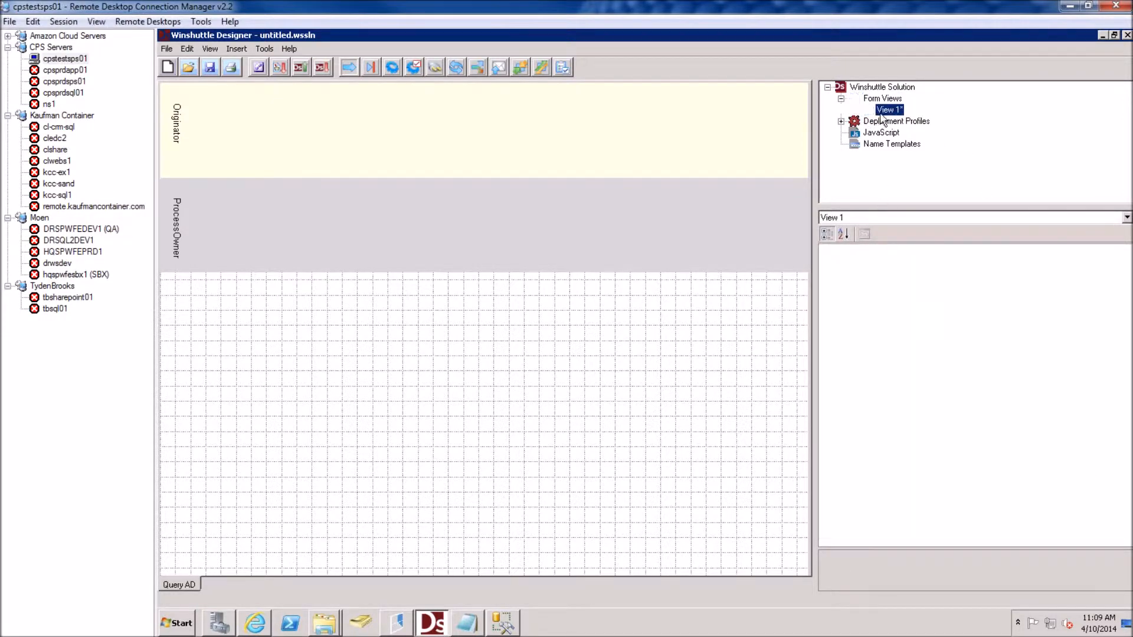
pyautogui.click(866, 109)
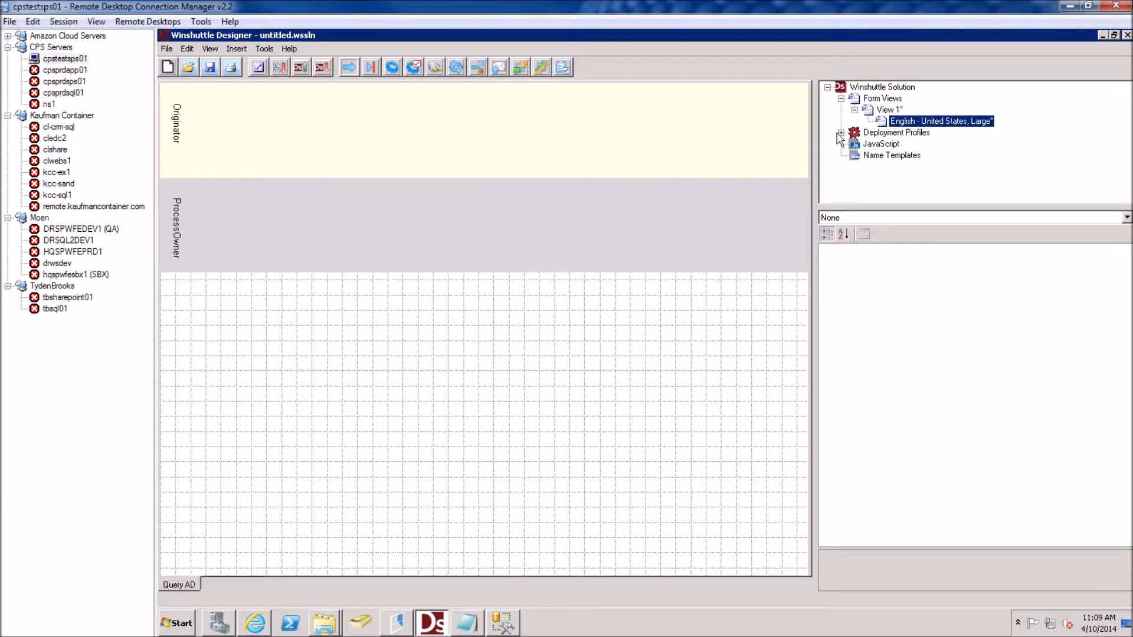
pyautogui.click(842, 132)
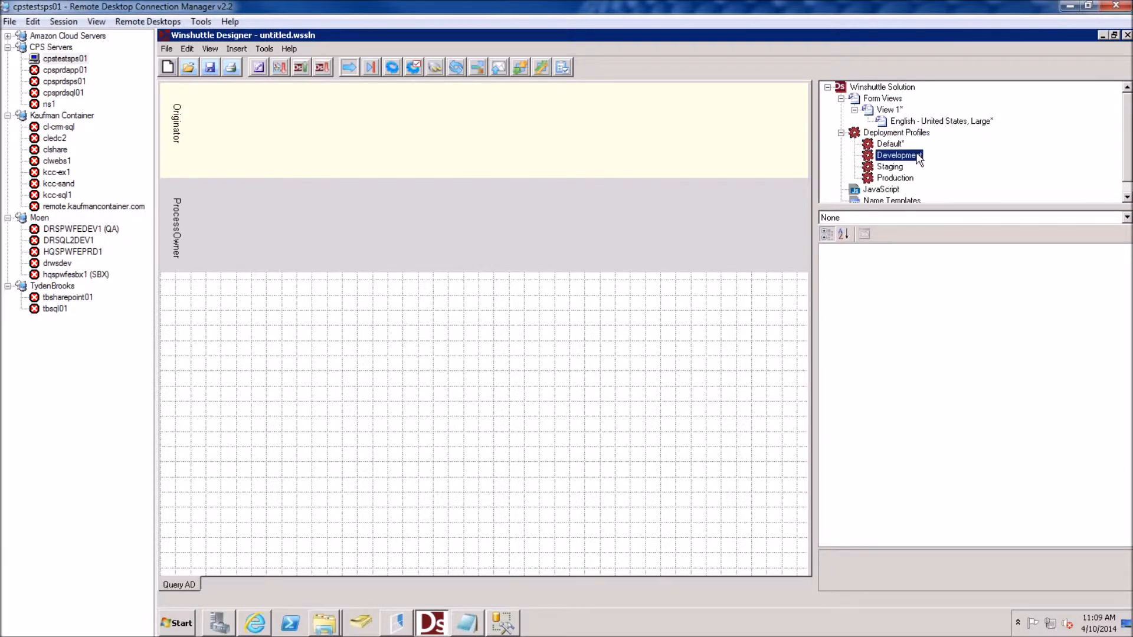
pyautogui.doubleClick(898, 155)
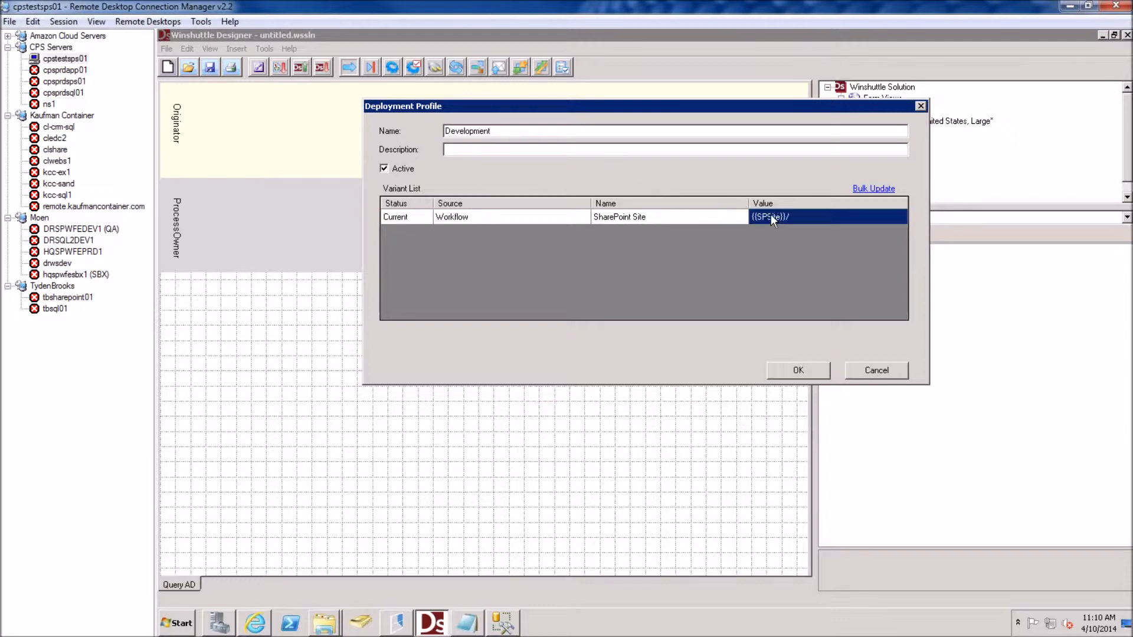
pyautogui.write('http://cpstestsps01/training/pfizer')
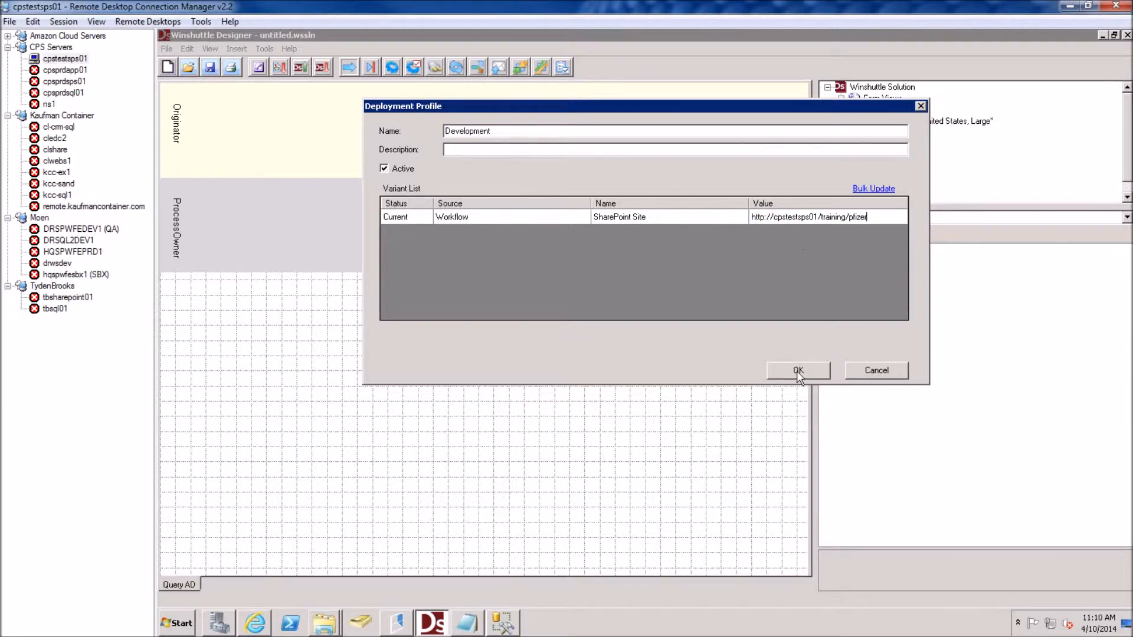
pyautogui.click(797, 370)
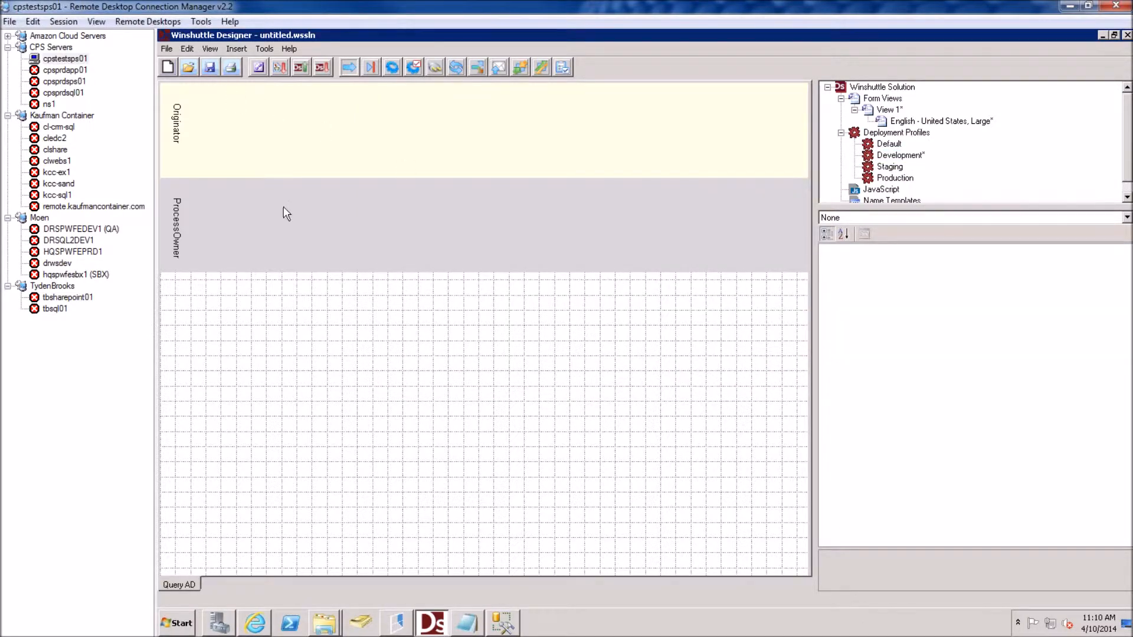
# Save the solution as 'Query AD'
pyautogui.click(209, 66)
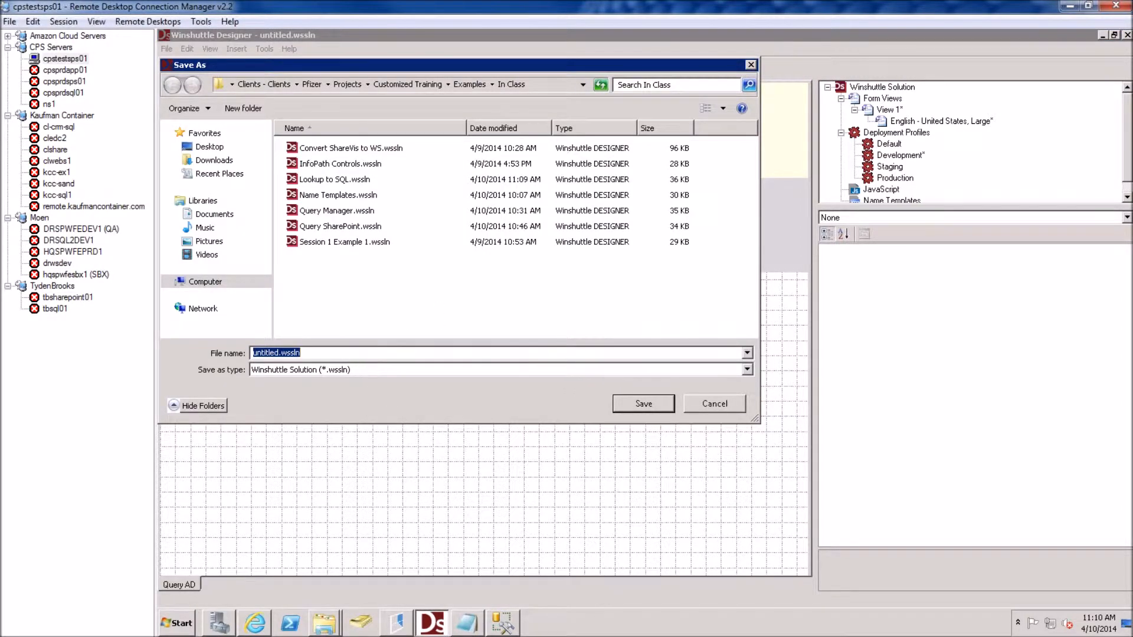
pyautogui.write('Query A')
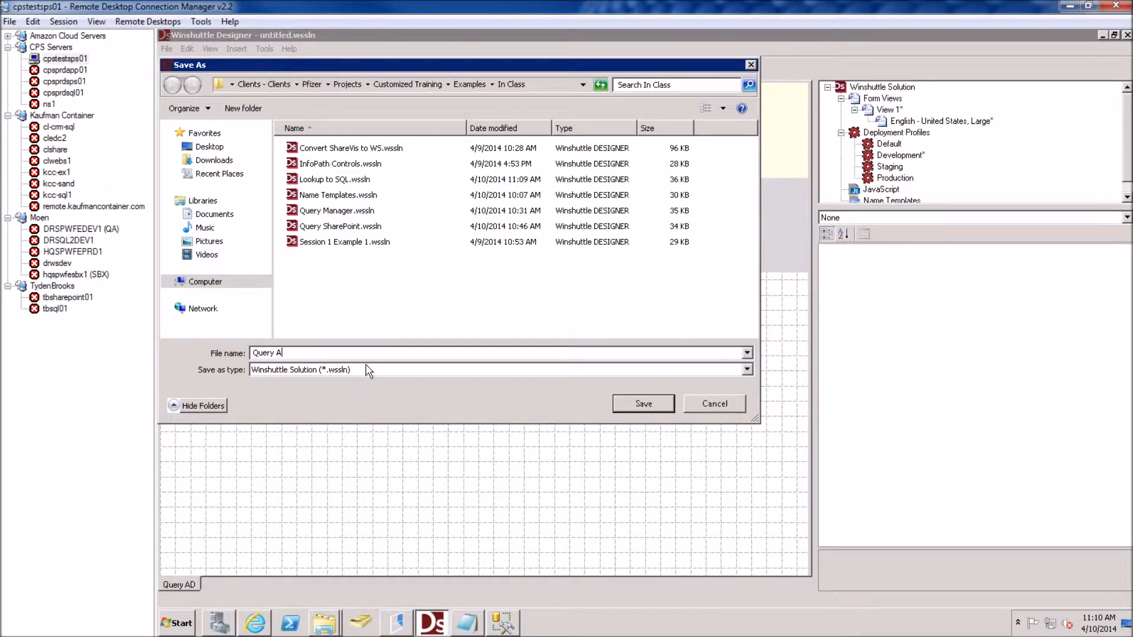
pyautogui.click(642, 403)
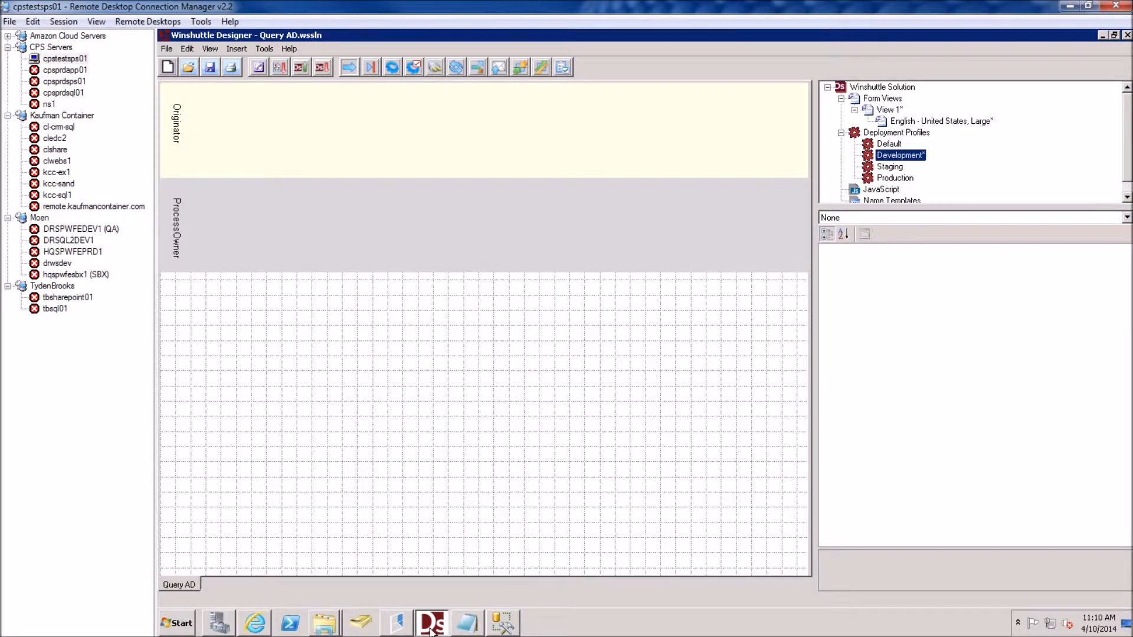
pyautogui.moveTo(379, 618)
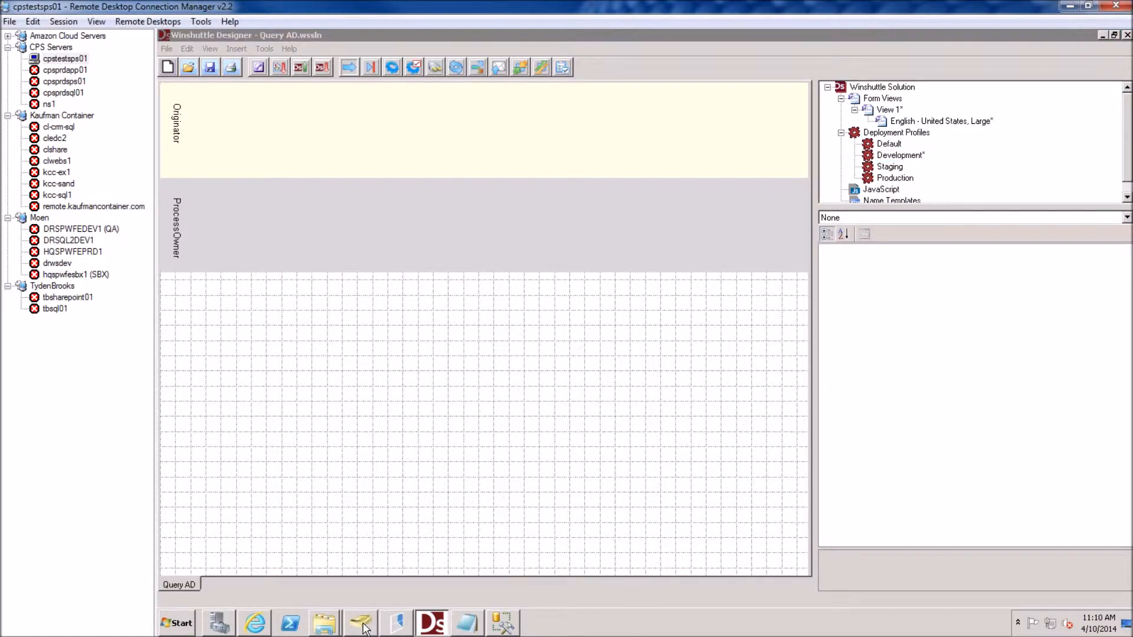
# Browse Active Directory Users, Contractors and Test Users, and open the Manager account's properties
pyautogui.click(360, 623)
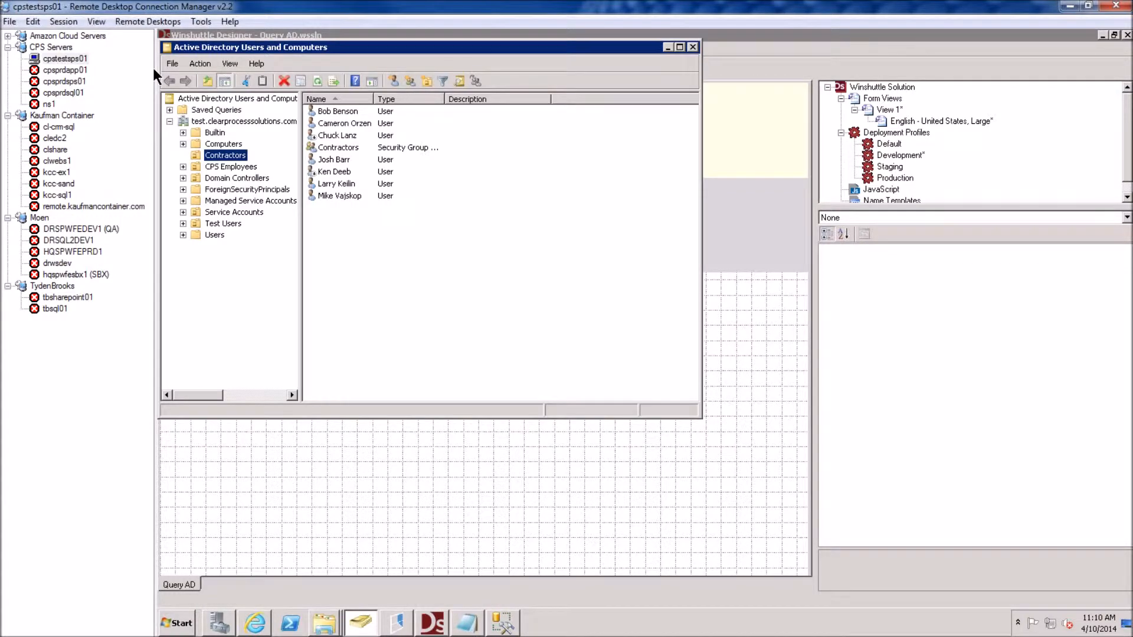
pyautogui.moveTo(533, 132)
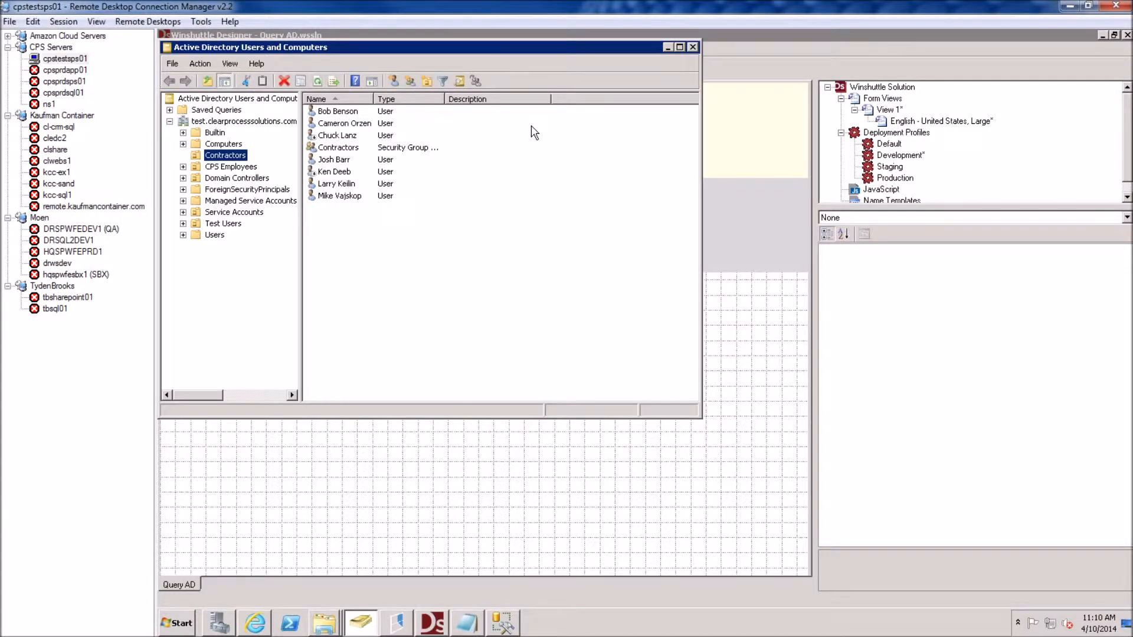
pyautogui.click(213, 235)
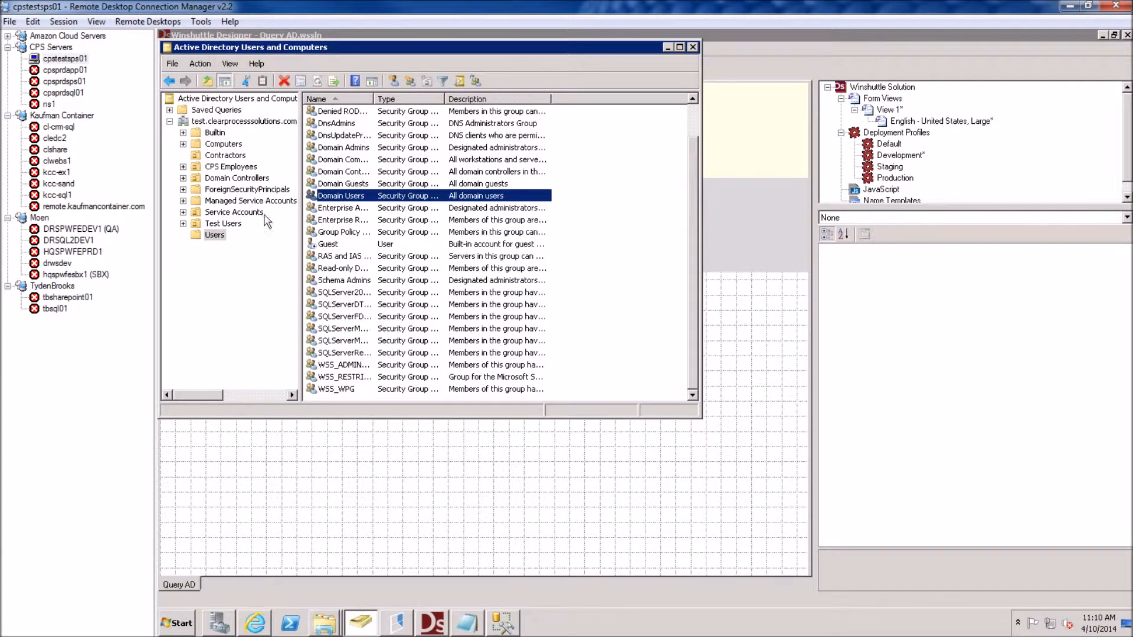
pyautogui.click(225, 155)
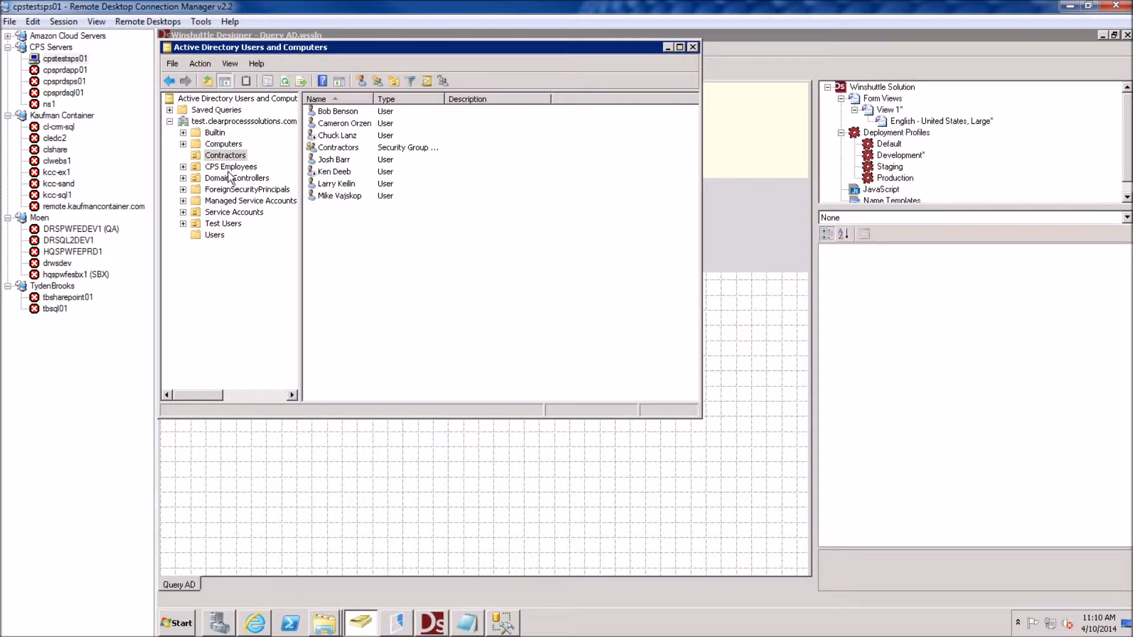
pyautogui.click(223, 223)
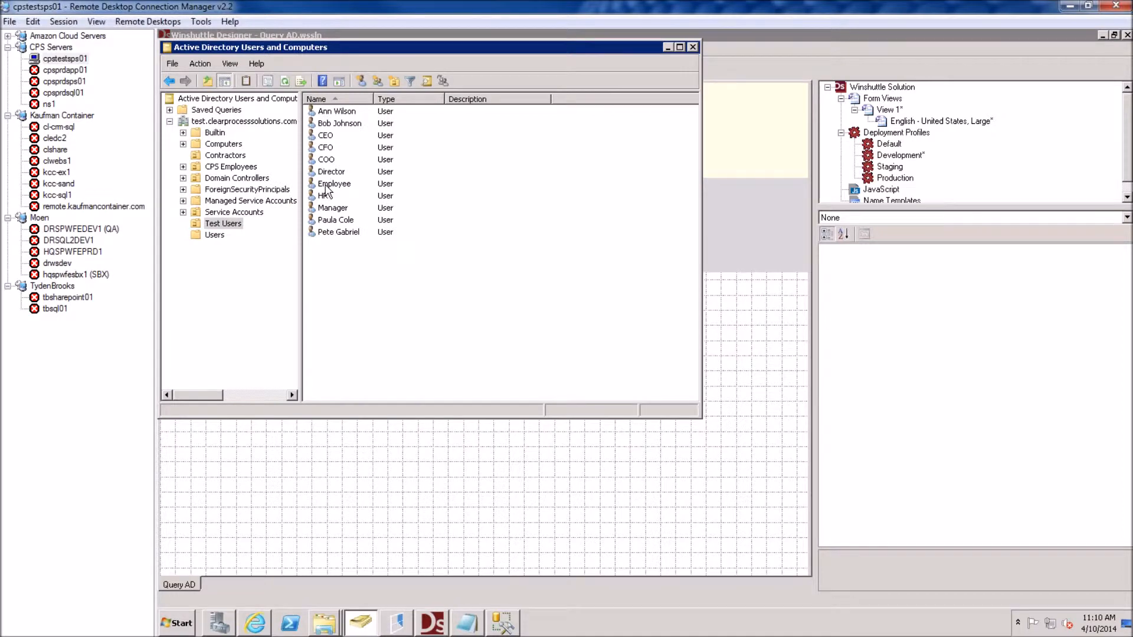
pyautogui.doubleClick(331, 209)
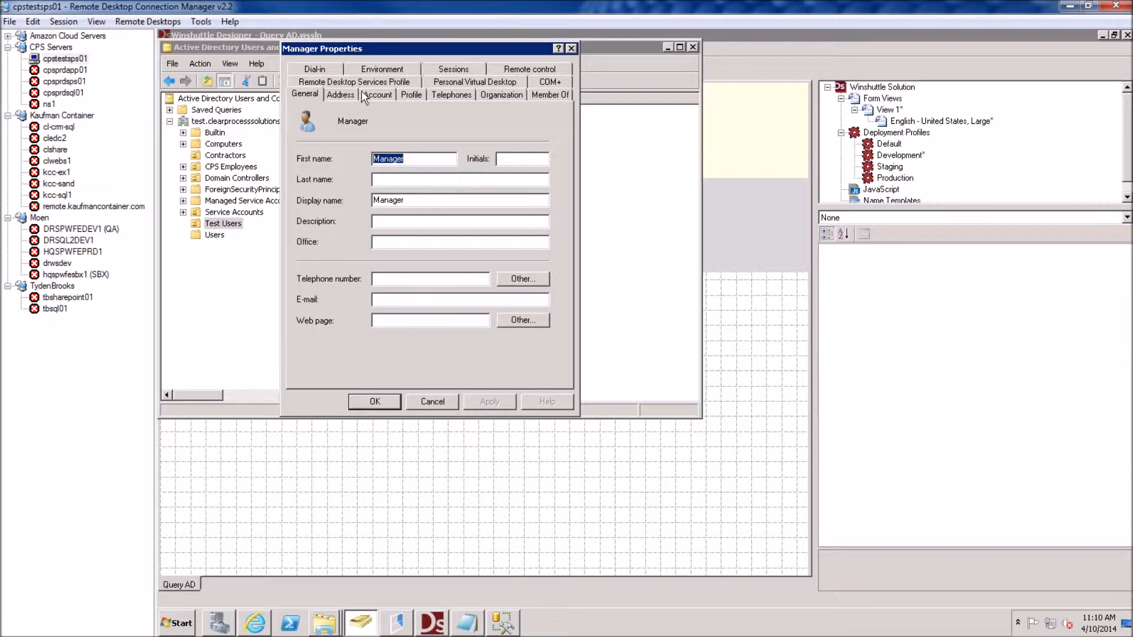
pyautogui.click(377, 94)
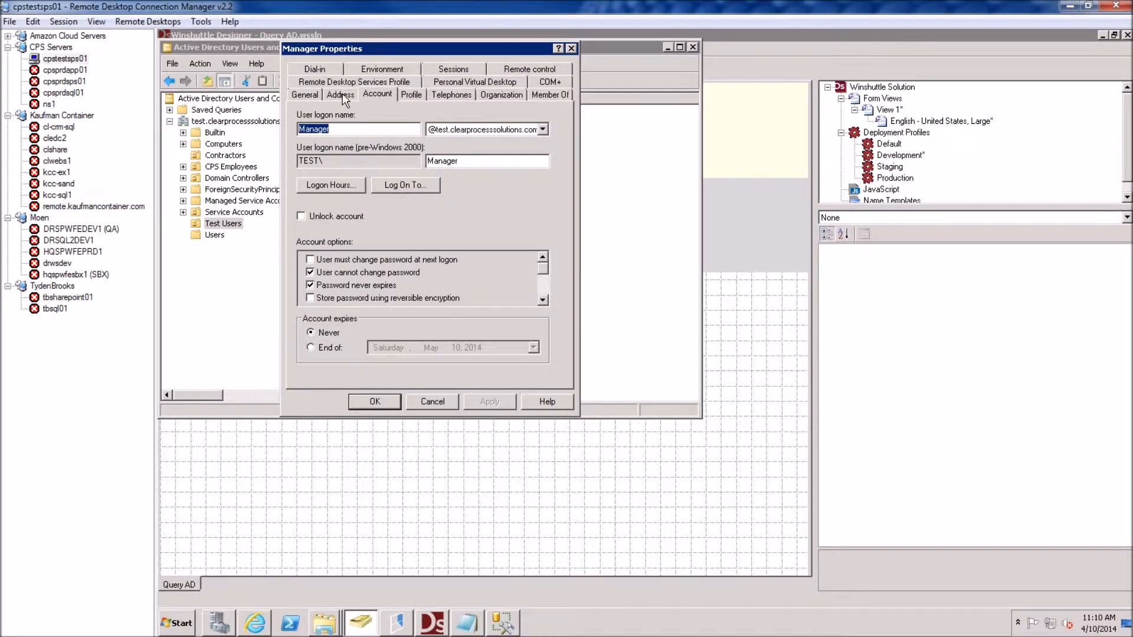
pyautogui.click(304, 94)
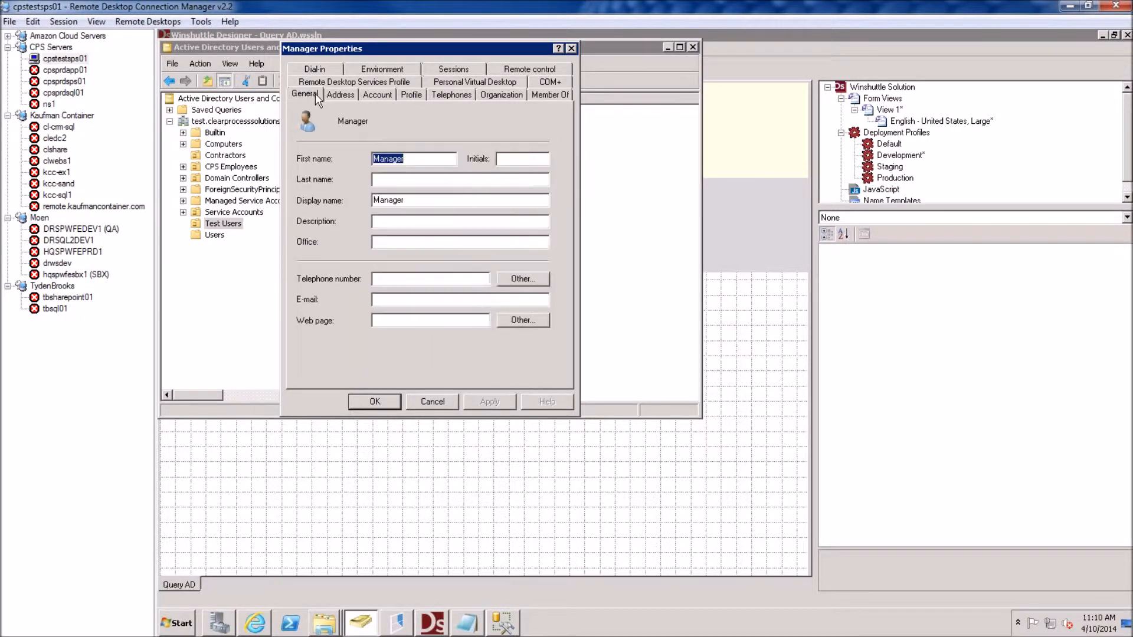
pyautogui.moveTo(368, 220)
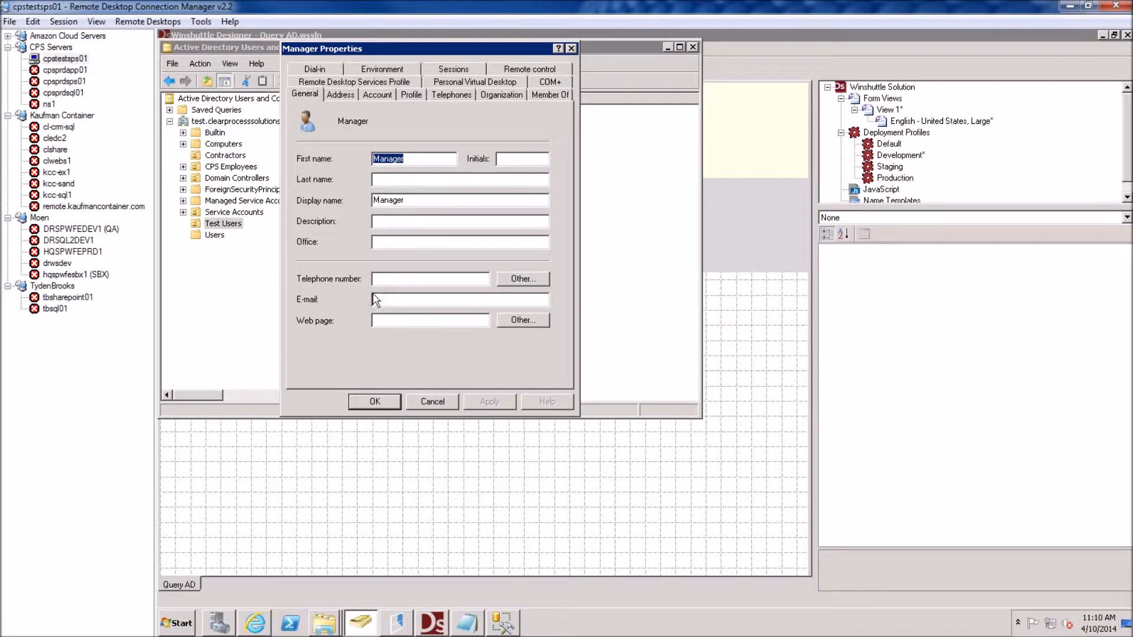
pyautogui.click(501, 95)
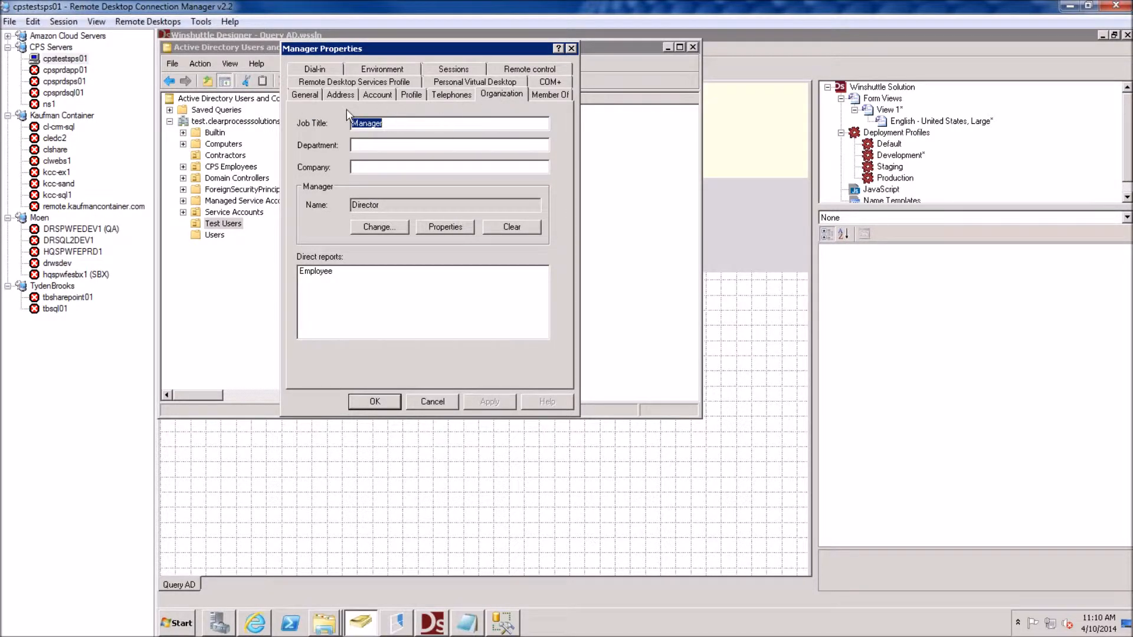
pyautogui.moveTo(326, 211)
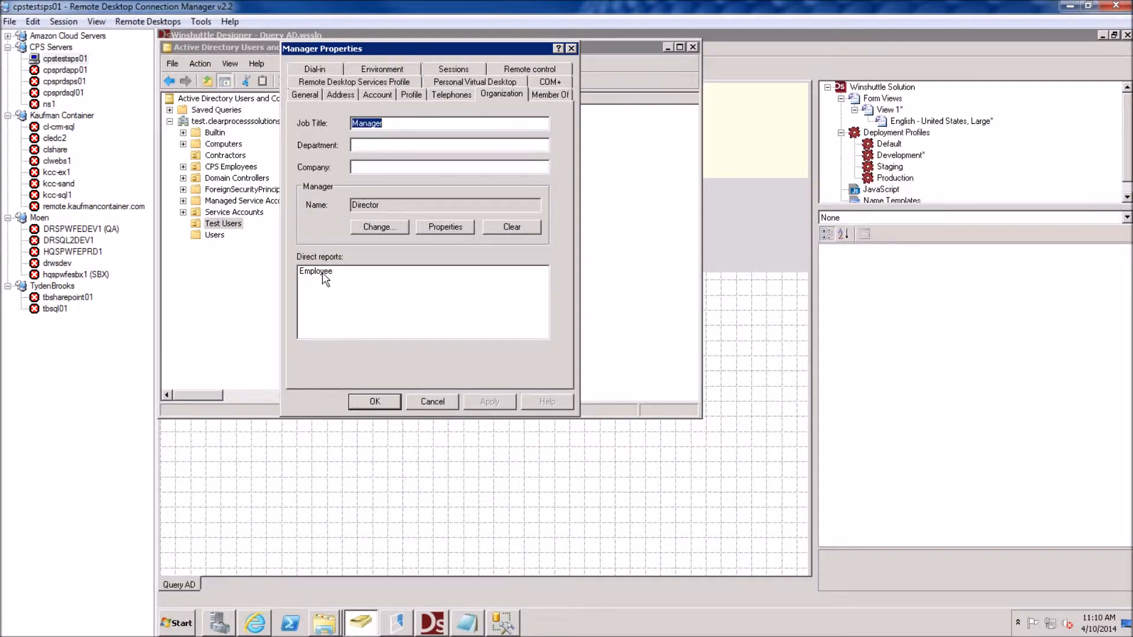
pyautogui.click(316, 271)
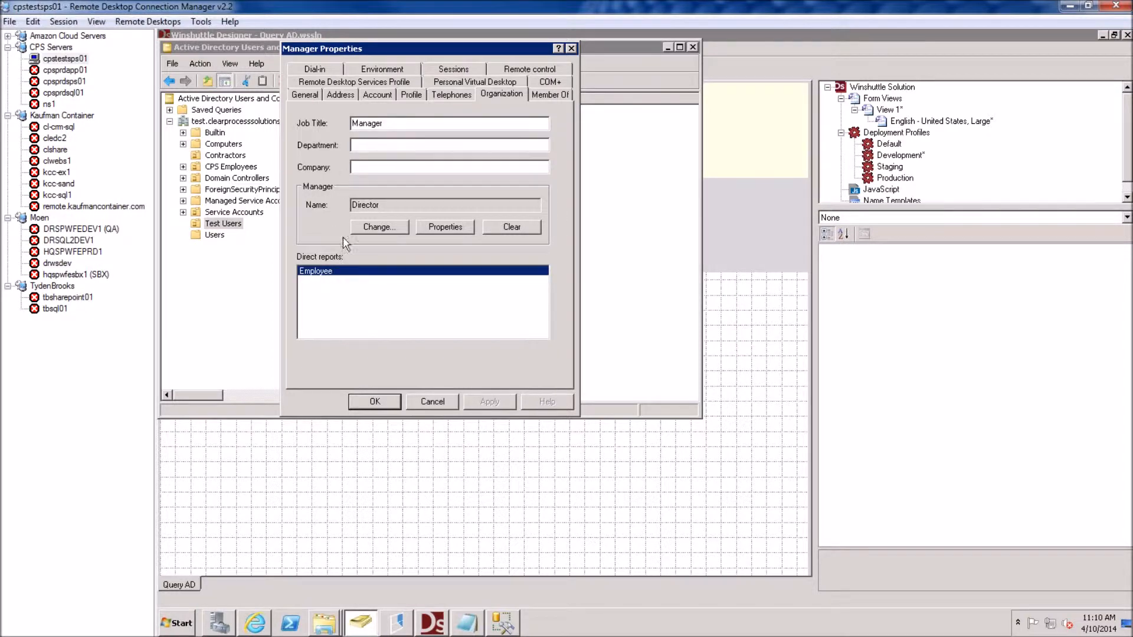
pyautogui.moveTo(401, 131)
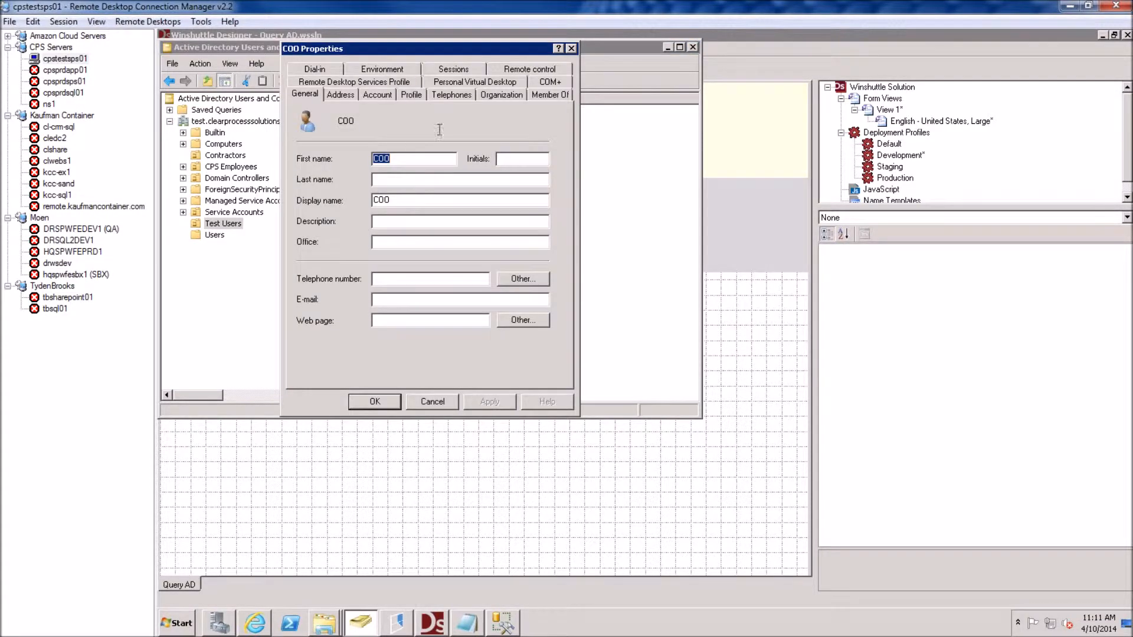
pyautogui.click(500, 94)
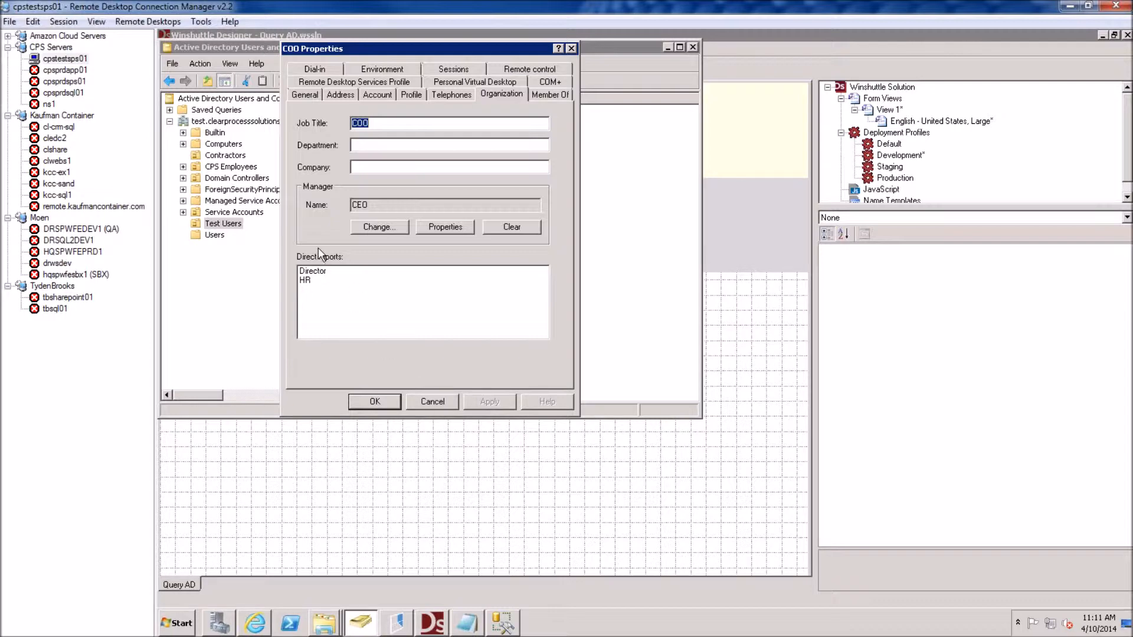
pyautogui.click(313, 270)
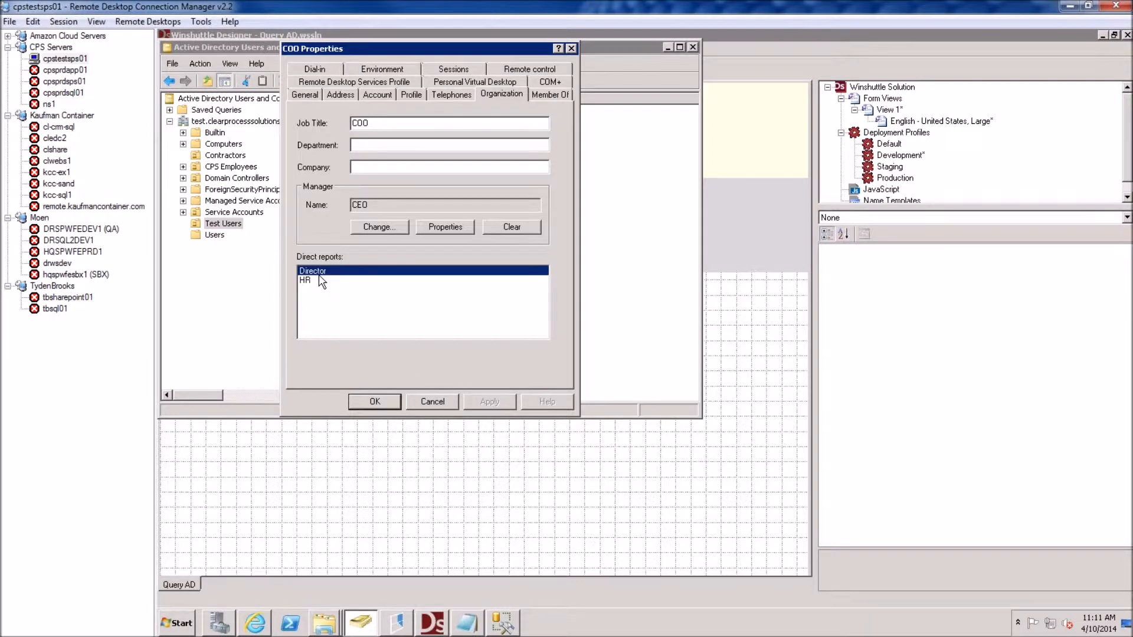
pyautogui.click(305, 280)
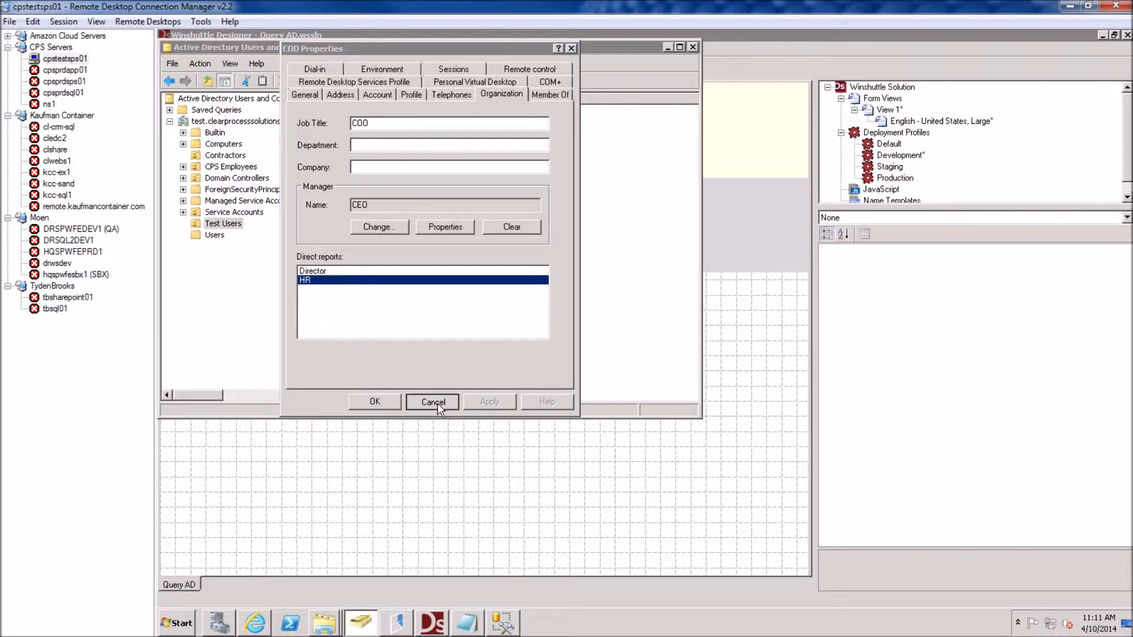
pyautogui.click(432, 402)
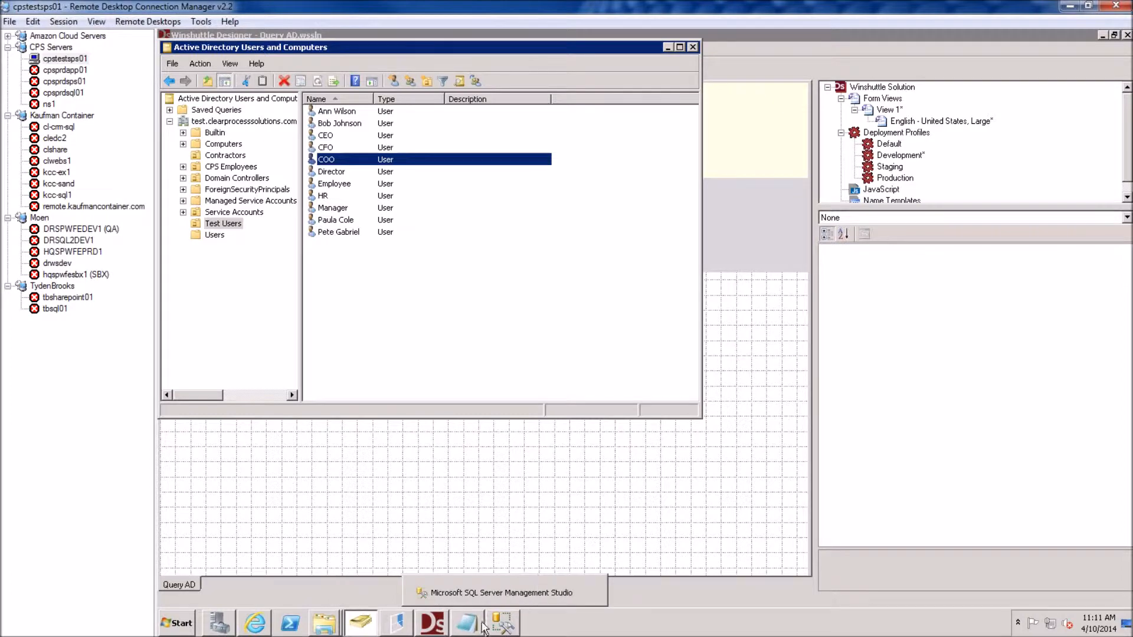
# Return to Winshuttle Designer and move End 2 beside Start 1 in the Originator lane
pyautogui.click(431, 623)
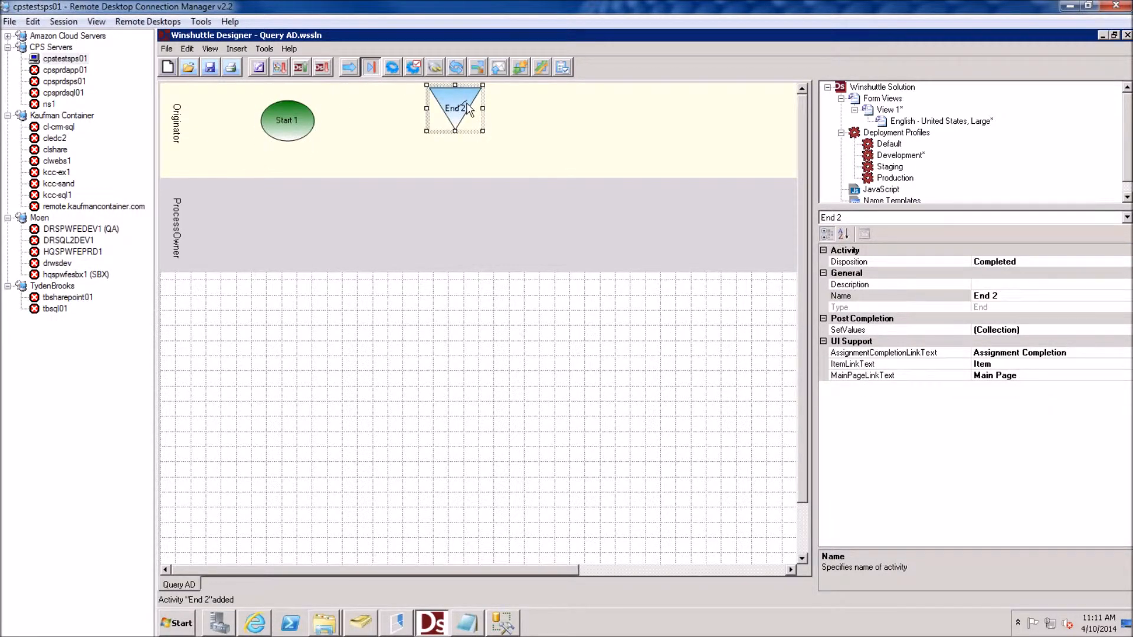
pyautogui.moveTo(296, 119); pyautogui.dragTo(448, 108)
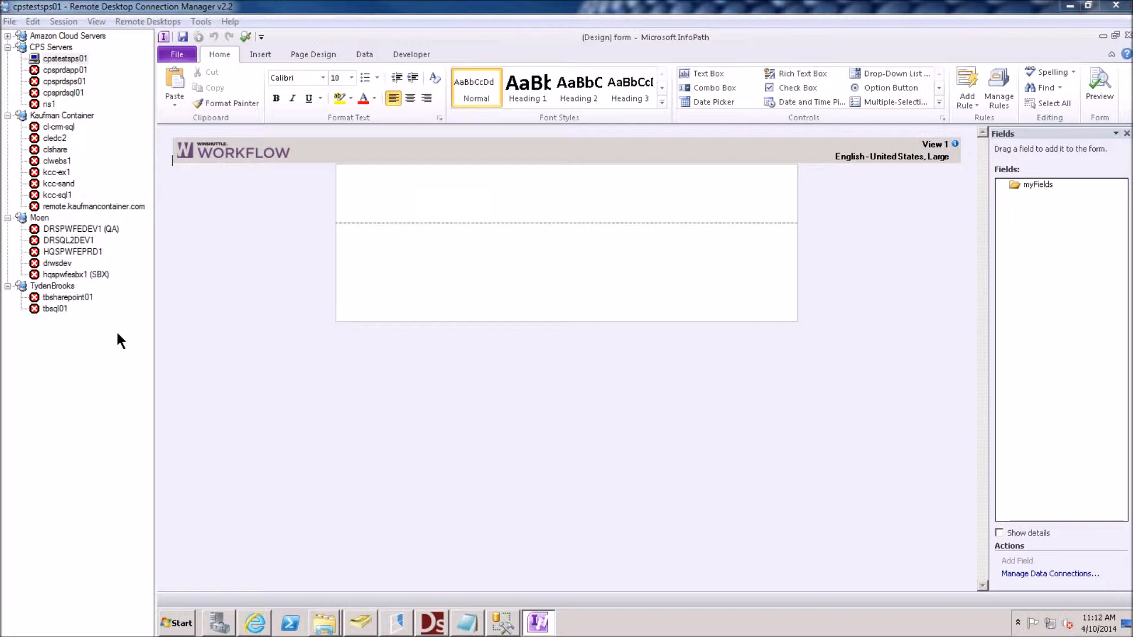
pyautogui.moveTo(721, 203)
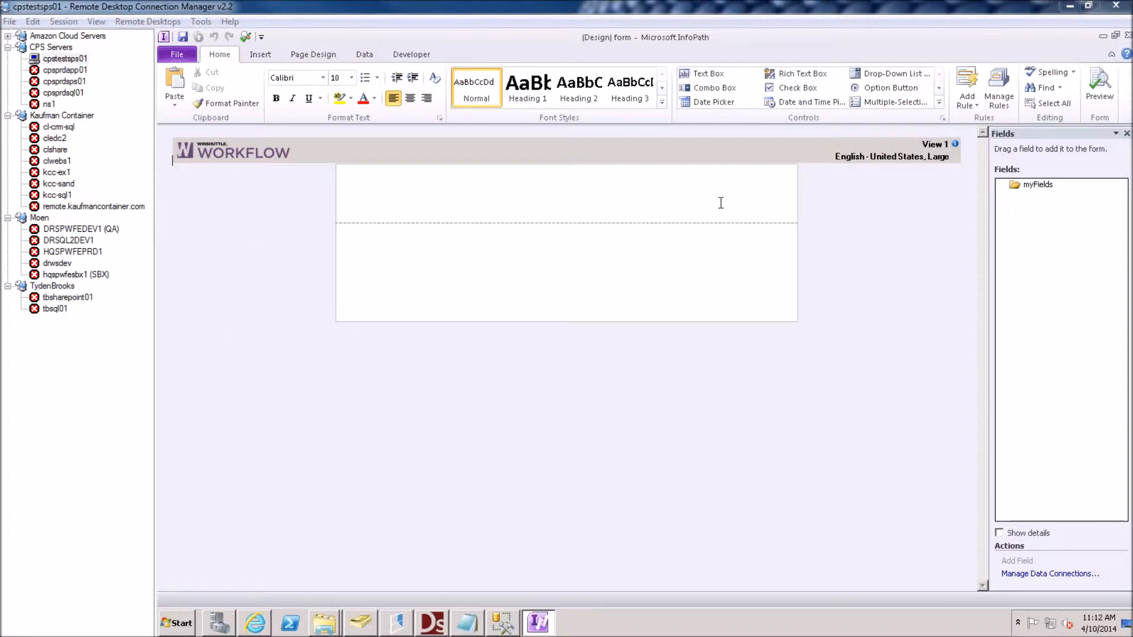
# Type 'Active' as the heading at the top of the form
pyautogui.write('A')
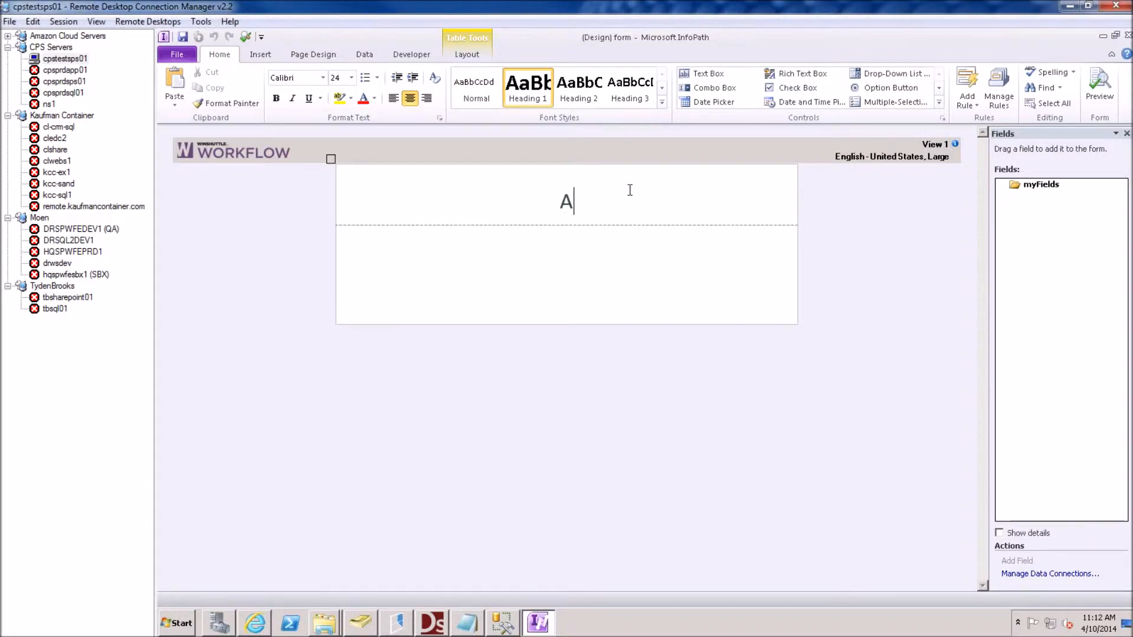
pyautogui.write('ctive')
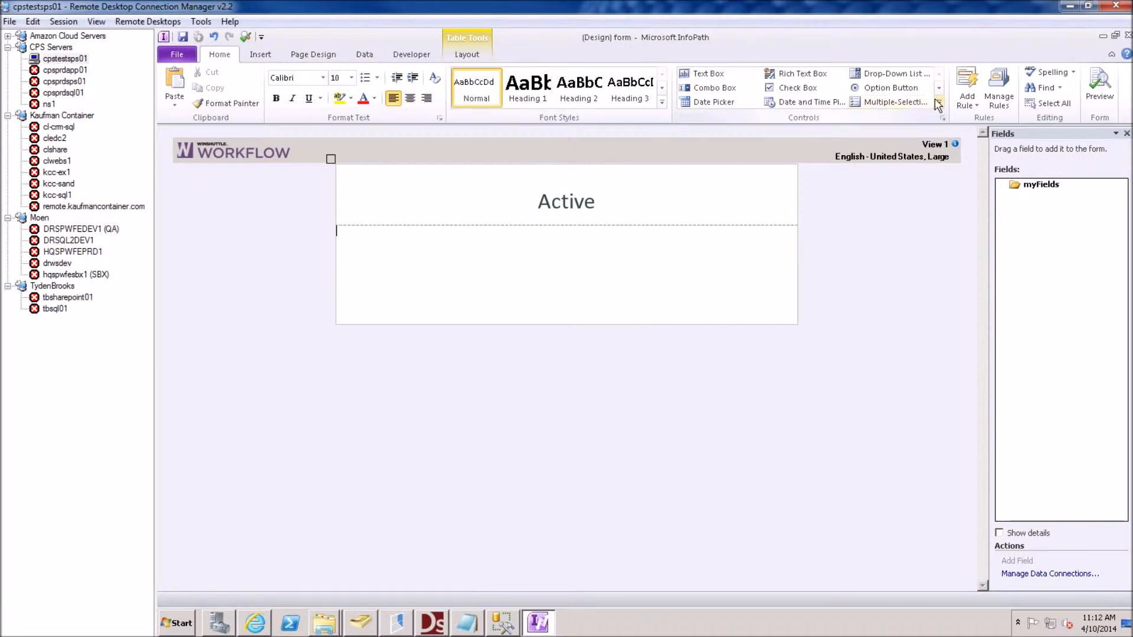
pyautogui.click(939, 105)
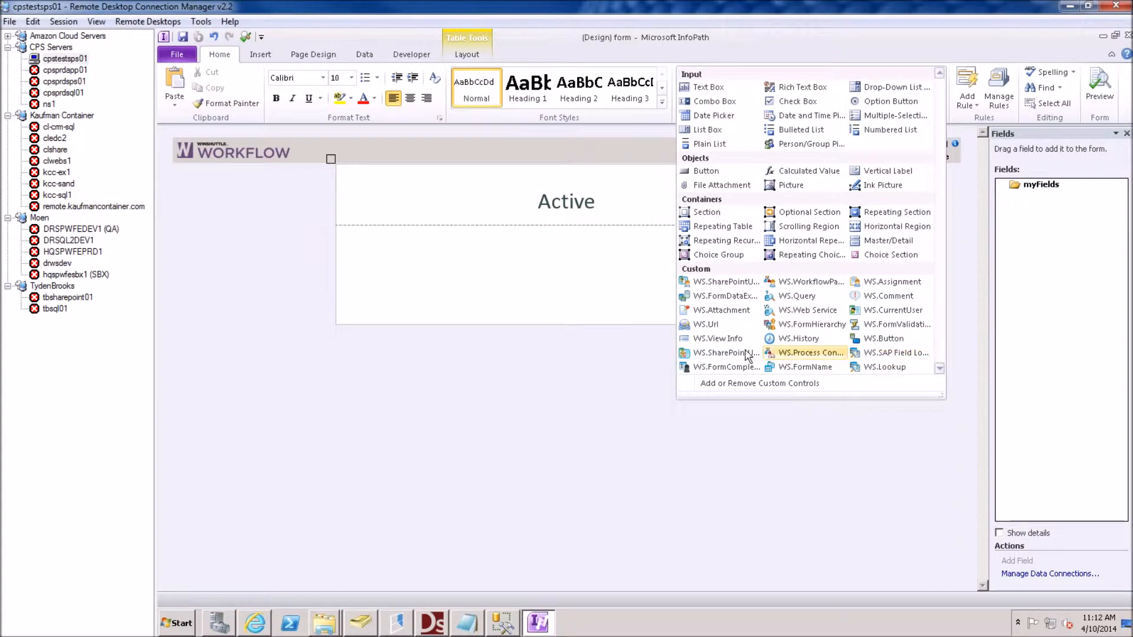
# Insert a WS.Query control and open its properties to the query source settings
pyautogui.click(810, 353)
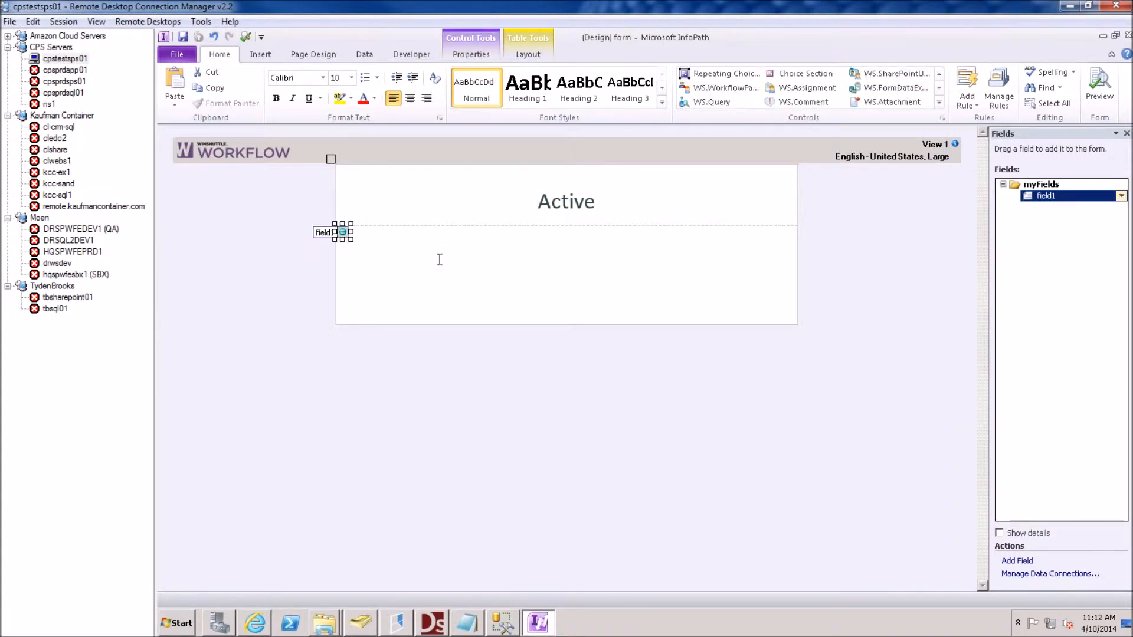
pyautogui.rightClick(341, 232)
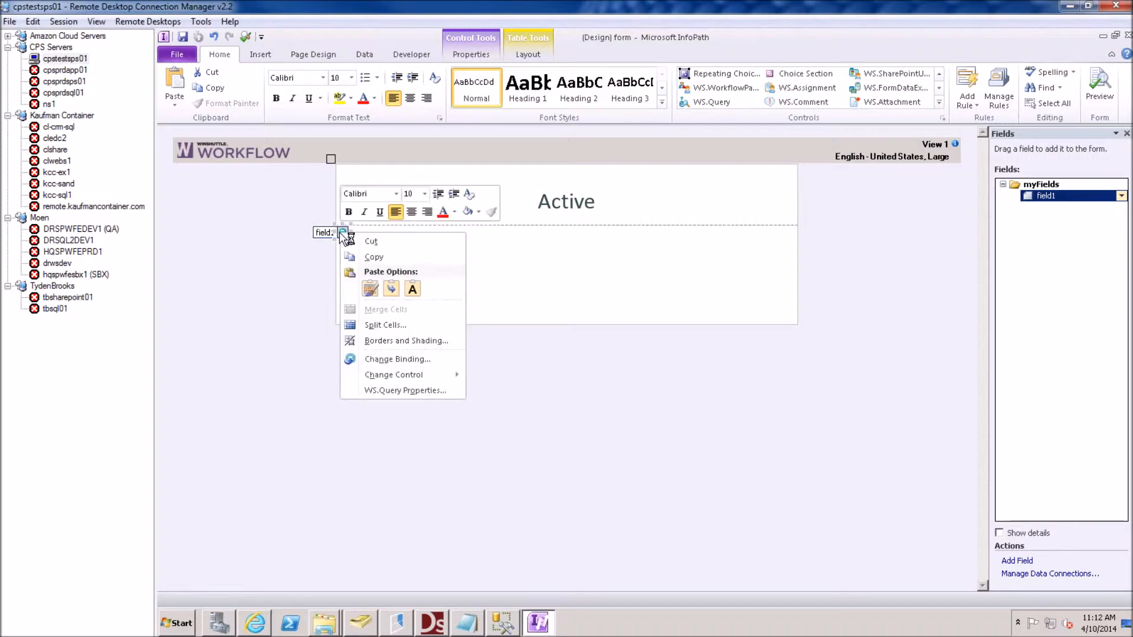
pyautogui.click(403, 390)
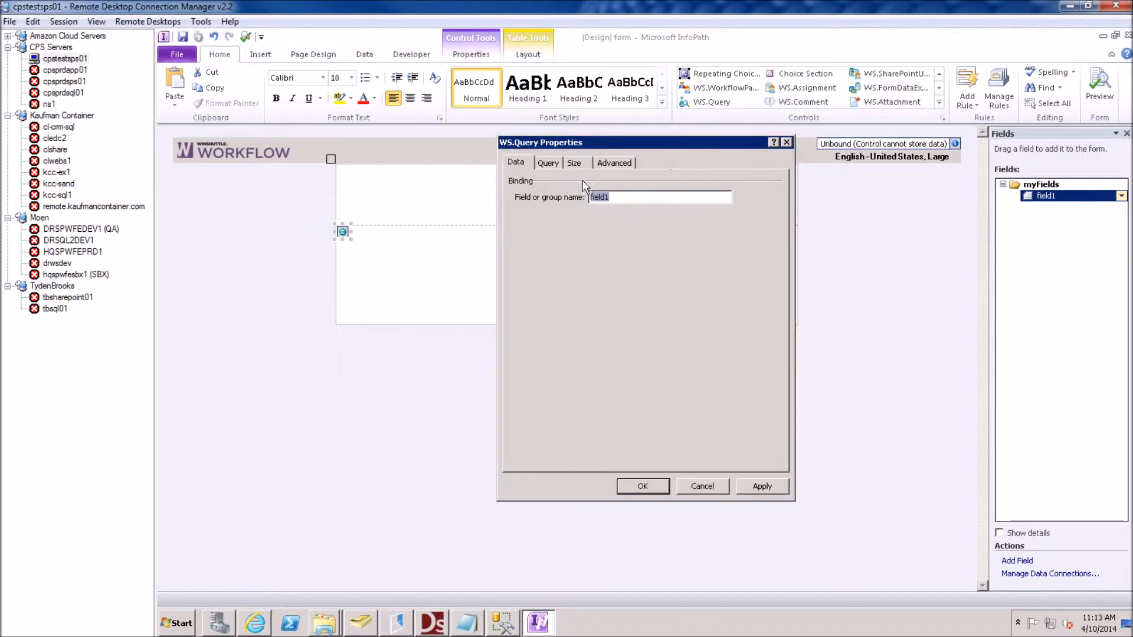
pyautogui.click(547, 163)
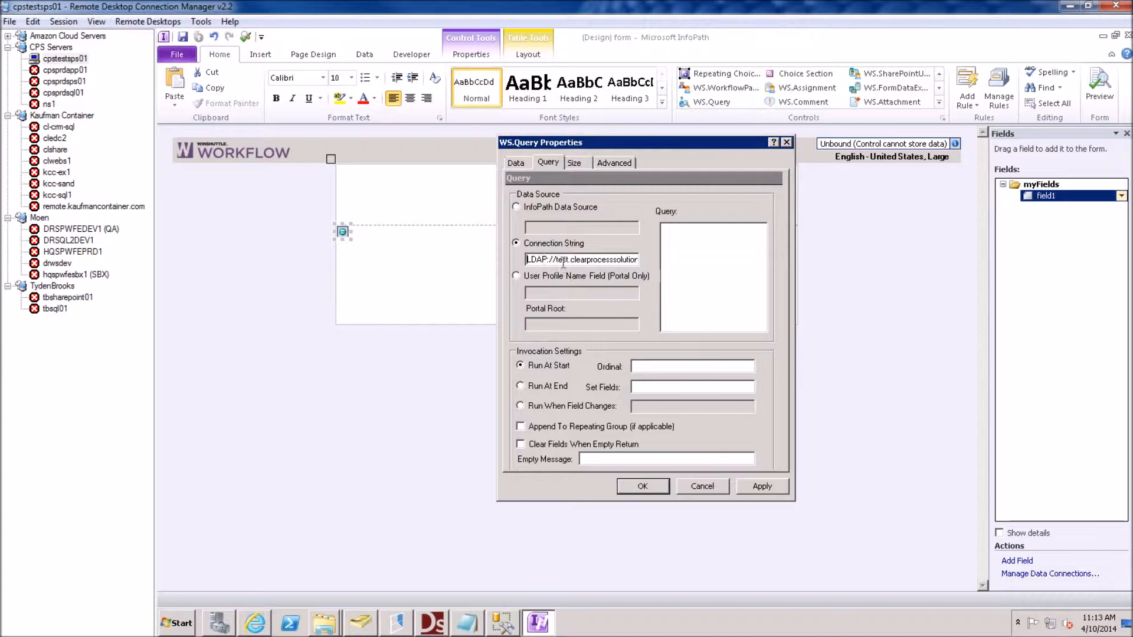
pyautogui.moveTo(101, 329)
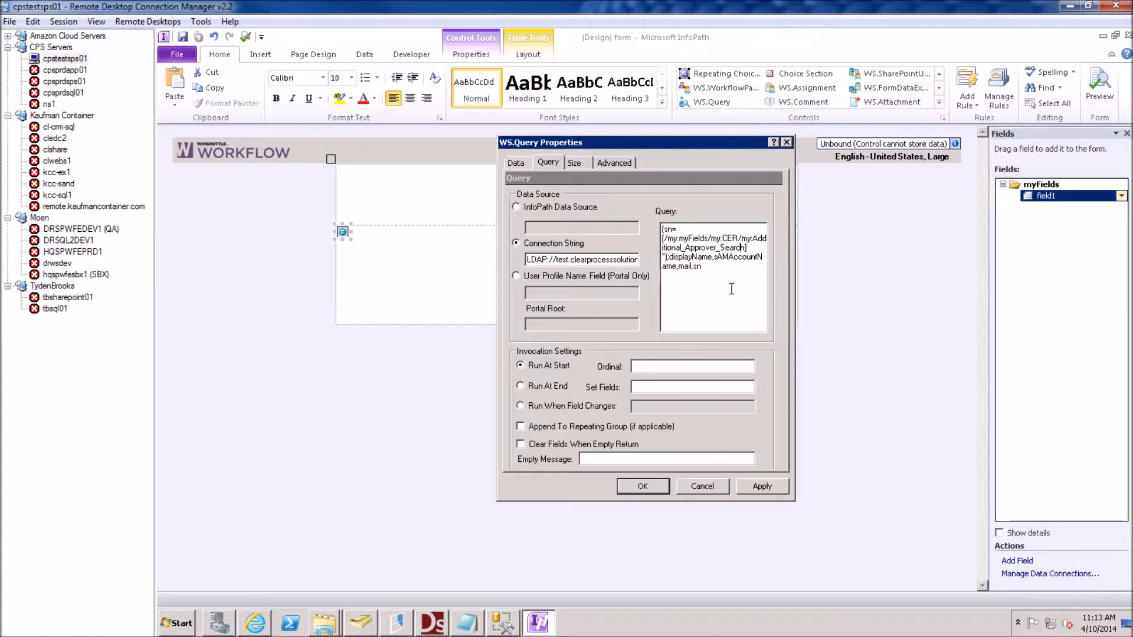
# Change the query path to Approver_Search and map results into the Search_Approver fields
pyautogui.doubleClick(725, 238)
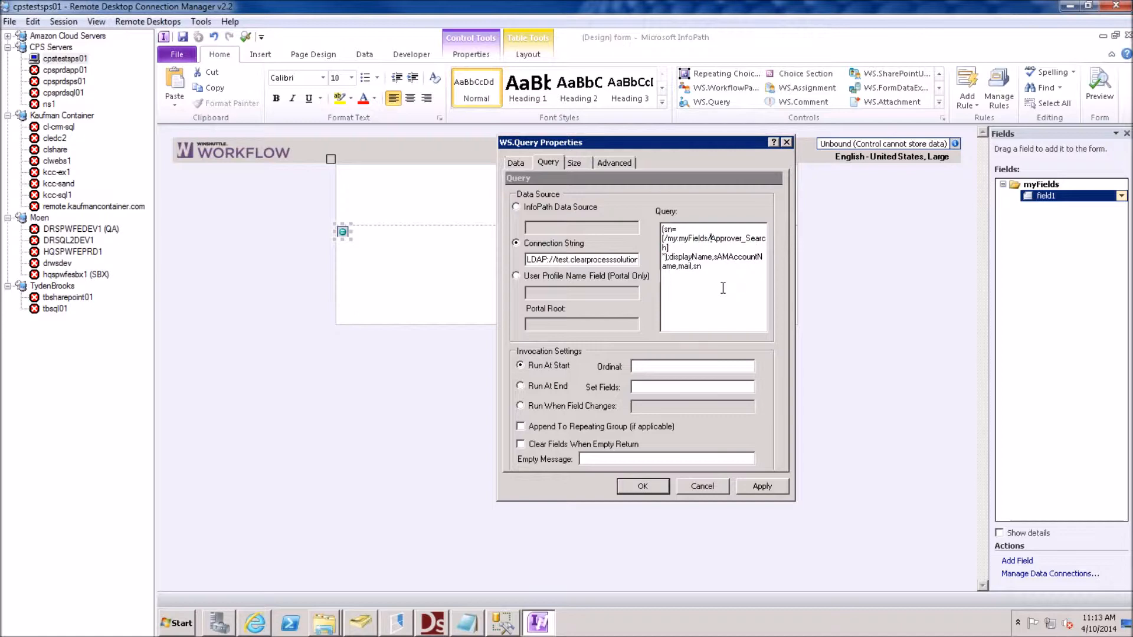
pyautogui.moveTo(826, 249)
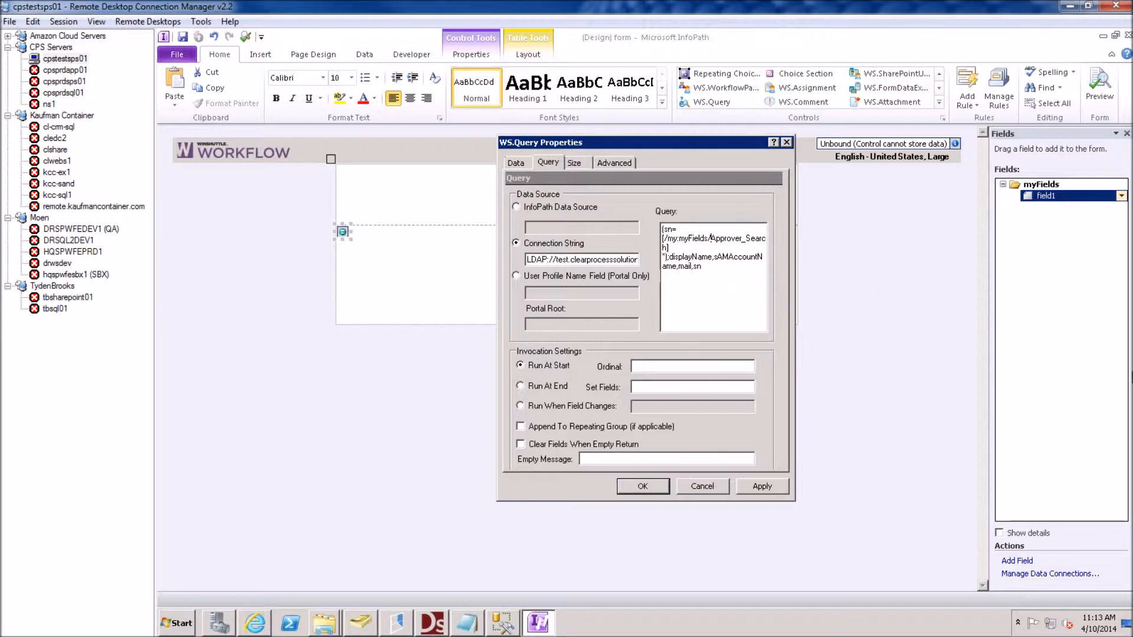
pyautogui.moveTo(991, 283)
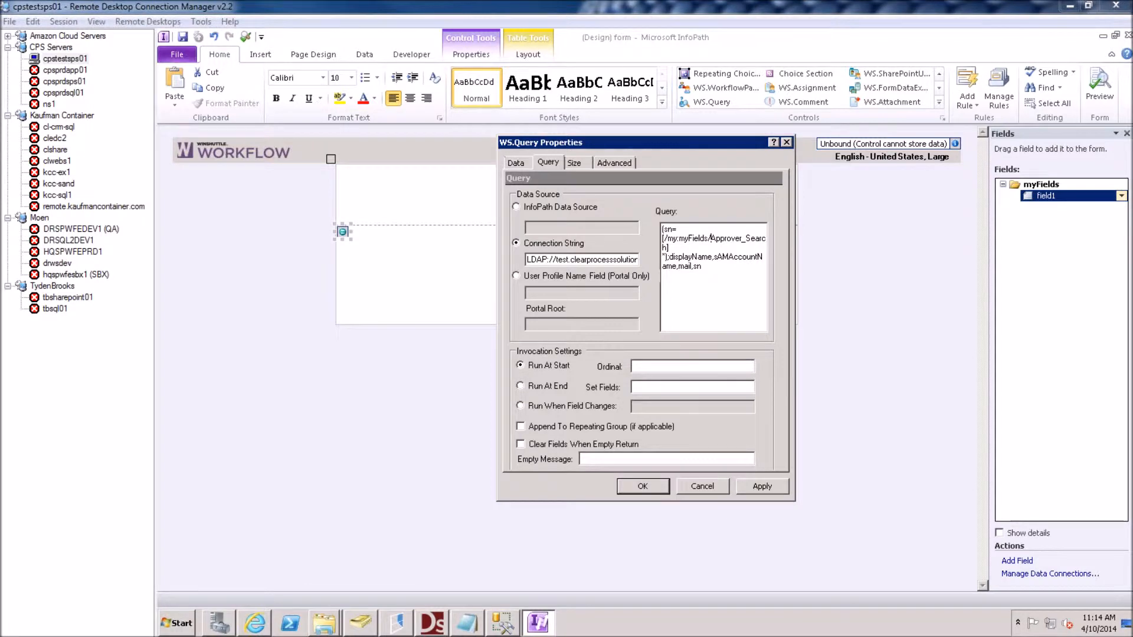
pyautogui.moveTo(11, 422)
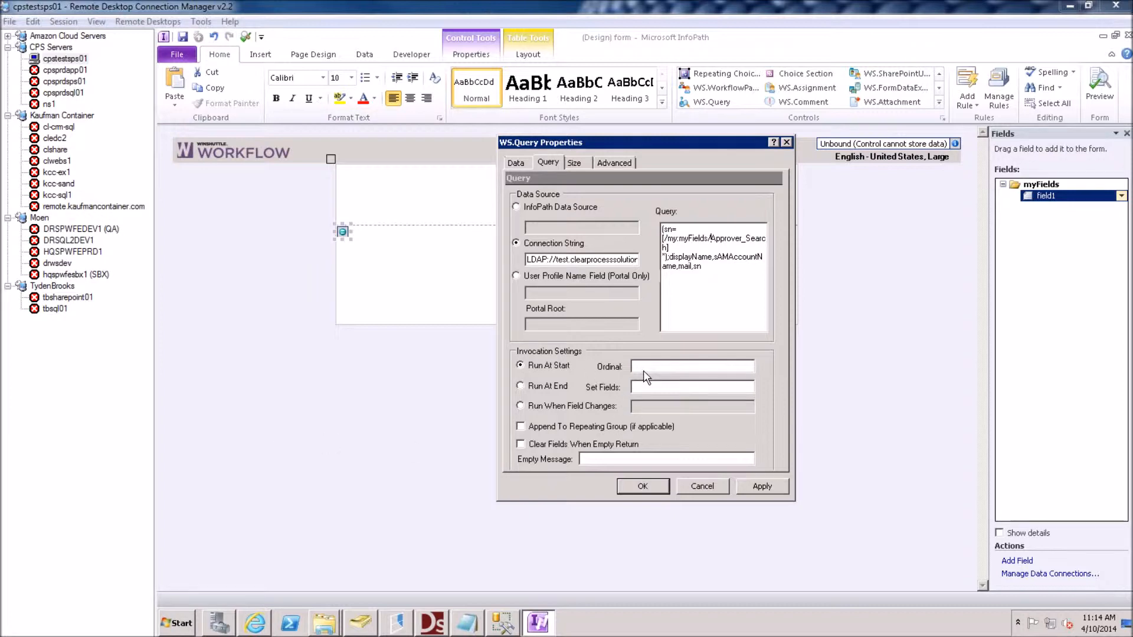
pyautogui.click(690, 387)
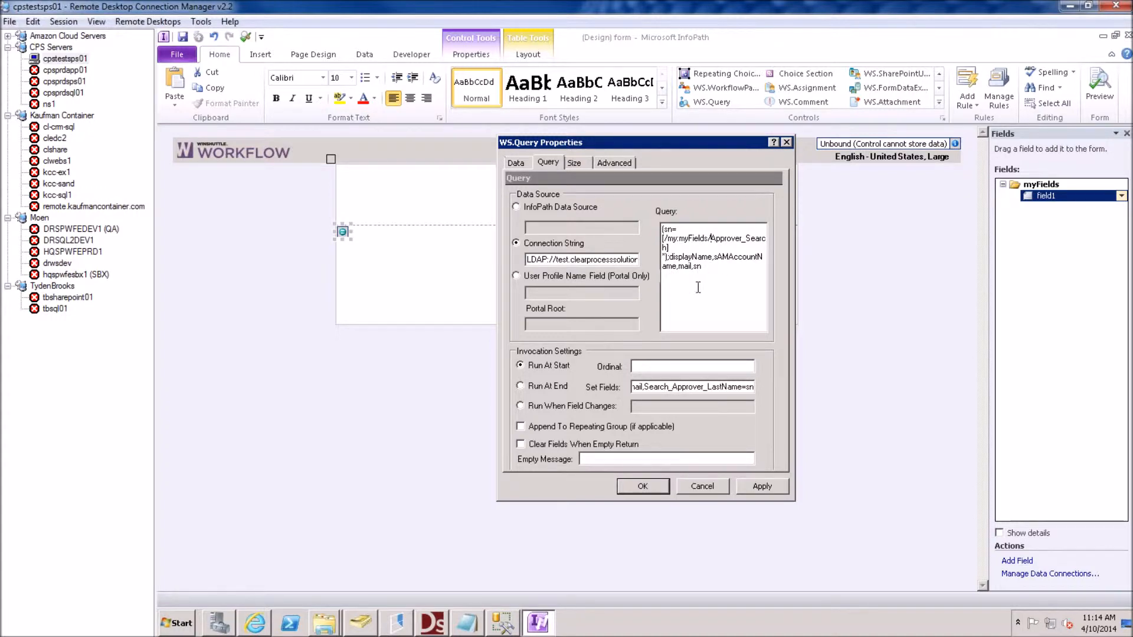
pyautogui.moveTo(736, 261)
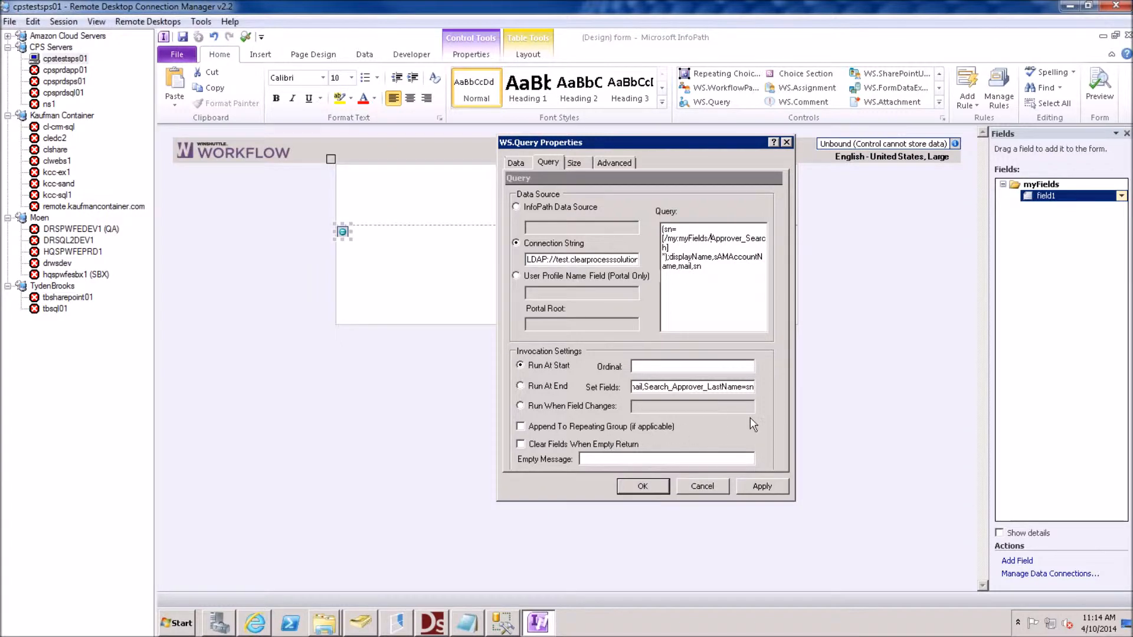
pyautogui.moveTo(638, 485)
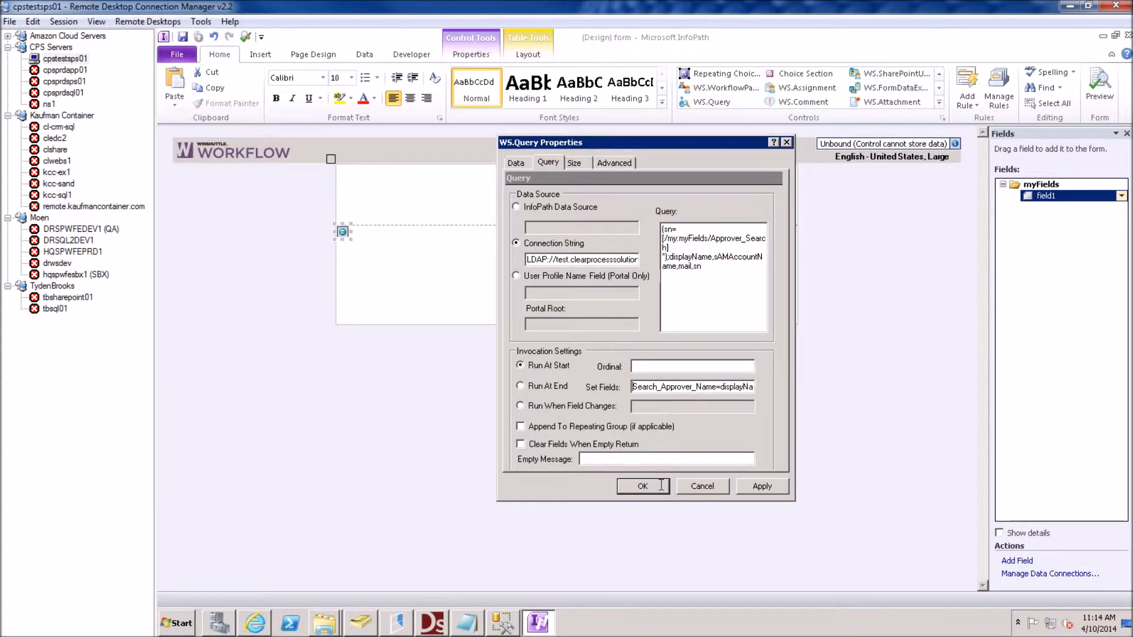
pyautogui.click(642, 486)
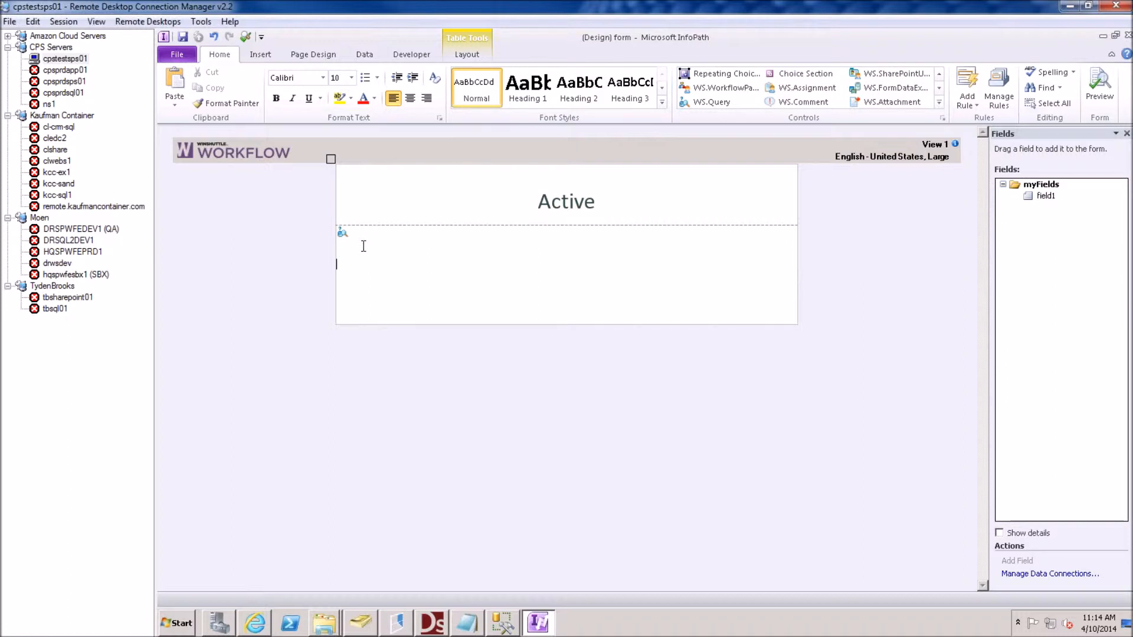
pyautogui.moveTo(1023, 26)
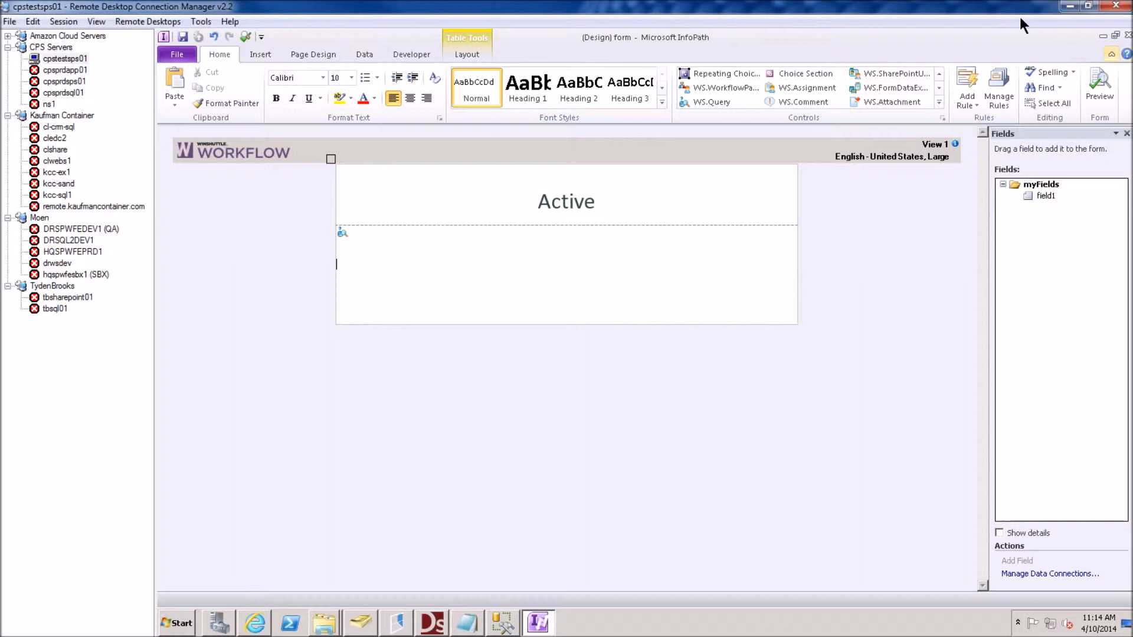
# Insert a three-column Repeating Table from the Controls gallery
pyautogui.click(940, 102)
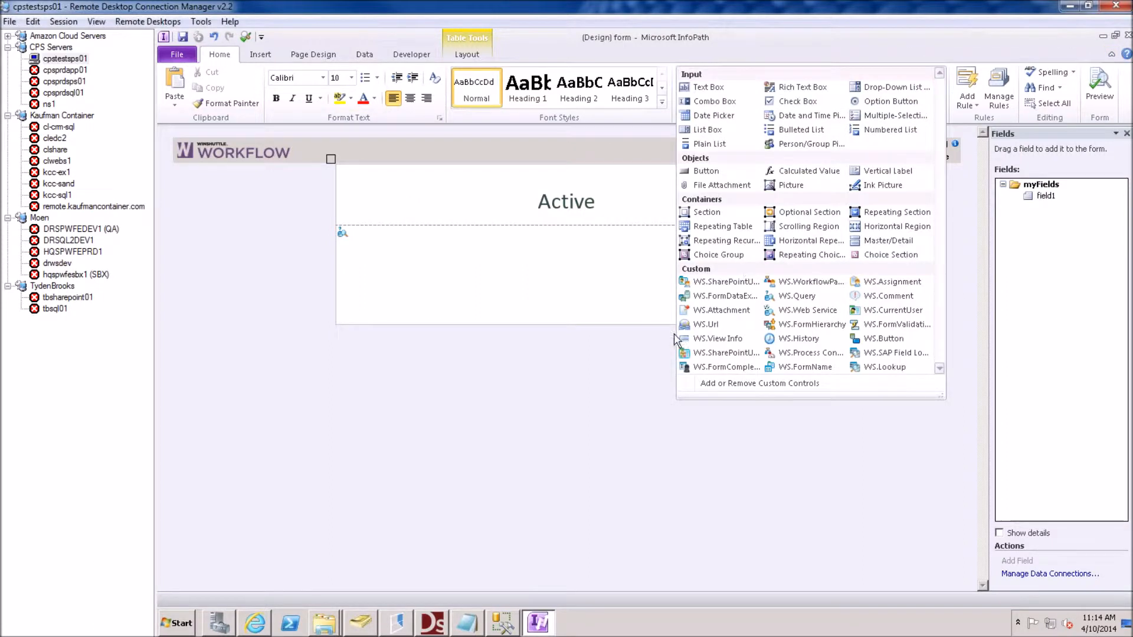
pyautogui.moveTo(811, 324)
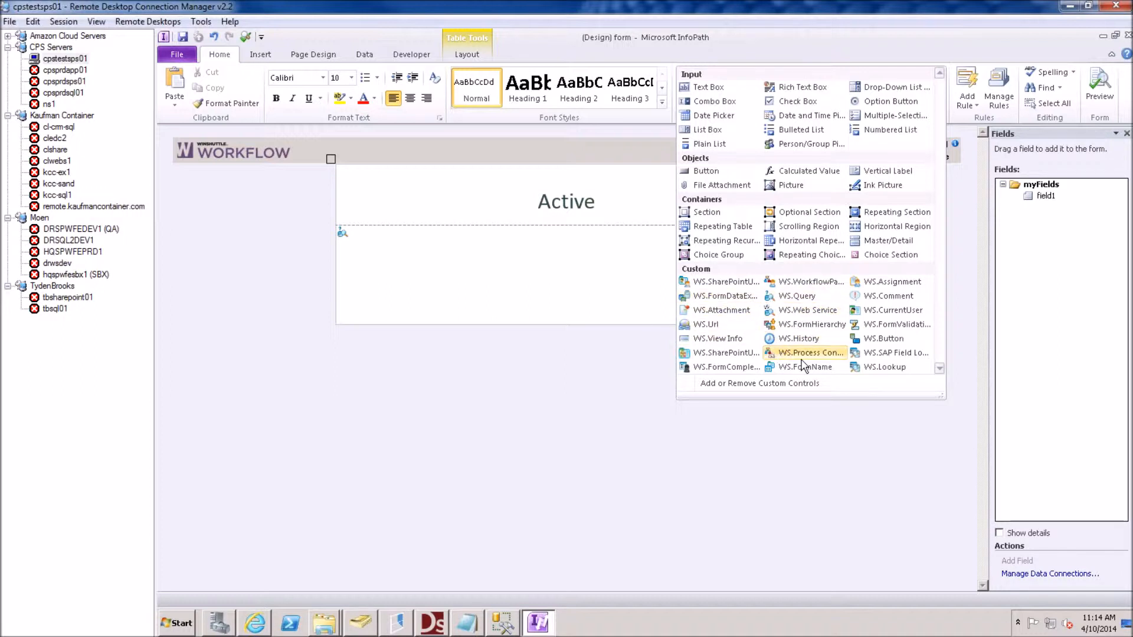
pyautogui.moveTo(751, 241)
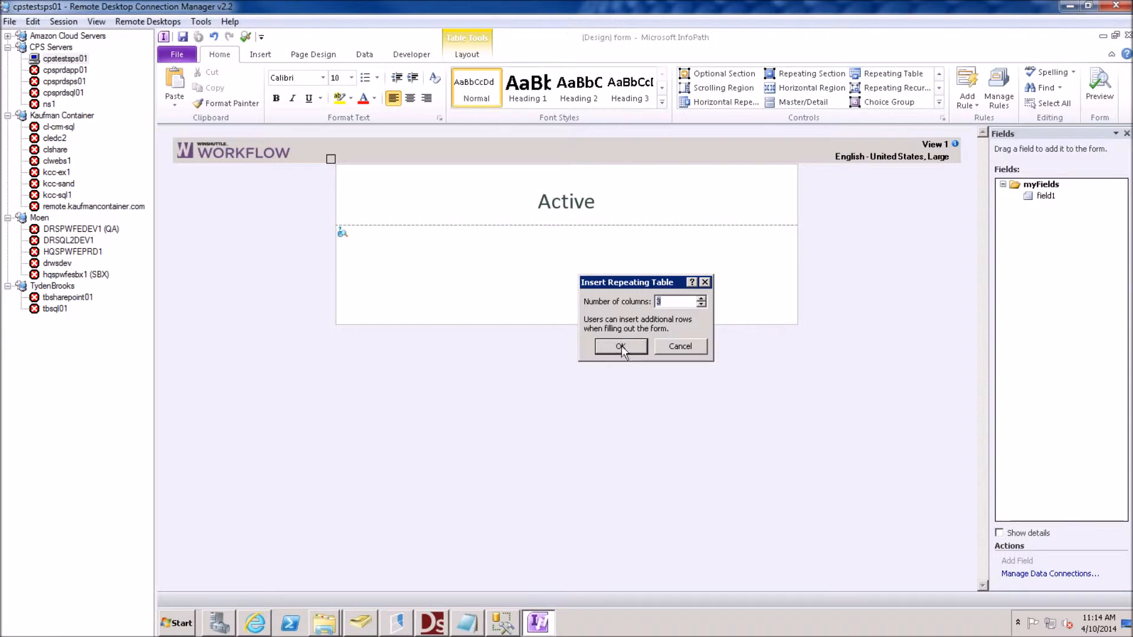
pyautogui.click(620, 347)
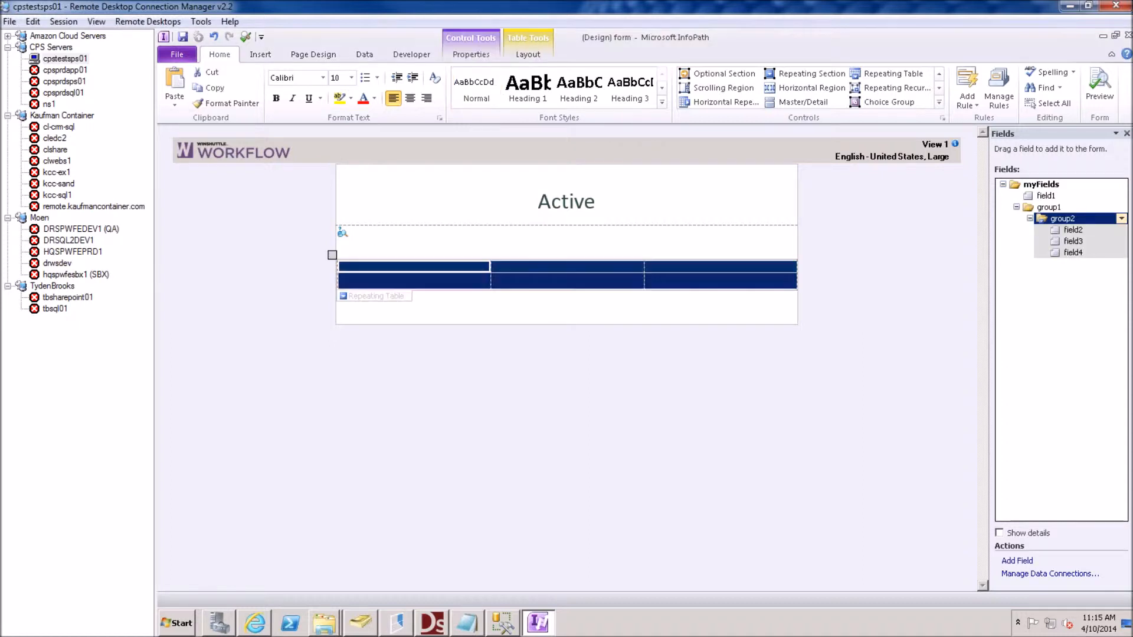
pyautogui.moveTo(109, 354)
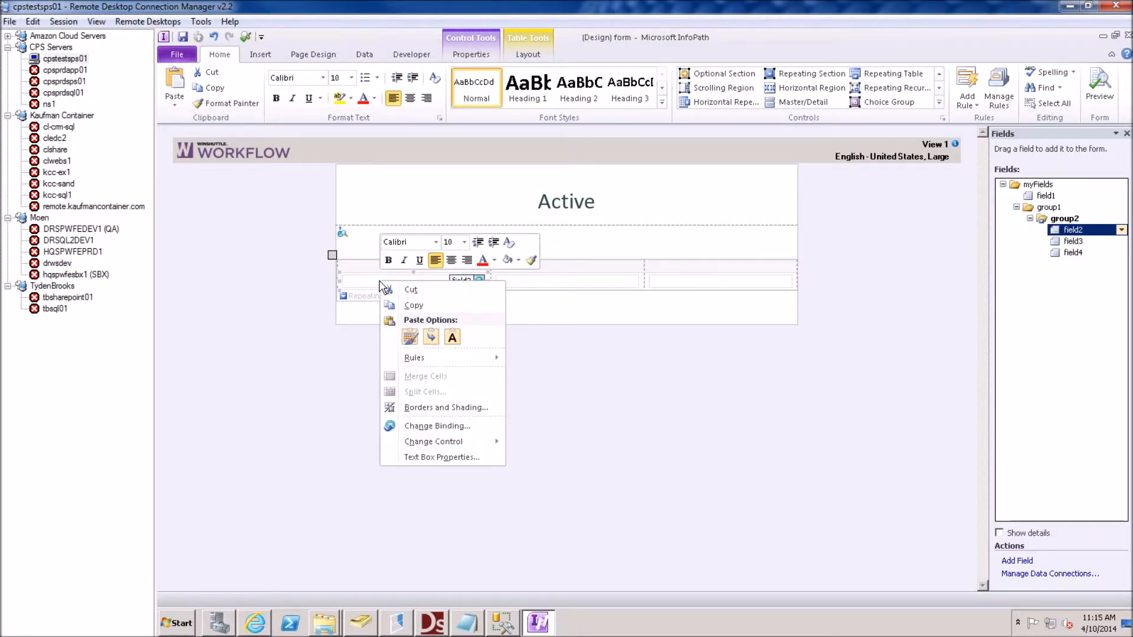
# Rename the three column text boxes Search_Approver_Name, Search_Approver_Email and Search_Approver_LastName
pyautogui.click(434, 468)
pyautogui.write('Search_Approver_N')
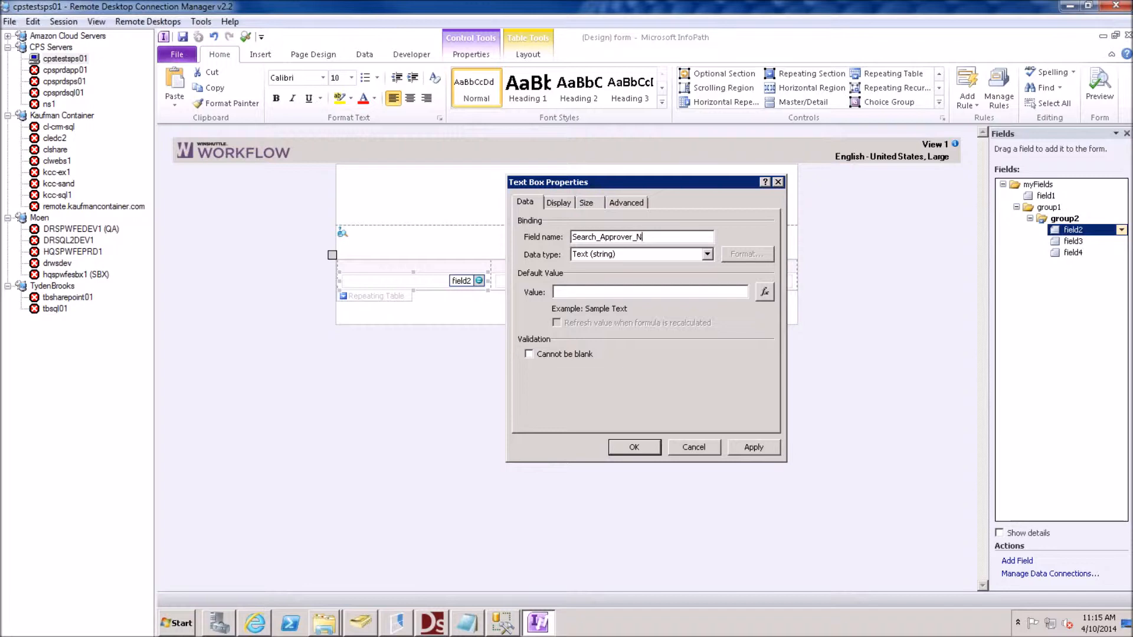
pyautogui.write('ame')
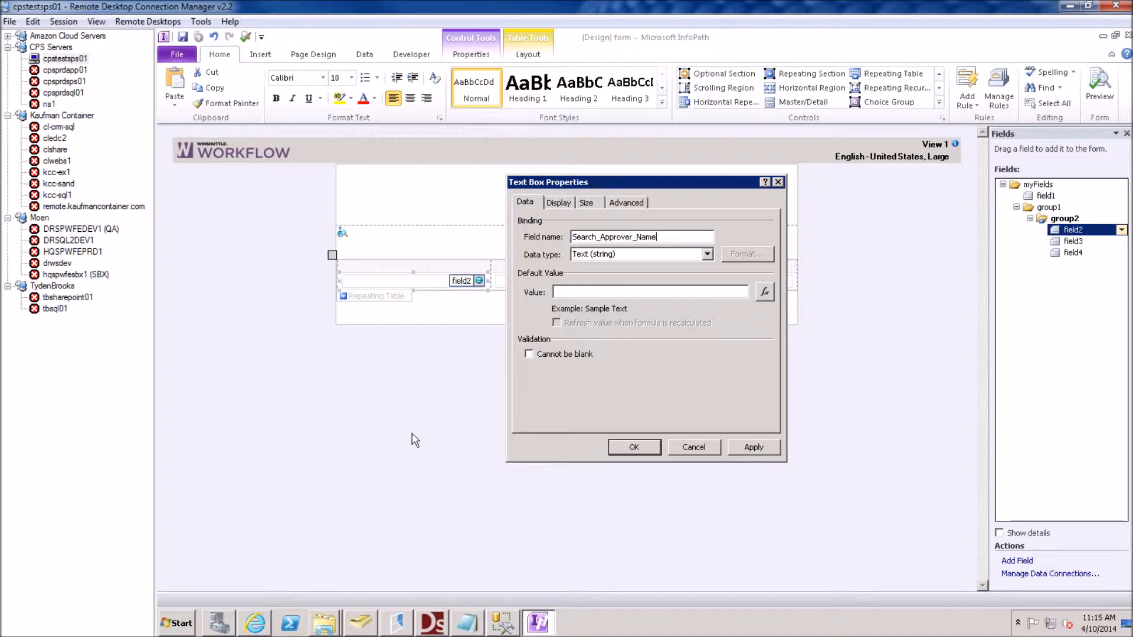
pyautogui.click(634, 447)
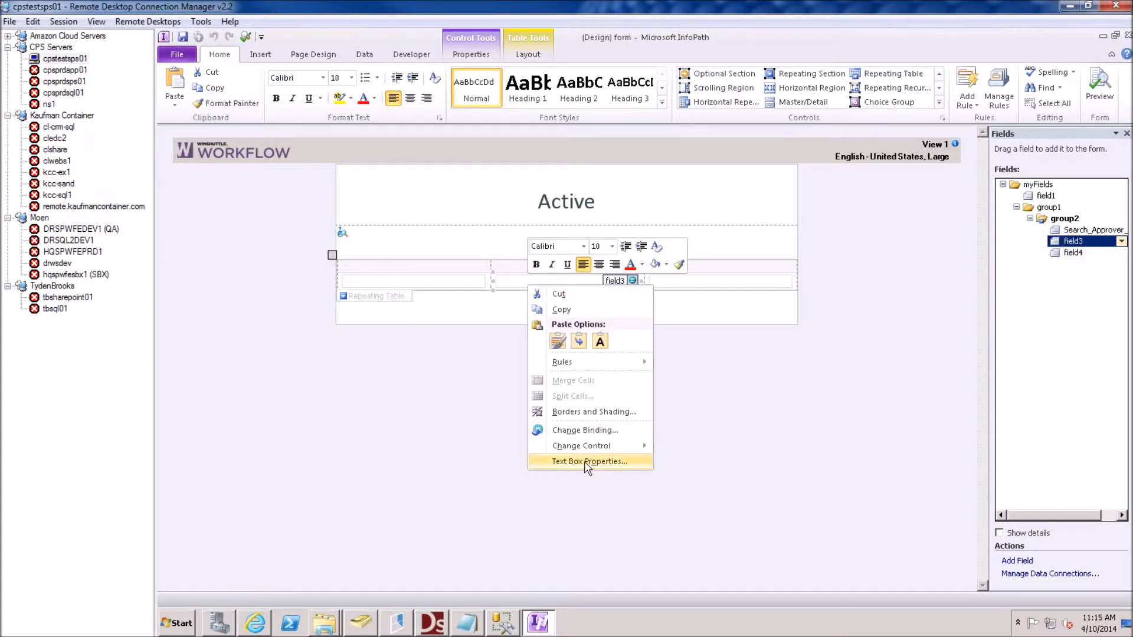
pyautogui.click(589, 461)
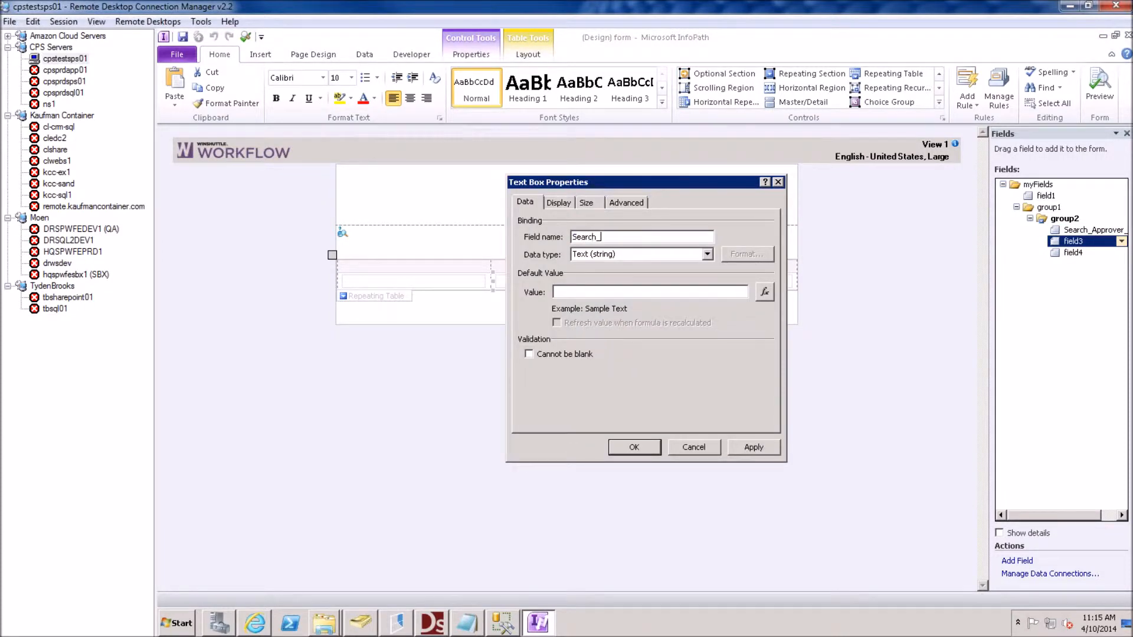
pyautogui.write('Approver_')
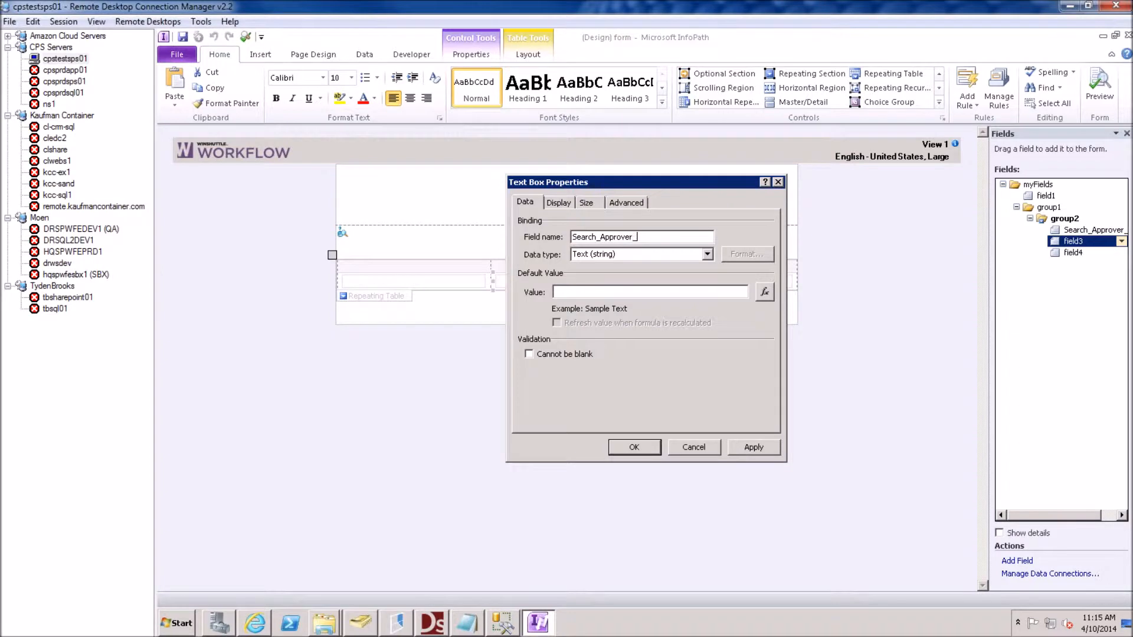
pyautogui.write('Email')
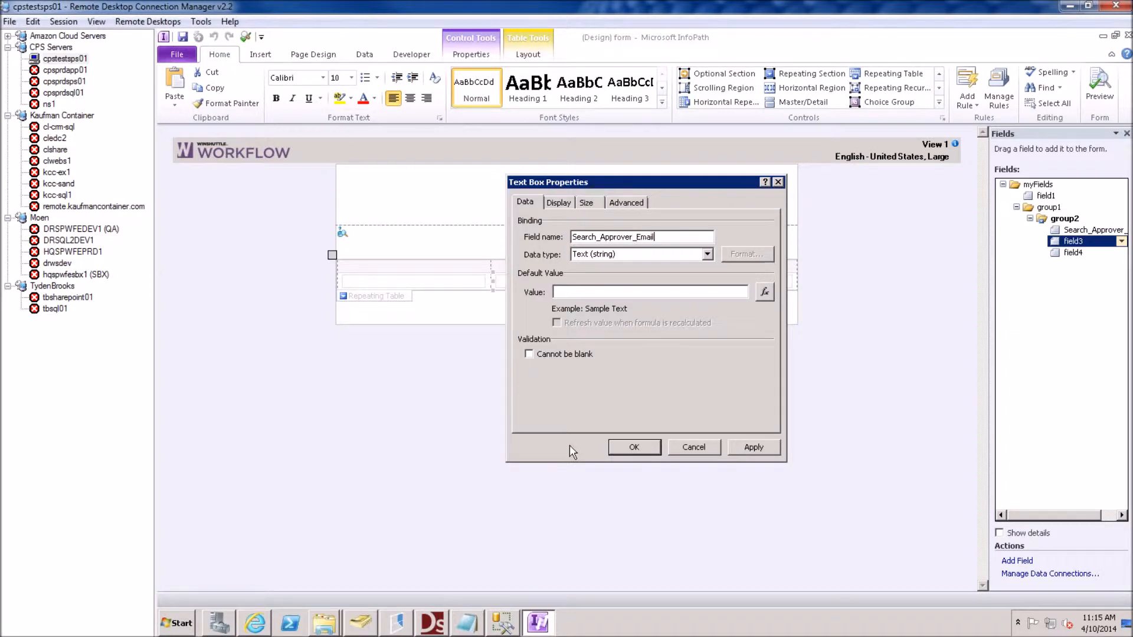
pyautogui.click(633, 447)
pyautogui.write('Search_E')
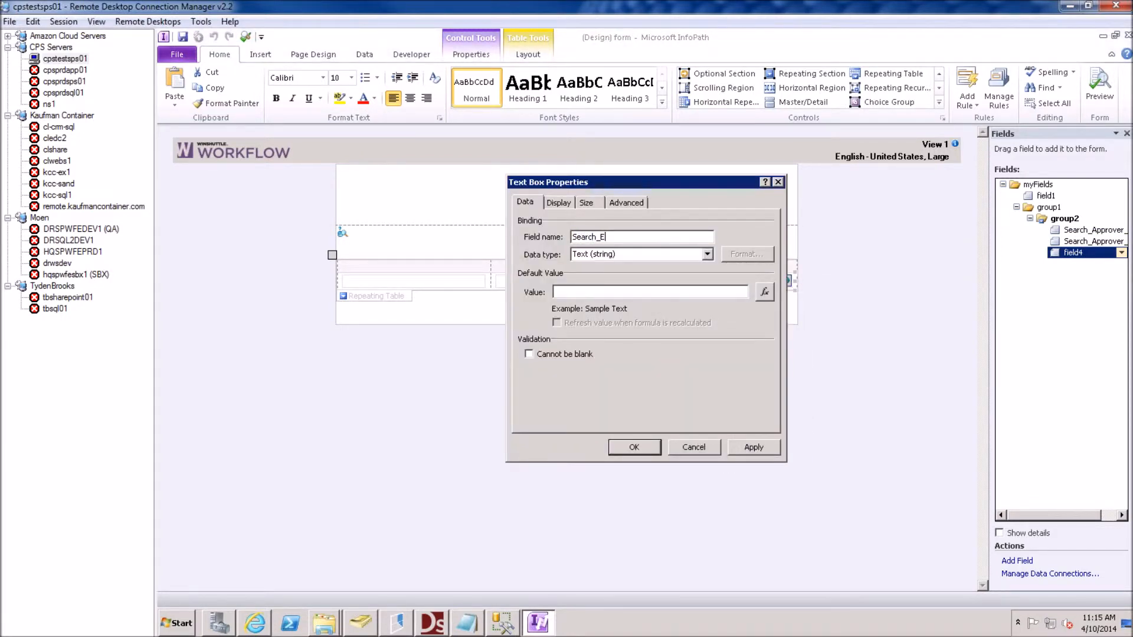
pyautogui.press('Backspace')
pyautogui.write('A')
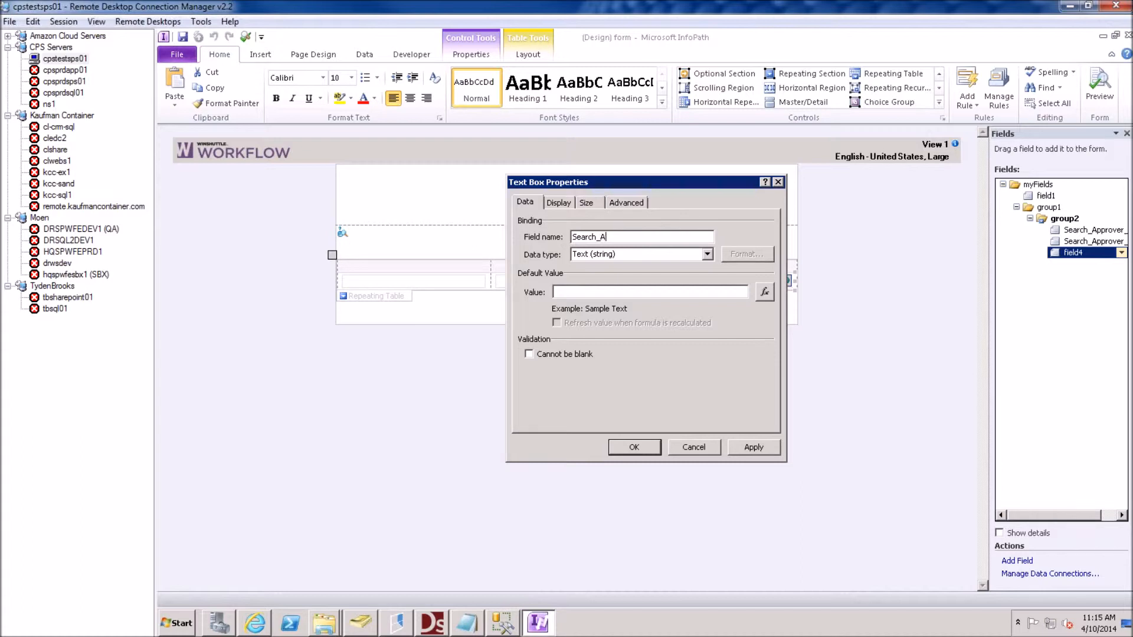
pyautogui.write('pprover_')
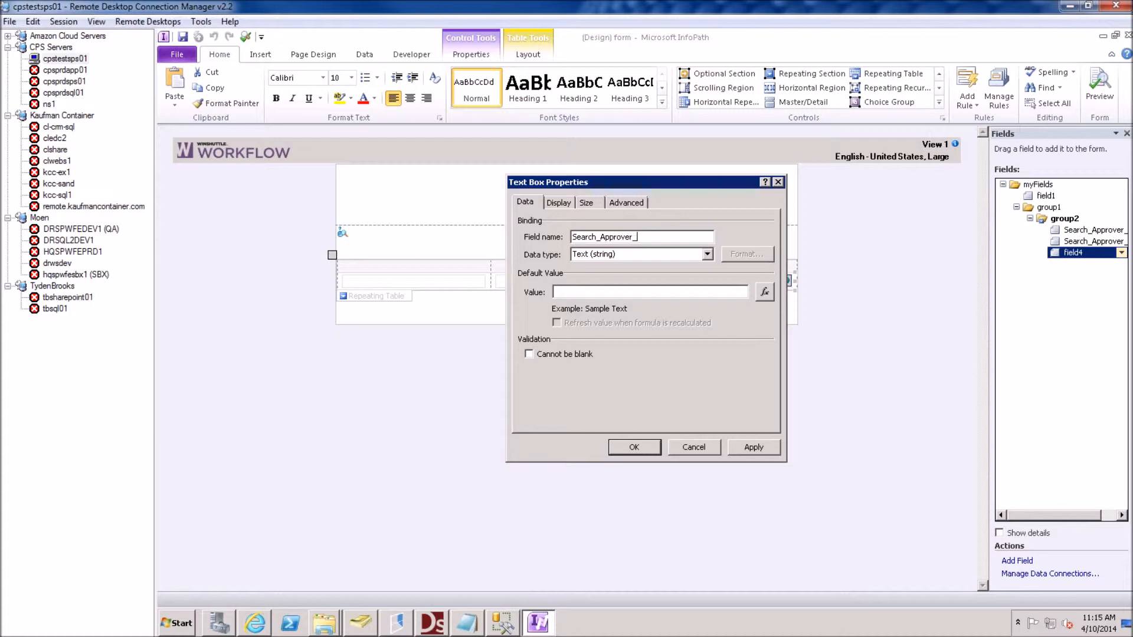
pyautogui.write('LastName')
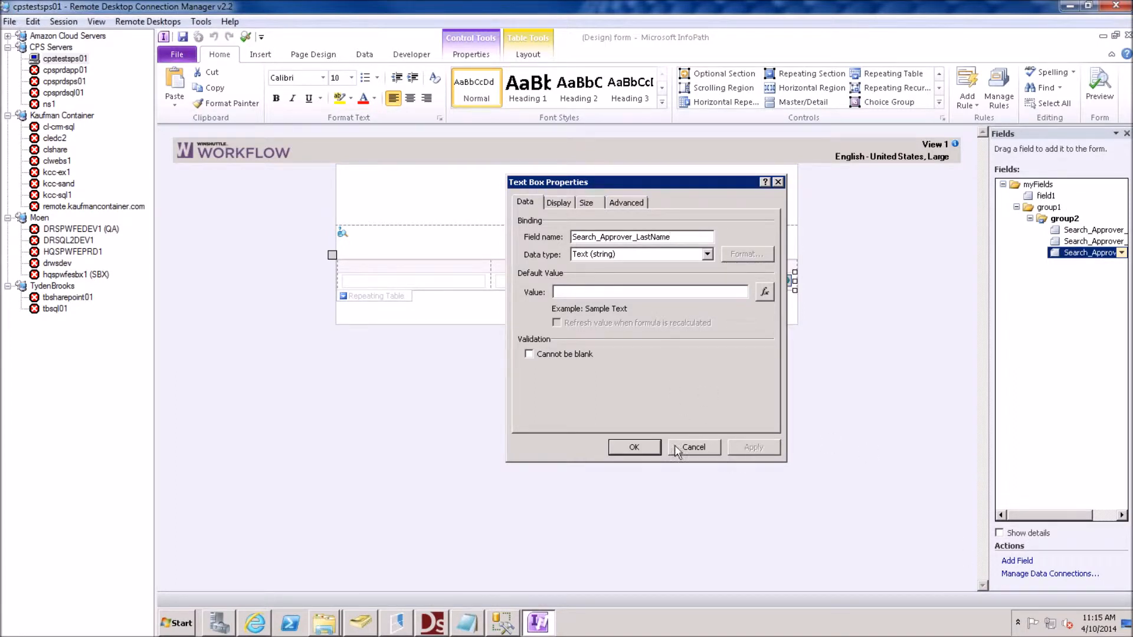
pyautogui.click(693, 447)
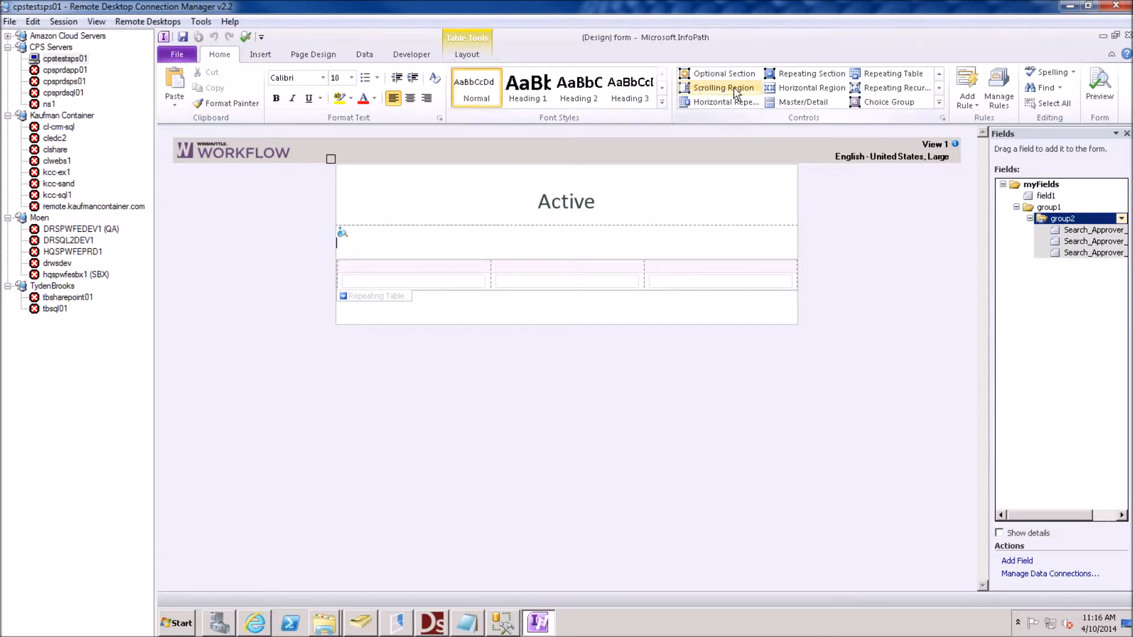
# Add a 'Search' label and a text box bound to a field renamed Approver_Search
pyautogui.click(940, 74)
pyautogui.write('s')
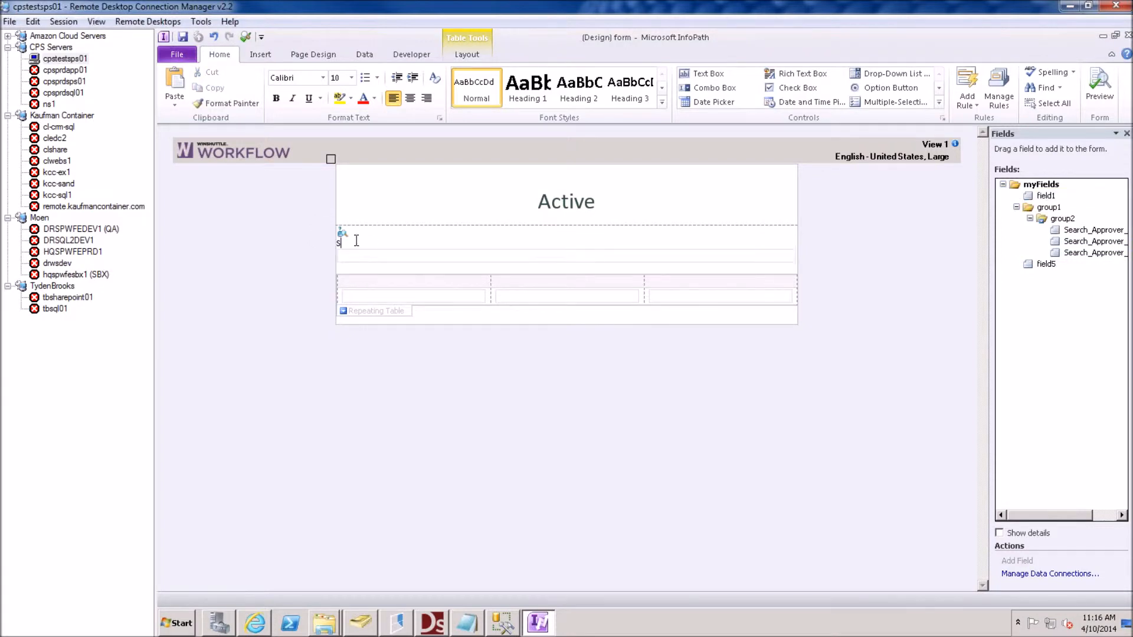
pyautogui.write('earch')
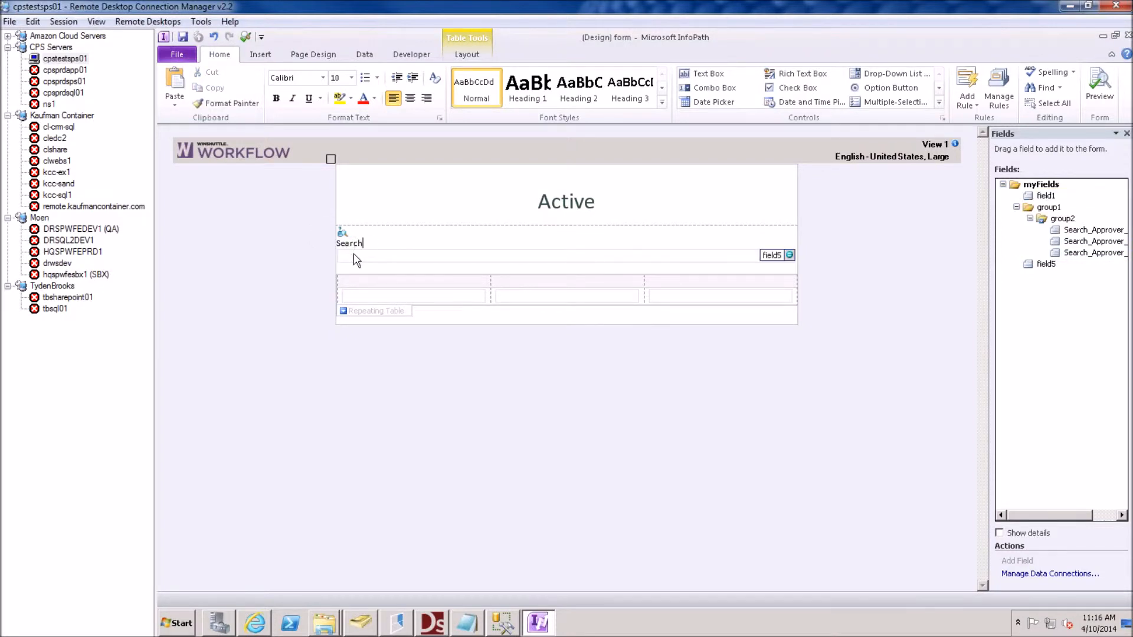
pyautogui.rightClick(354, 257)
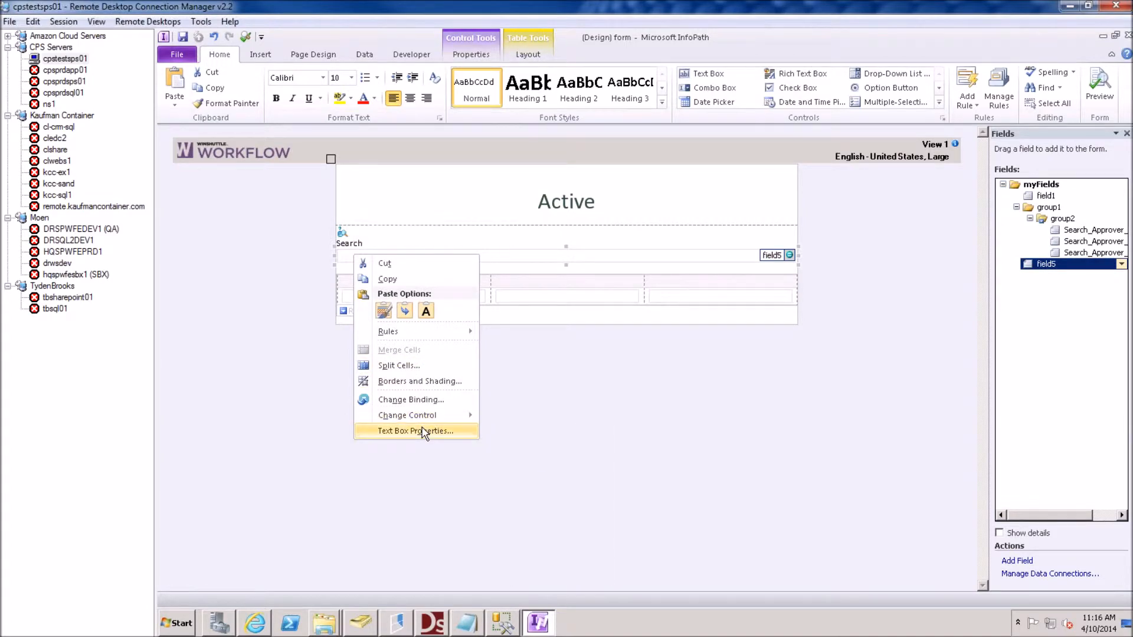
pyautogui.click(415, 431)
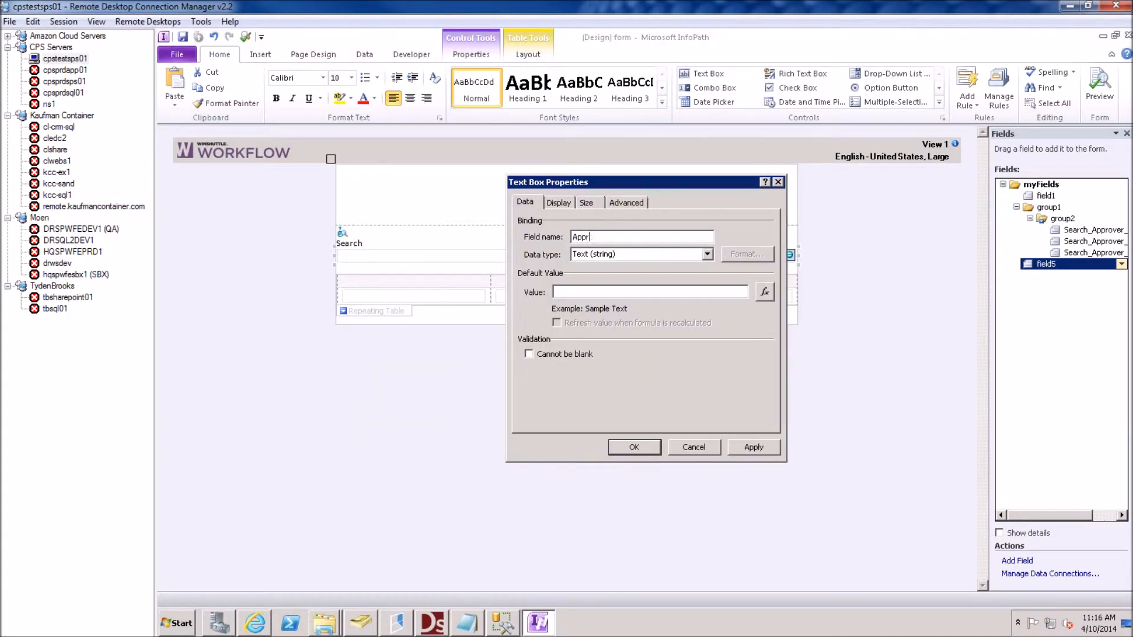
pyautogui.click(634, 447)
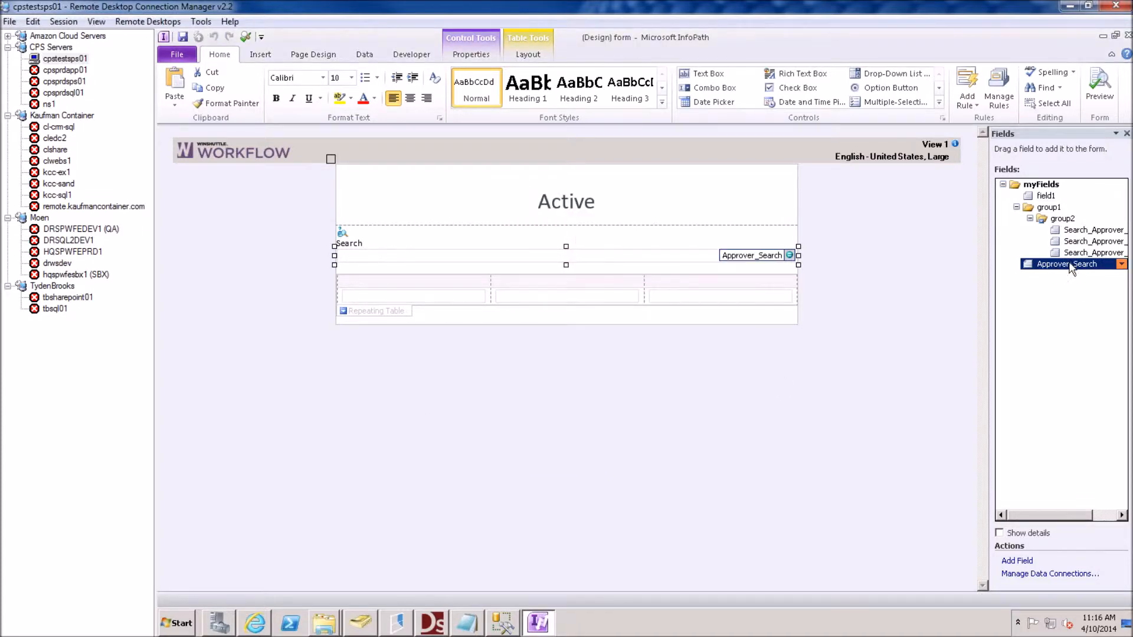
pyautogui.rightClick(1068, 264)
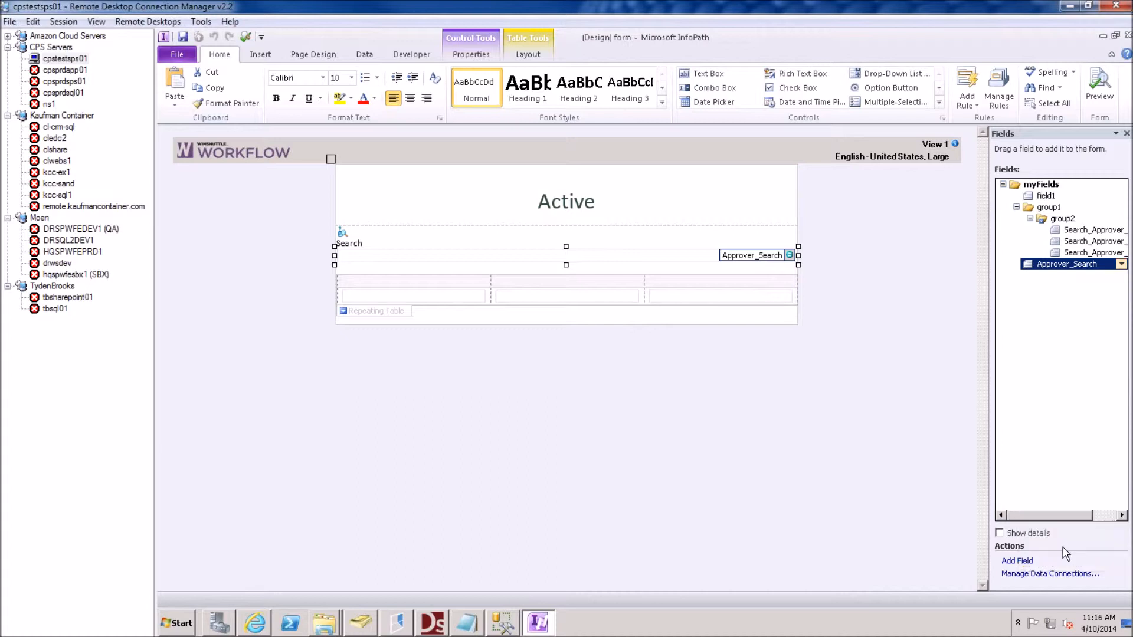
# Filter the WS.Query on Approver_Search, run it on field change, and append results to the repeating group
pyautogui.click(1046, 196)
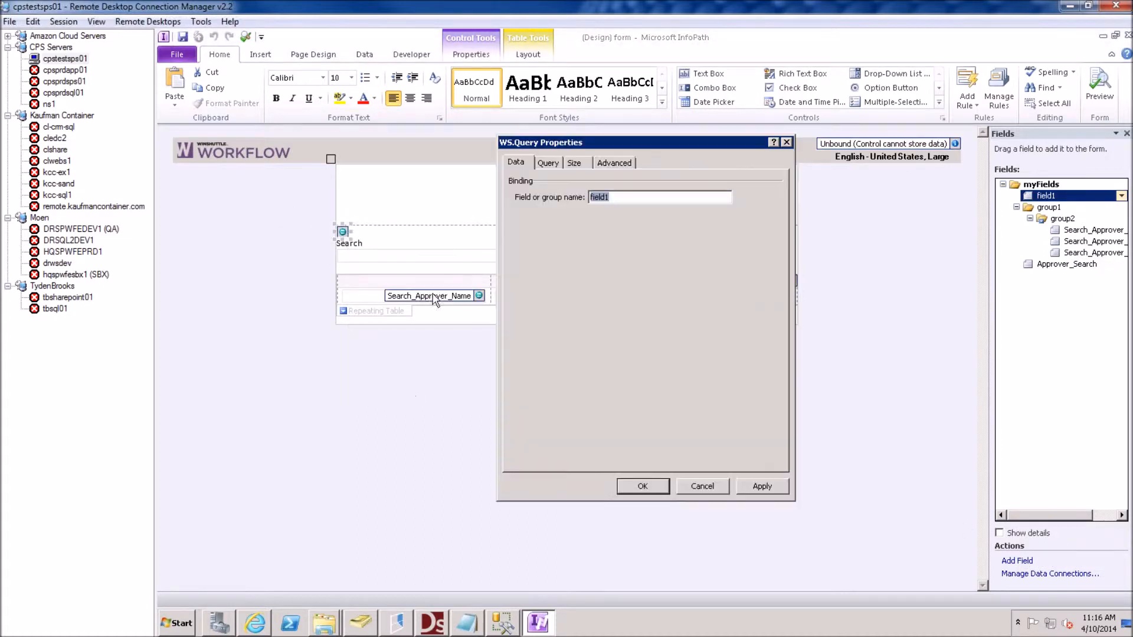
pyautogui.click(548, 163)
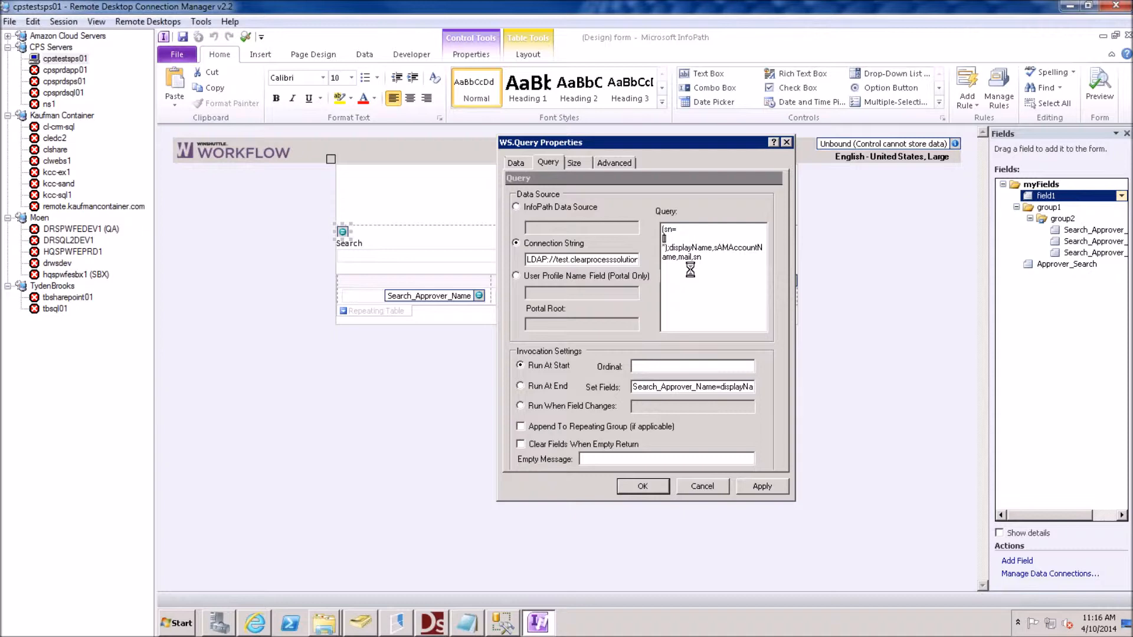
pyautogui.write('[/my:myFields/my:Approver_Search]')
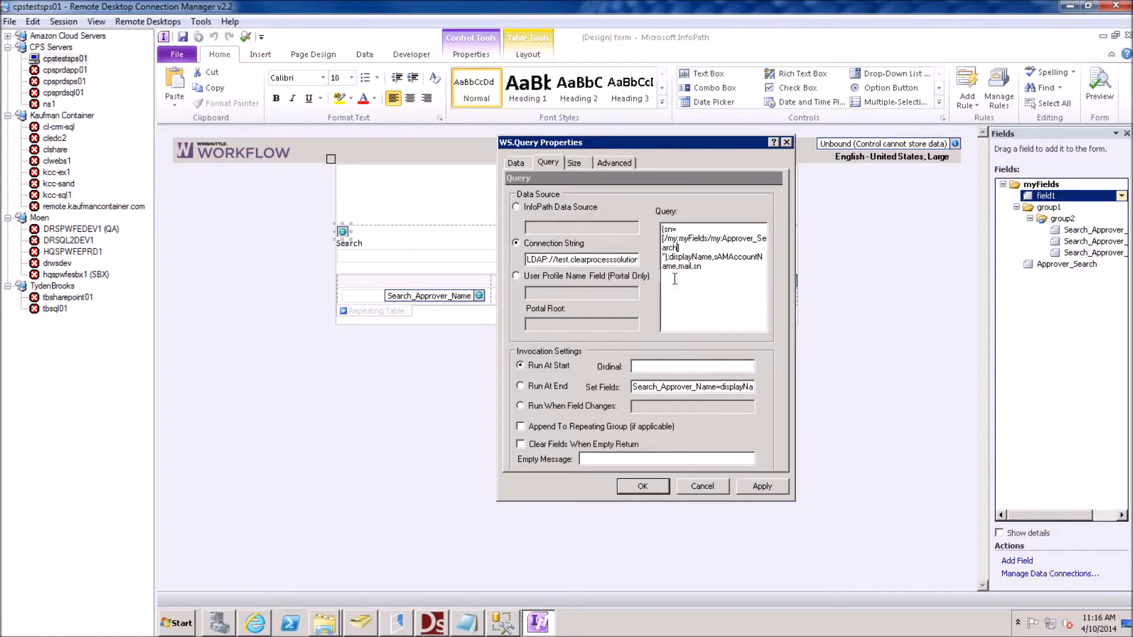
pyautogui.moveTo(627, 390)
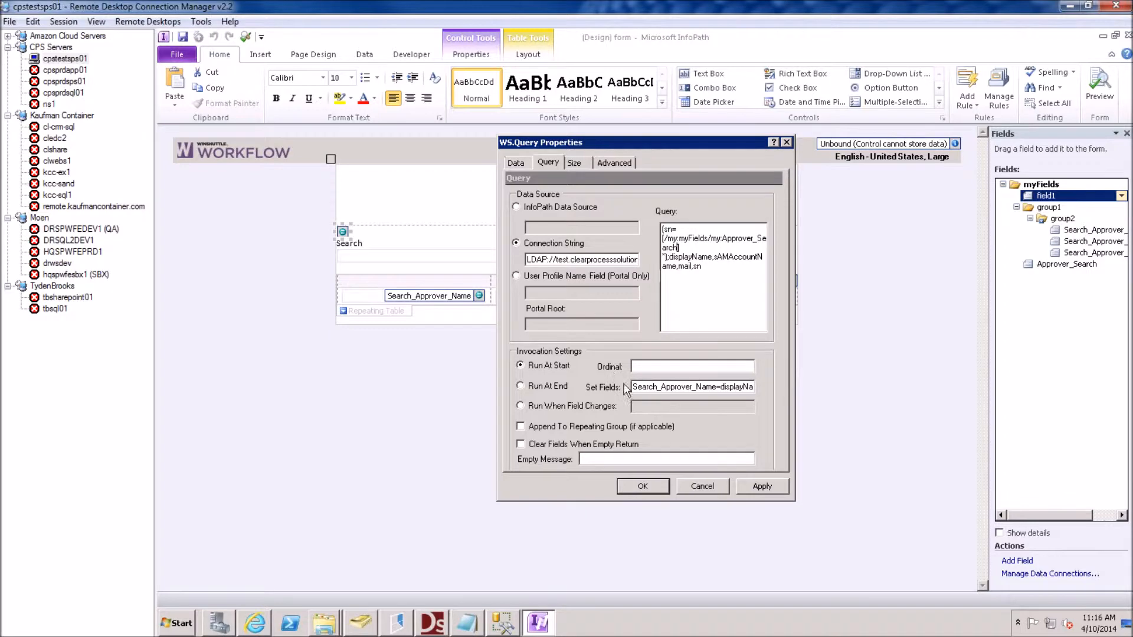
pyautogui.click(521, 405)
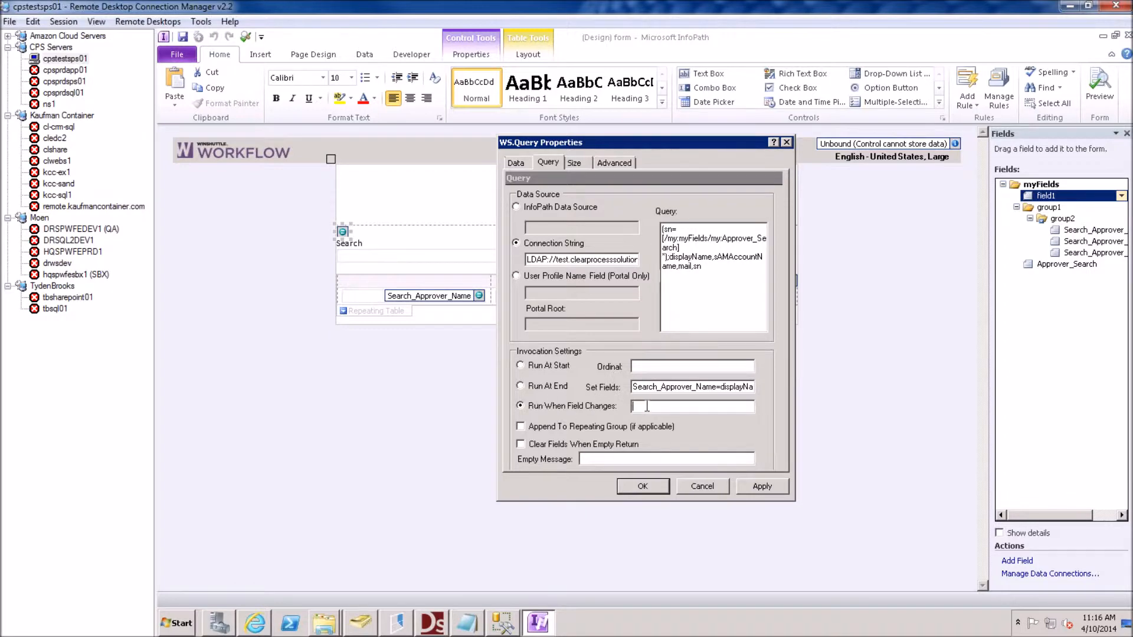
pyautogui.write('myFields/my:Approver_Search')
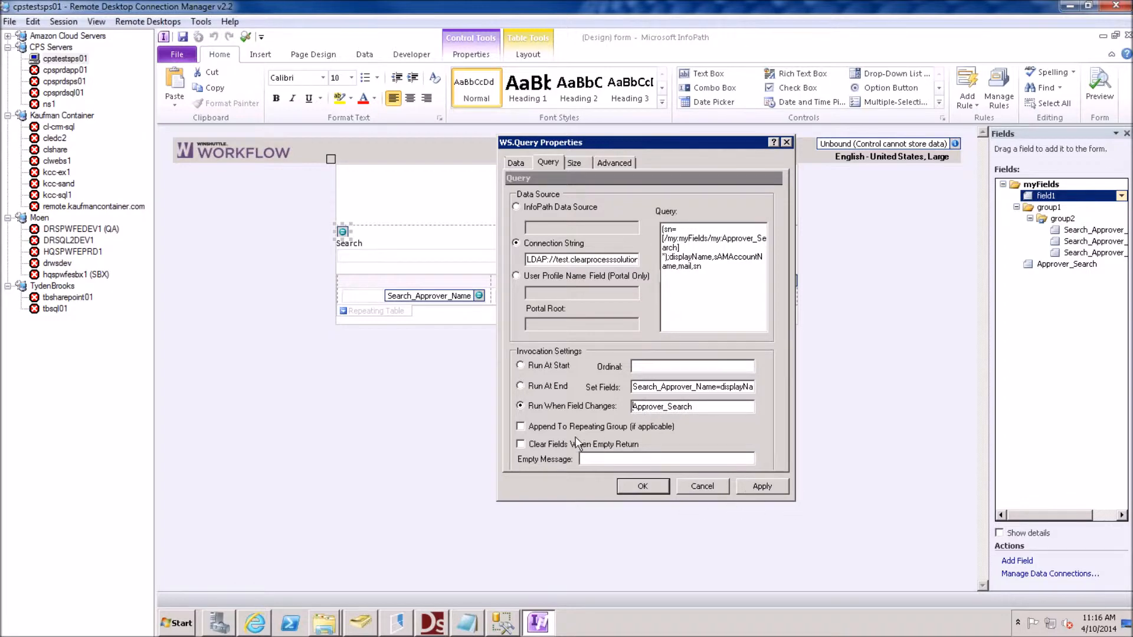
pyautogui.click(521, 426)
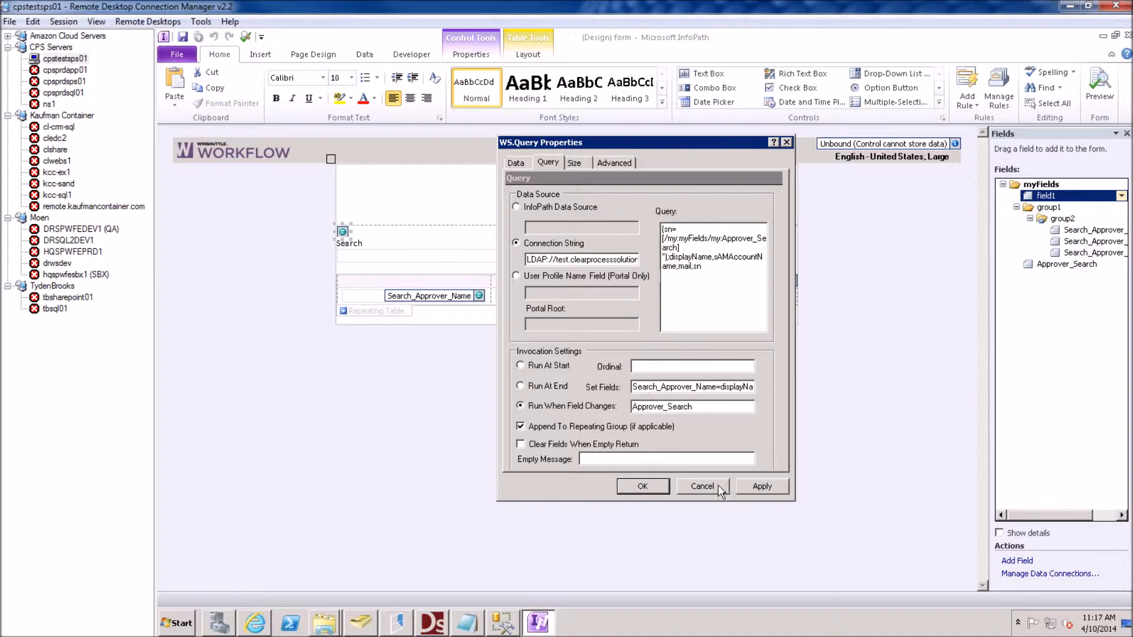
# Close the query properties and retitle the form heading 'Active Directory Search'
pyautogui.click(701, 485)
pyautogui.write('Active Directory S')
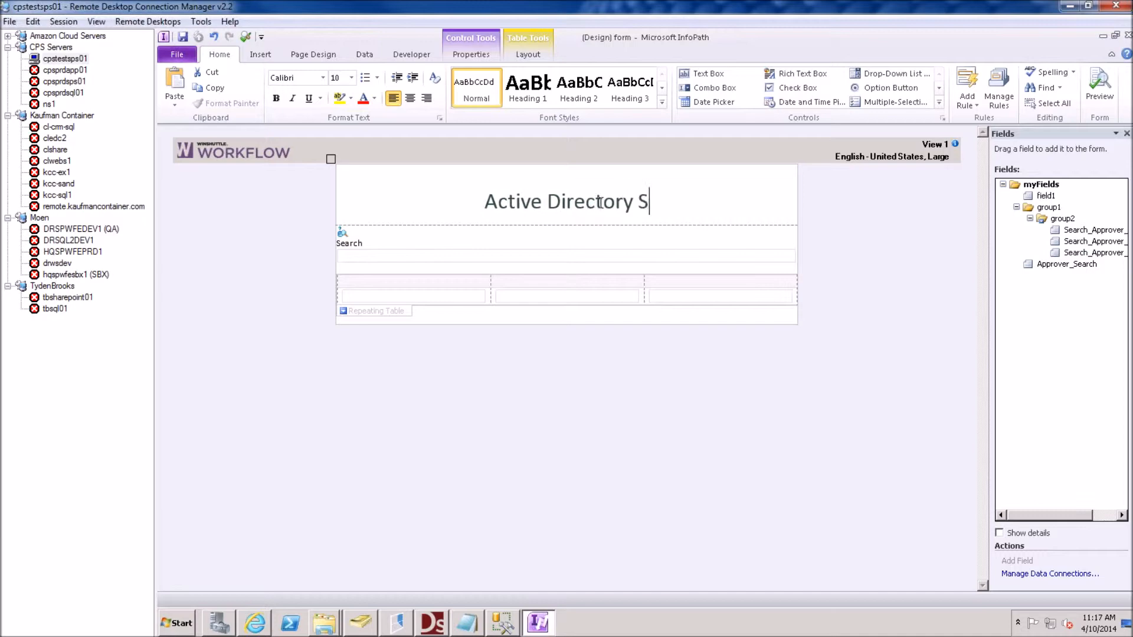
pyautogui.write('earch')
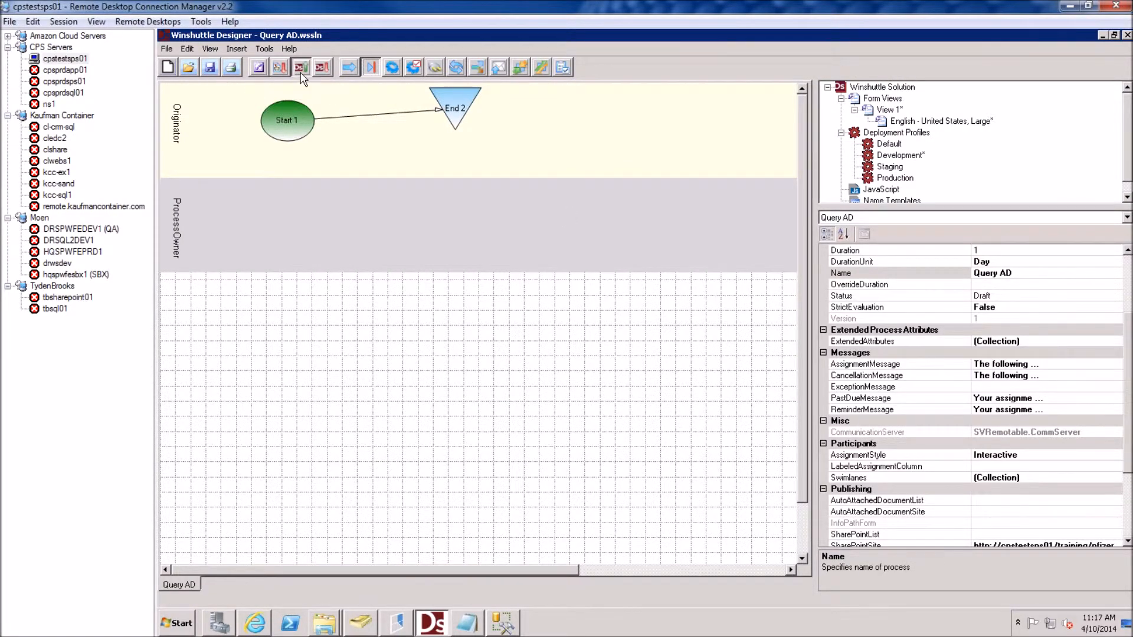
# Publish the Query AD solution with the Development profile, overwriting the existing process
pyautogui.click(300, 67)
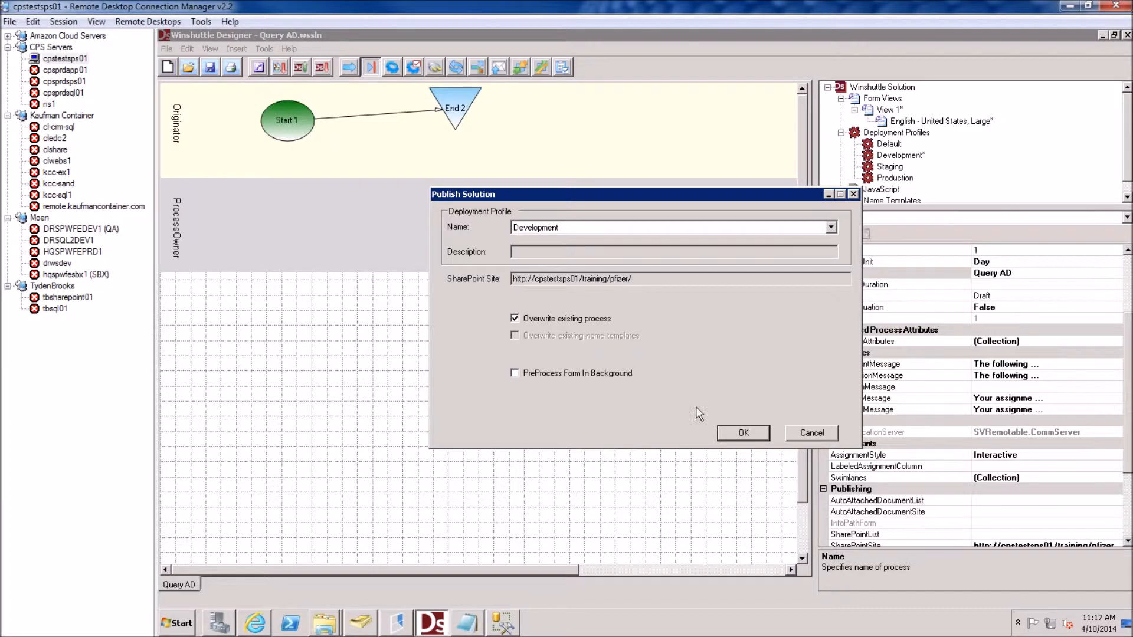
pyautogui.click(742, 431)
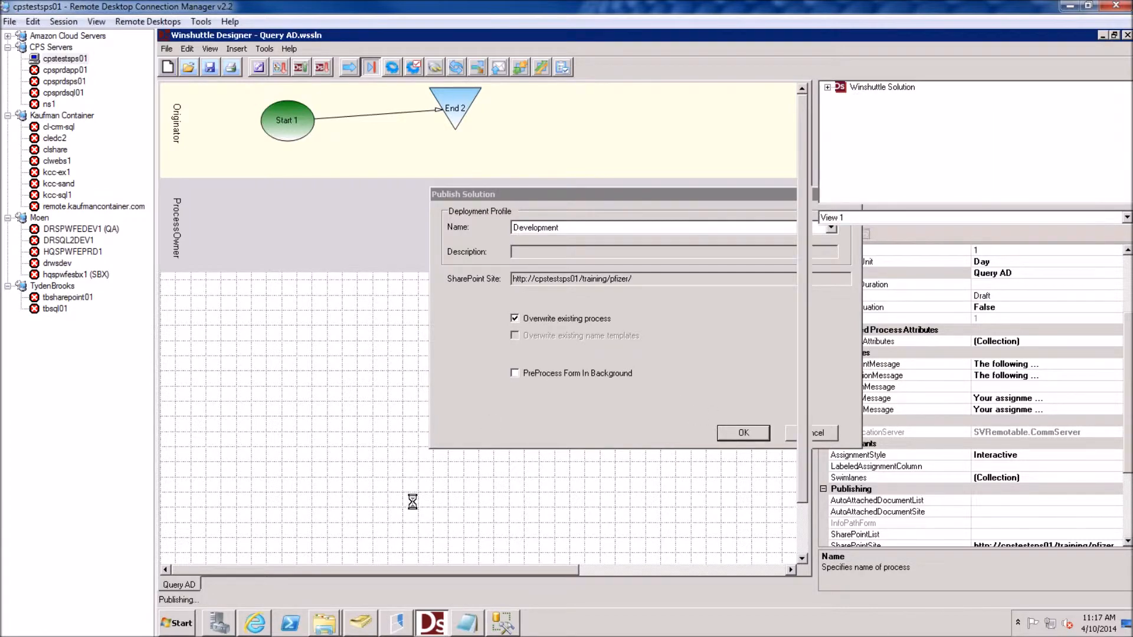
pyautogui.click(742, 432)
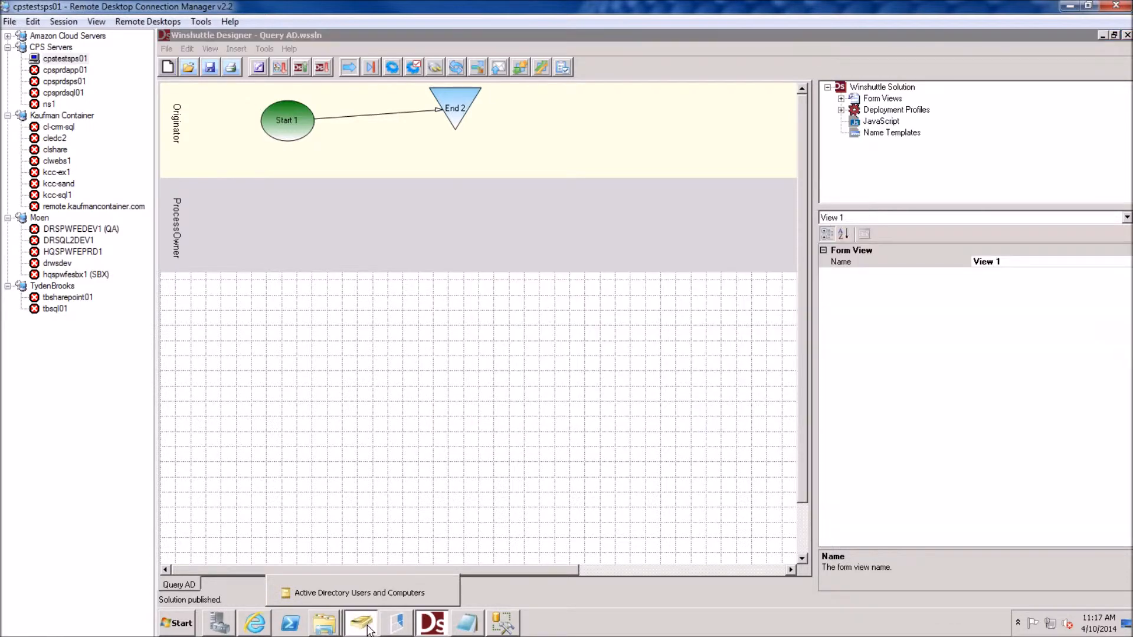
# Check the Test Users accounts in Active Directory Users and Computers, then return to the browser
pyautogui.click(359, 623)
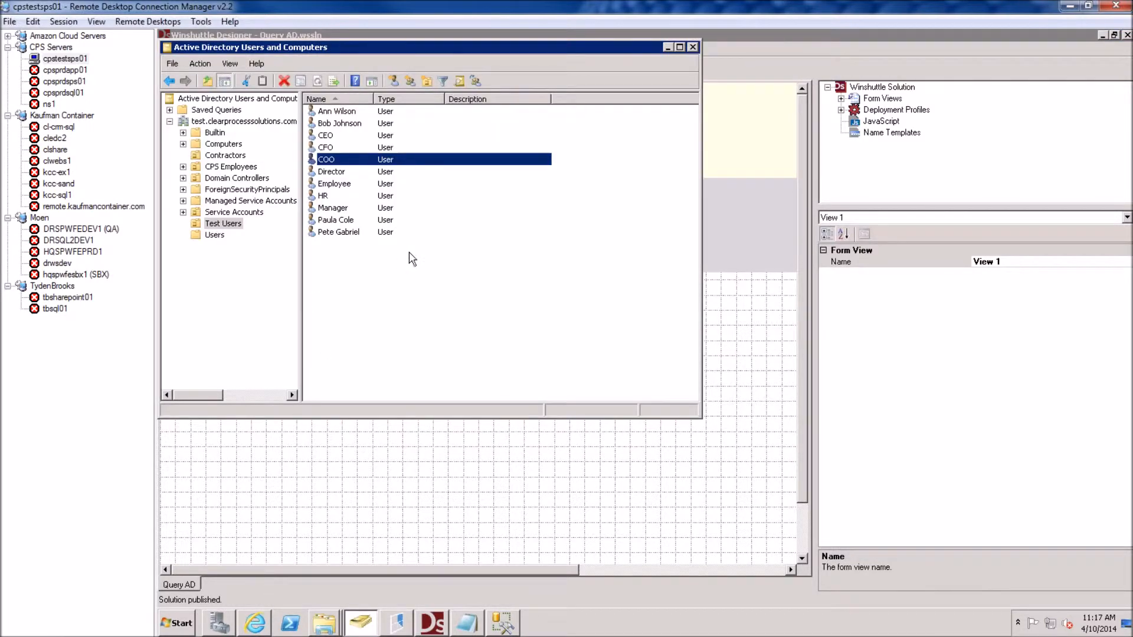
pyautogui.moveTo(344, 134)
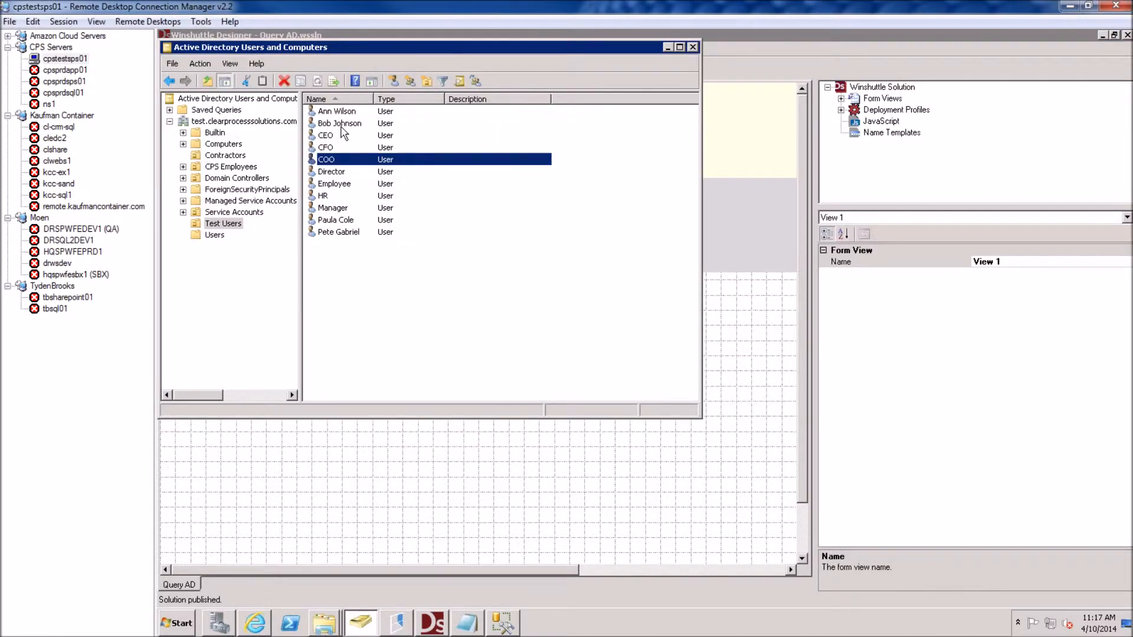
pyautogui.moveTo(431, 503)
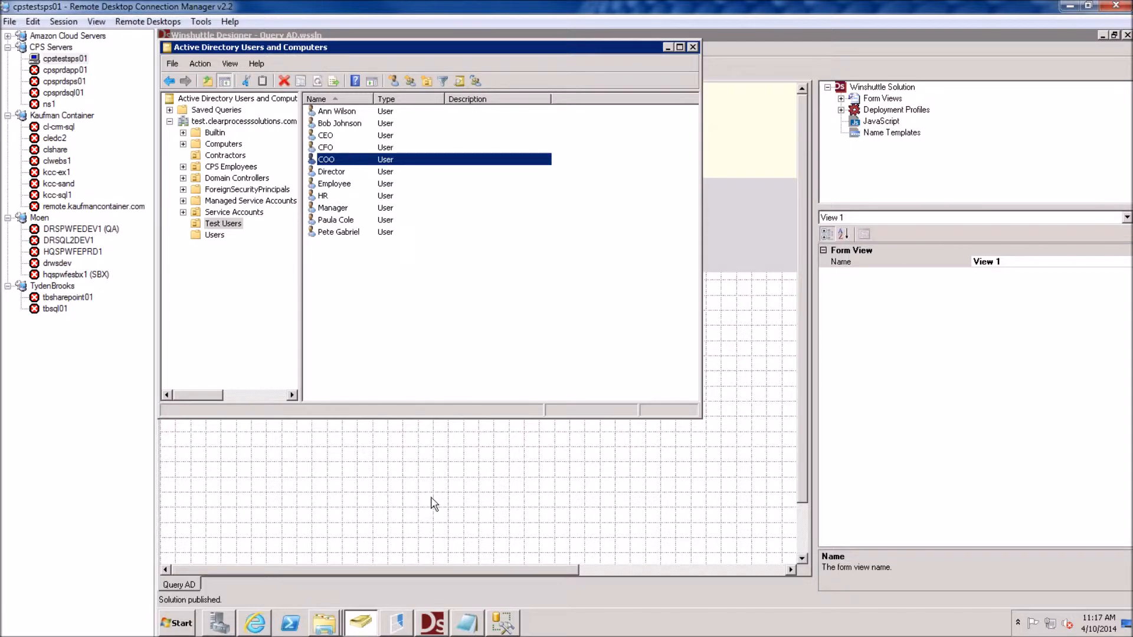
pyautogui.moveTo(354, 291)
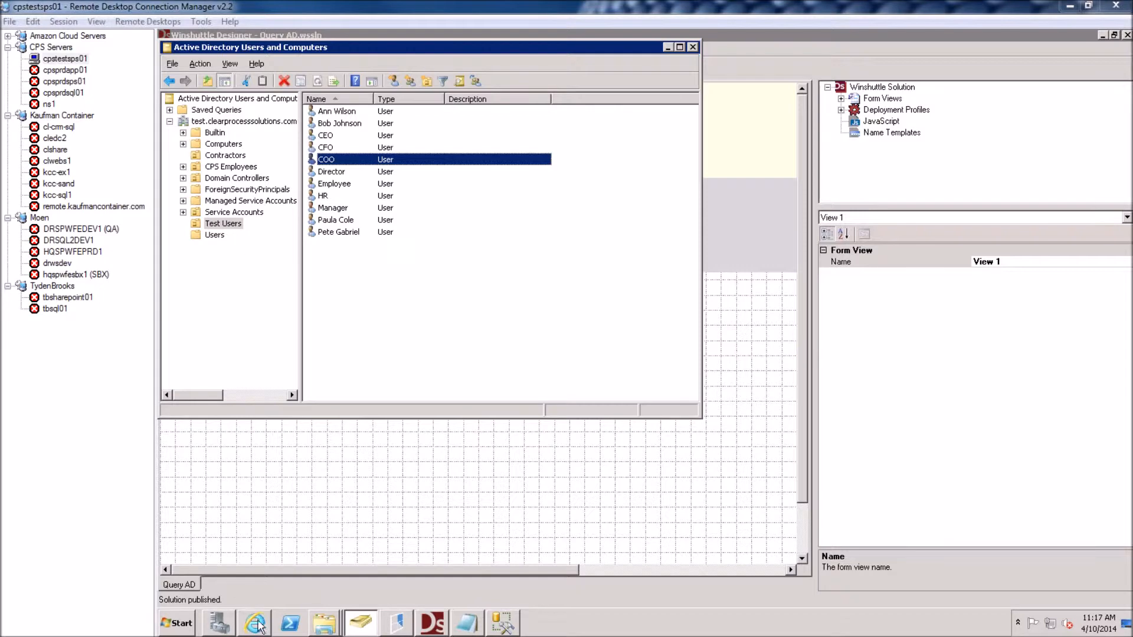
pyautogui.click(253, 623)
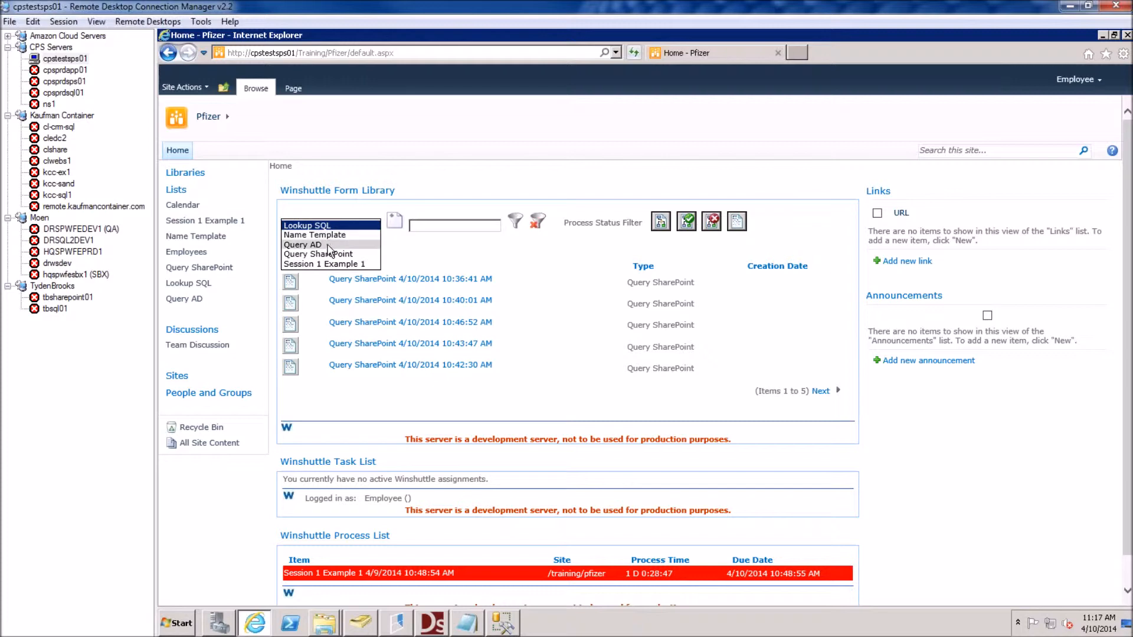
pyautogui.click(302, 244)
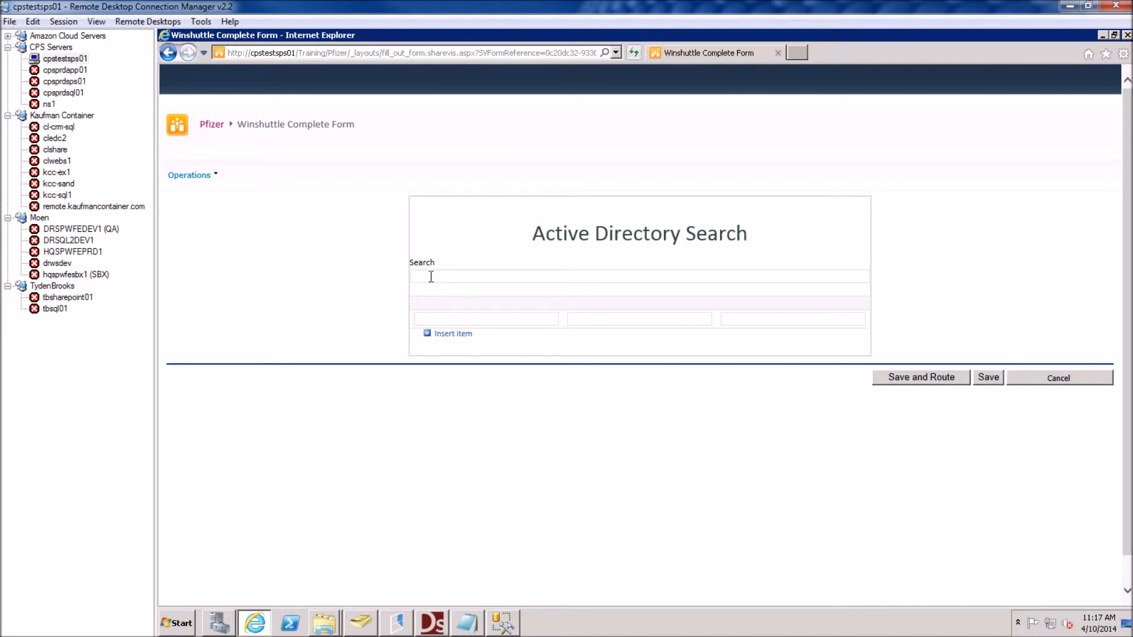
pyautogui.write('Y')
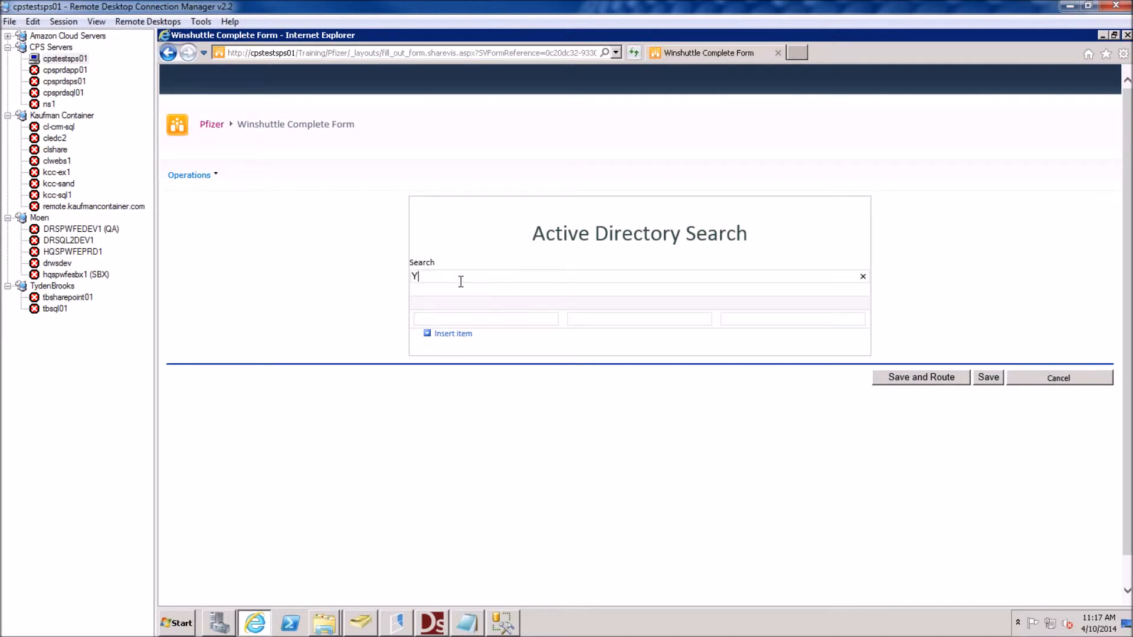
pyautogui.write('oder')
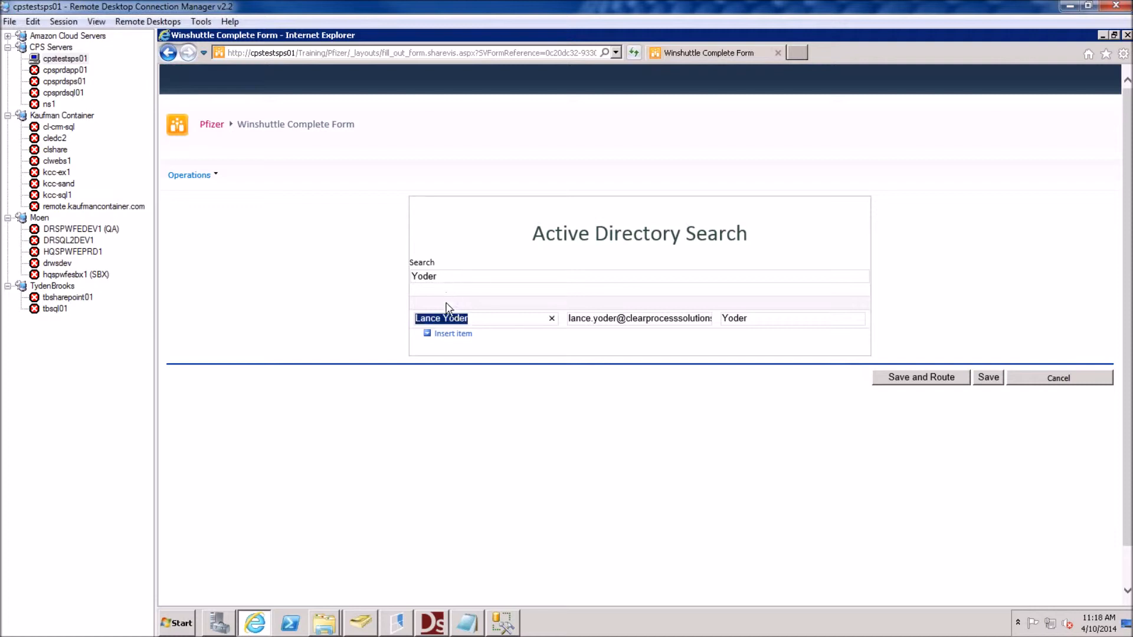
pyautogui.click(482, 318)
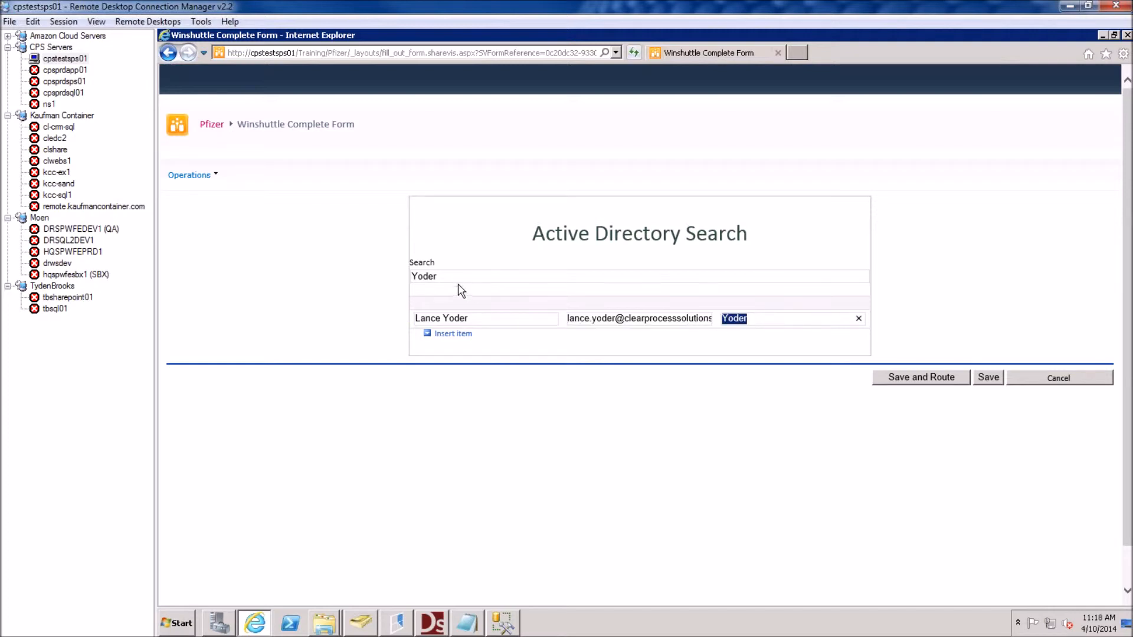
pyautogui.write('W')
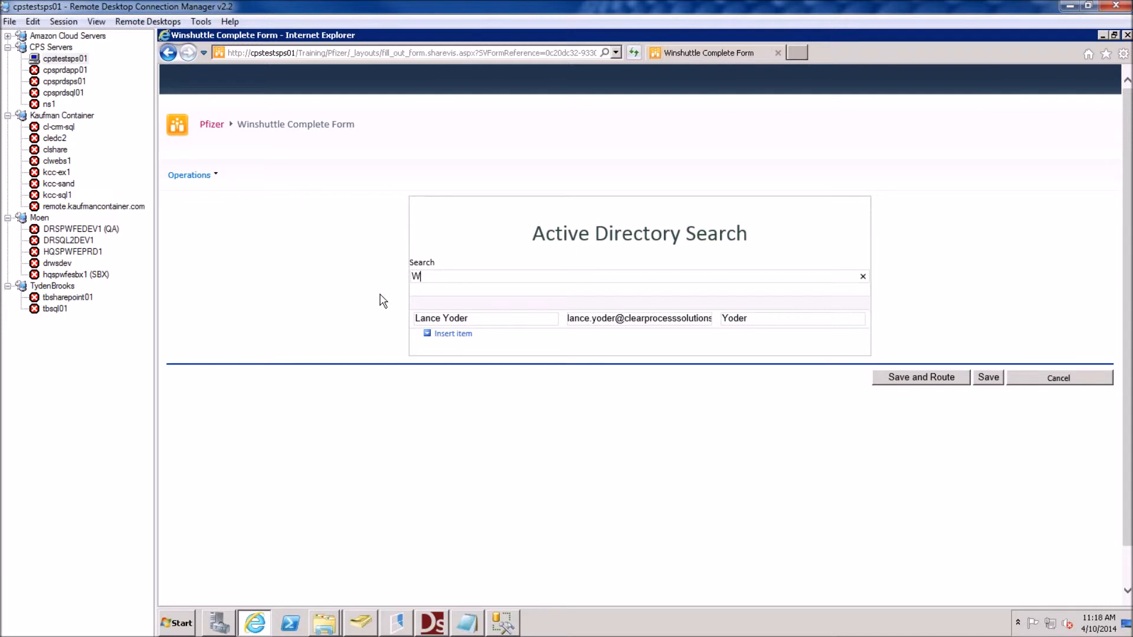
pyautogui.click(453, 333)
pyautogui.write('Wilson')
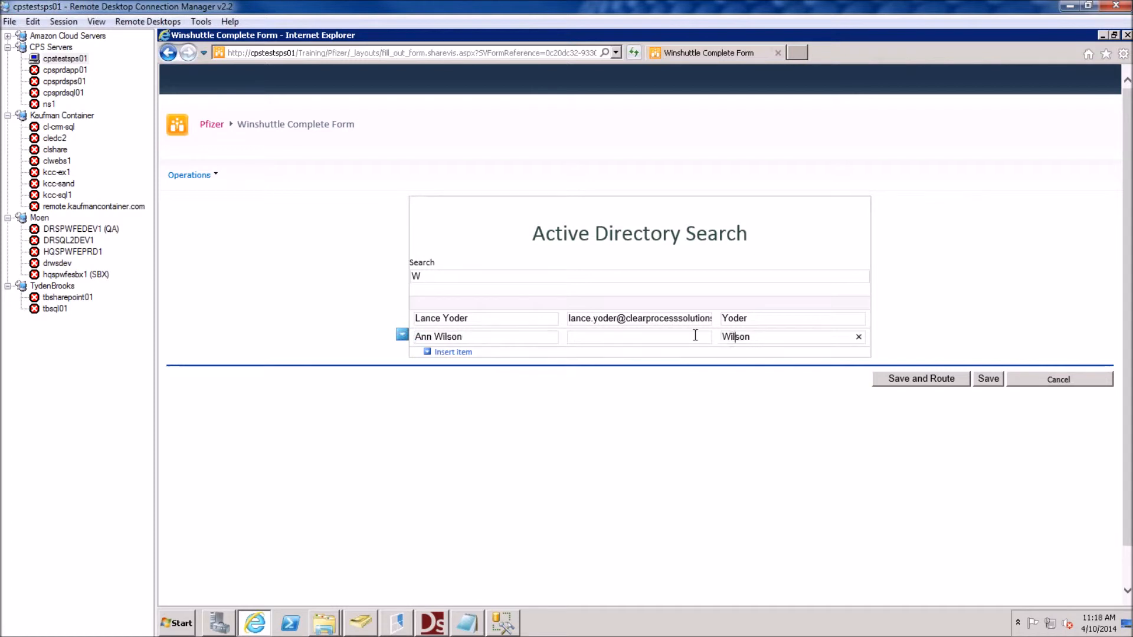
pyautogui.doubleClick(735, 337)
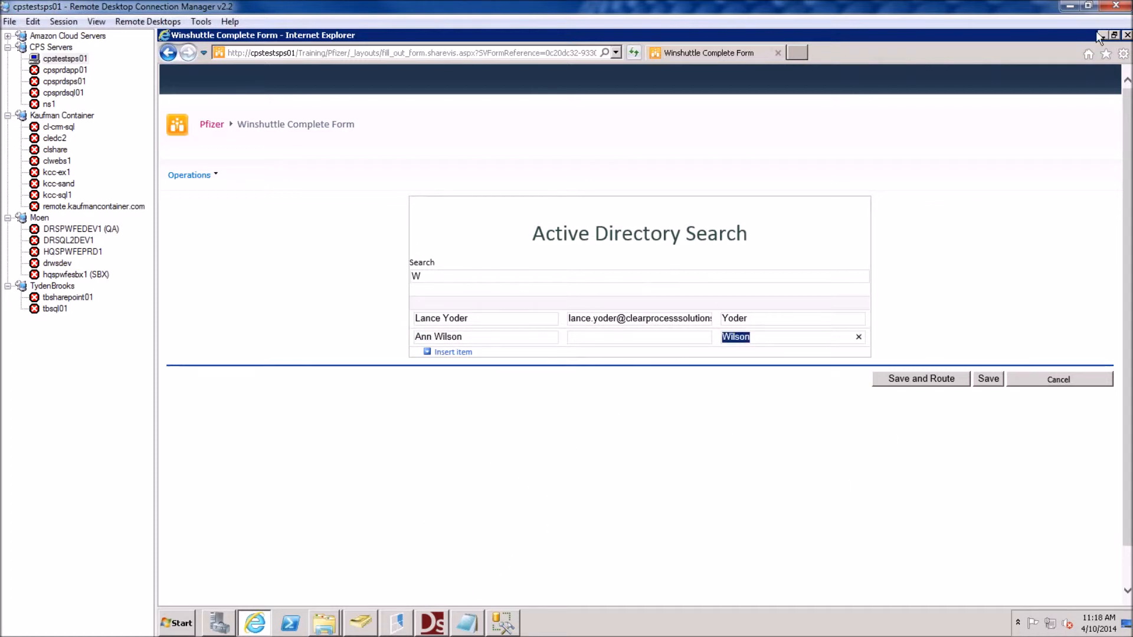
pyautogui.moveTo(406, 589)
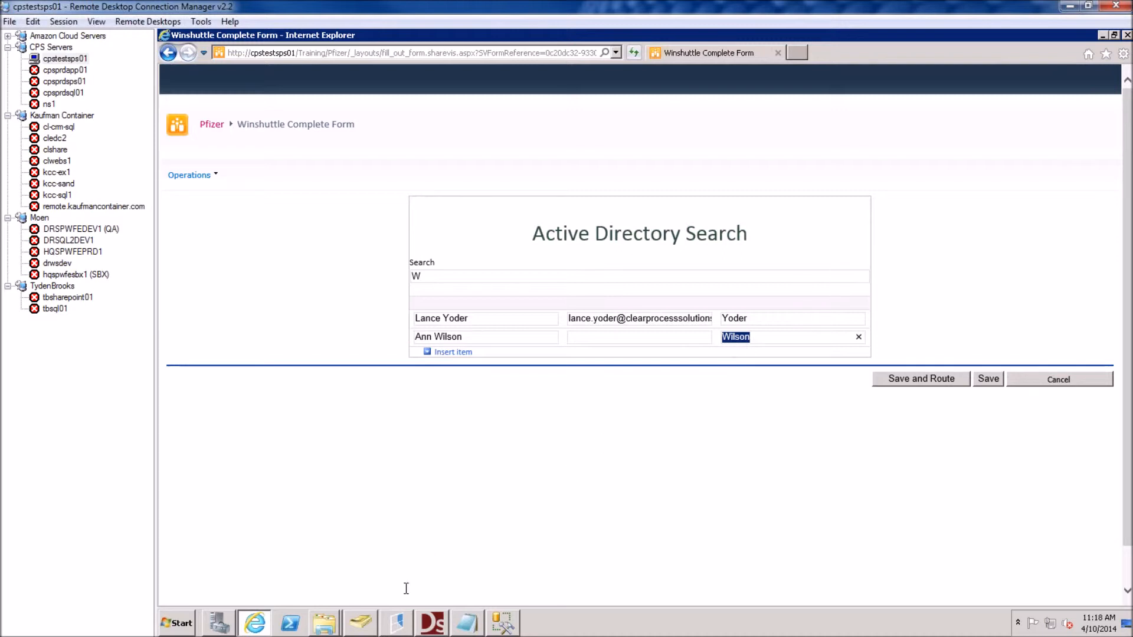
pyautogui.click(360, 623)
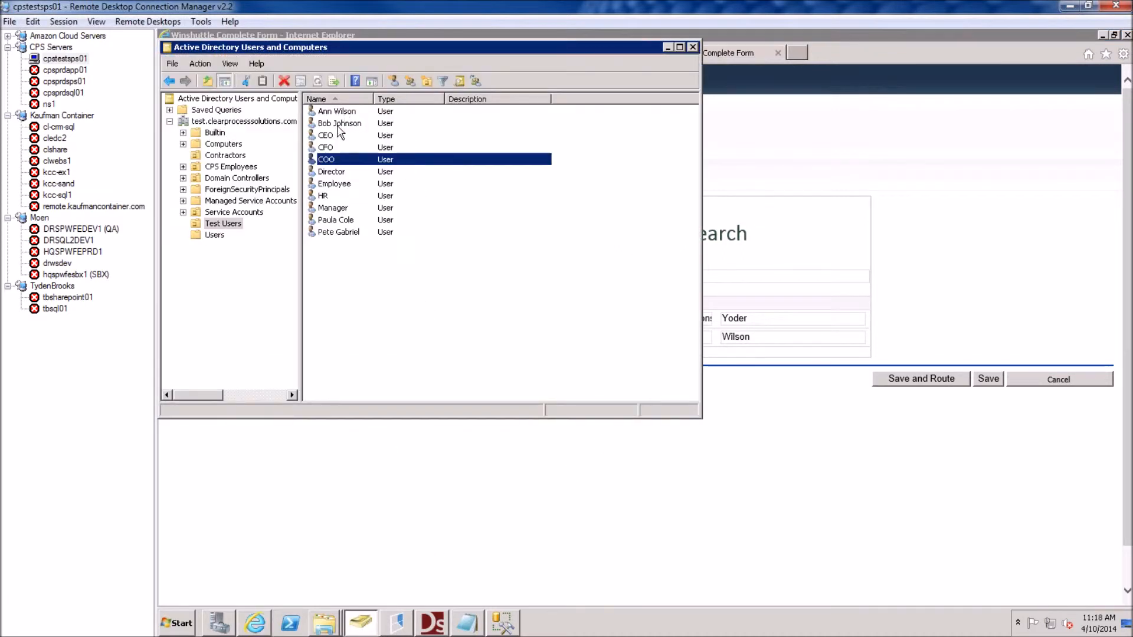
pyautogui.click(336, 111)
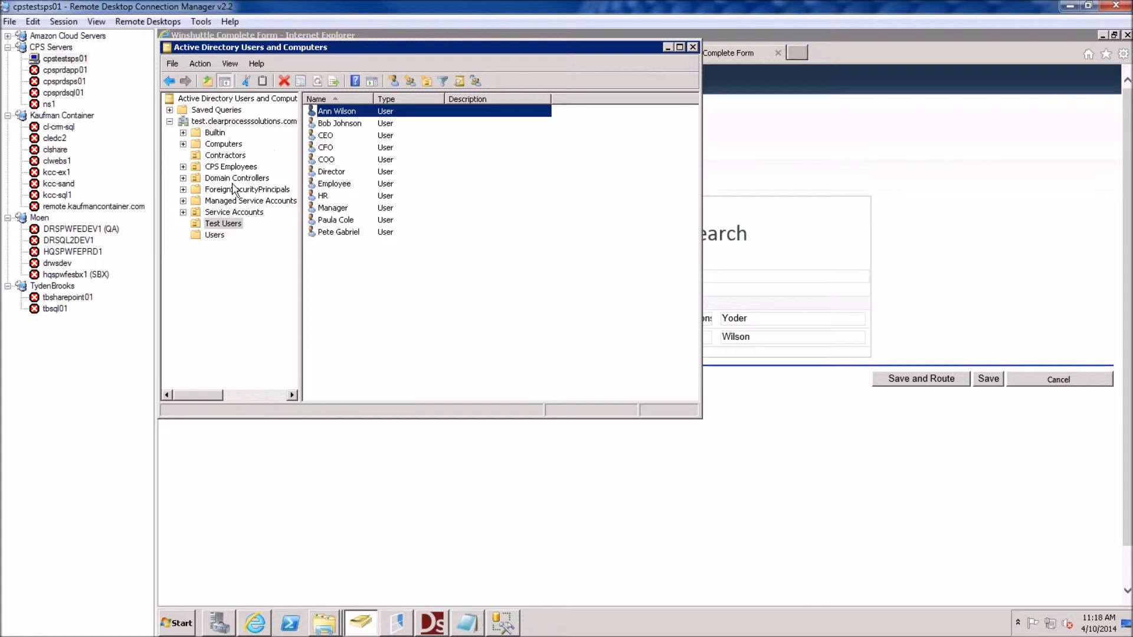
pyautogui.moveTo(236, 218)
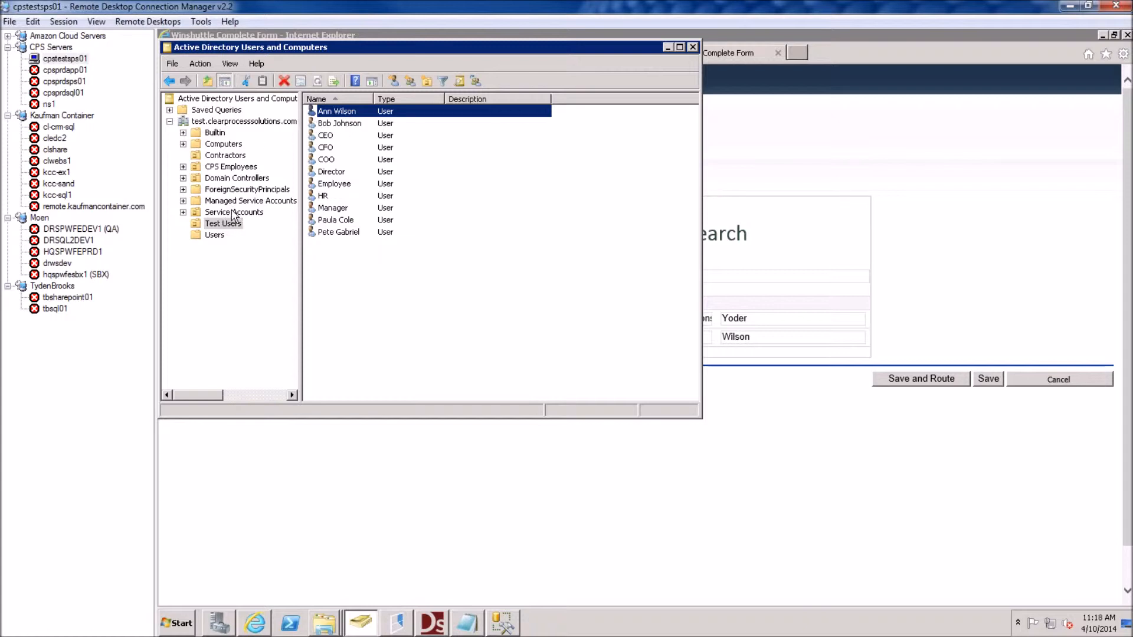
pyautogui.click(231, 167)
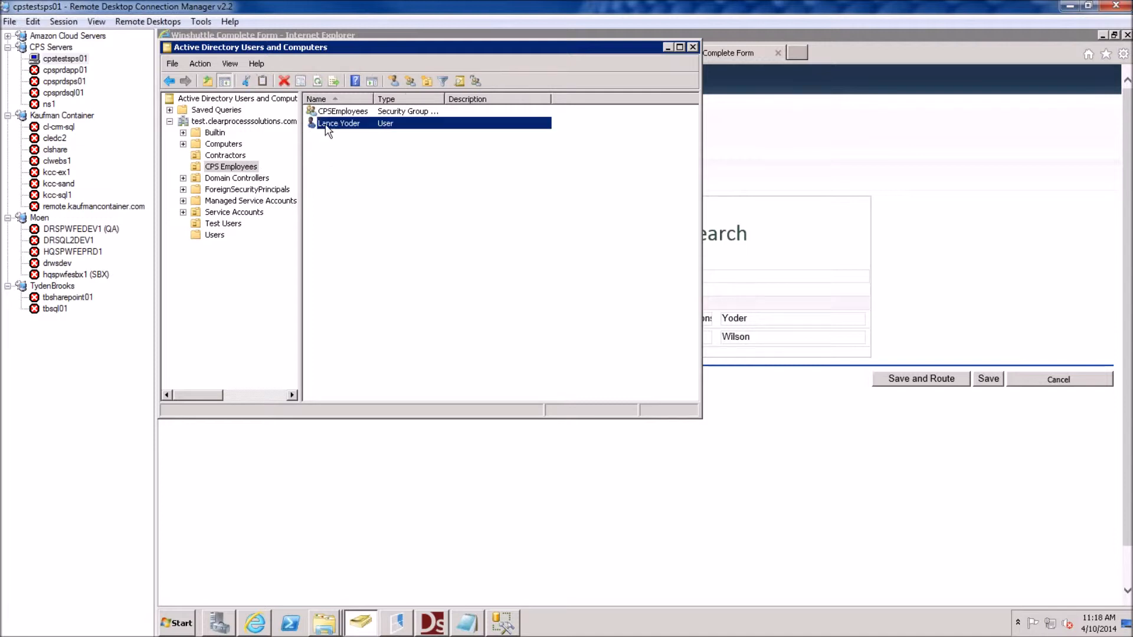
pyautogui.rightClick(338, 123)
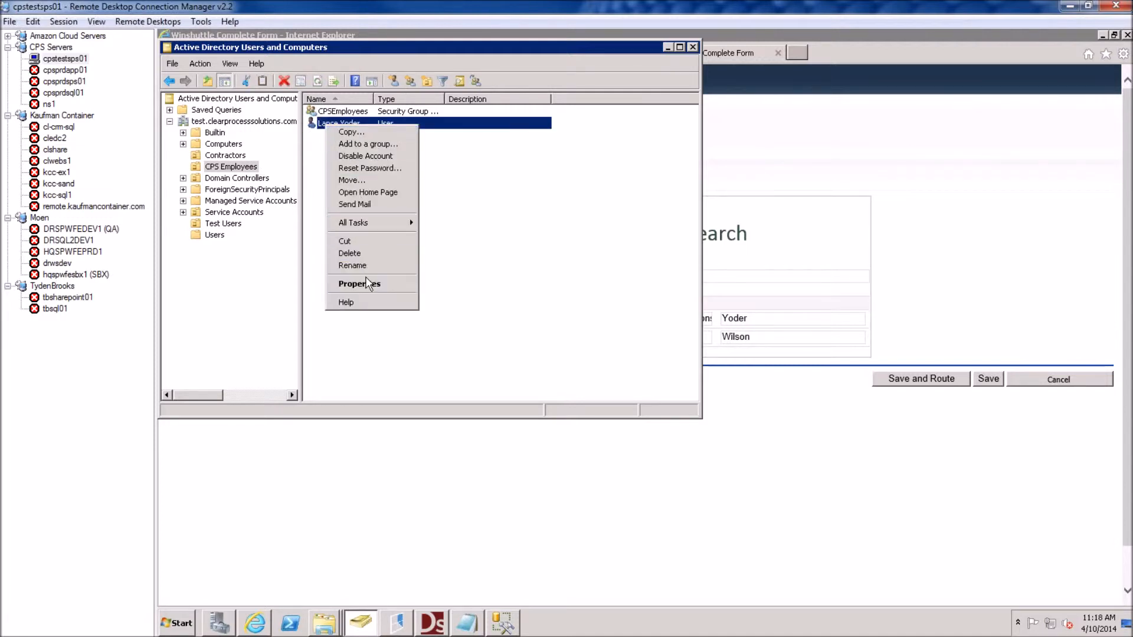
pyautogui.click(358, 284)
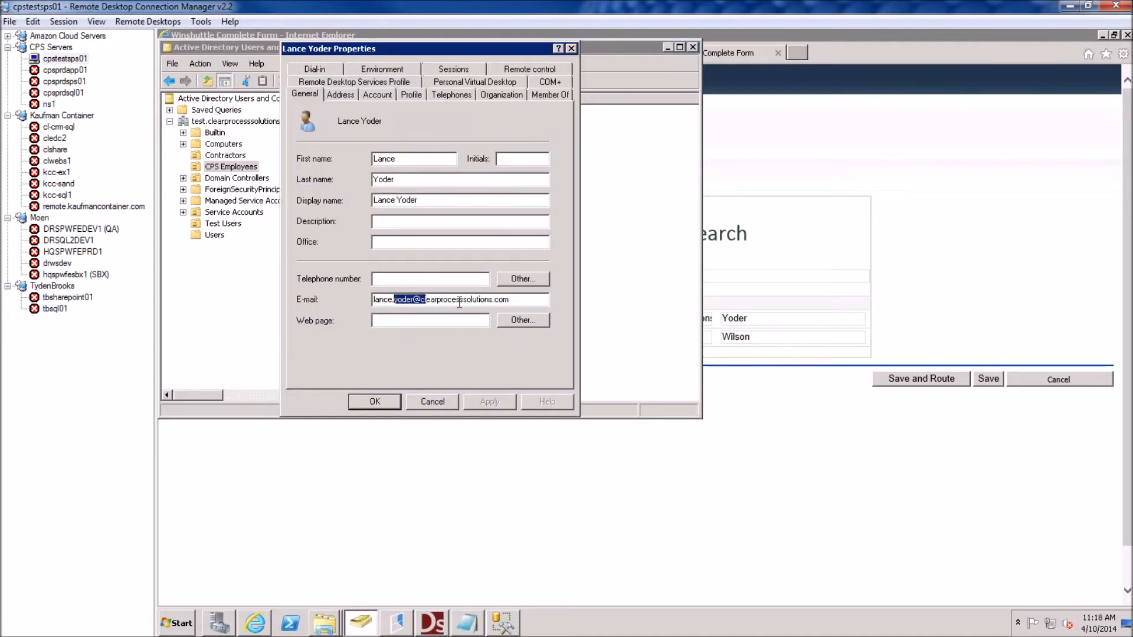
pyautogui.click(432, 401)
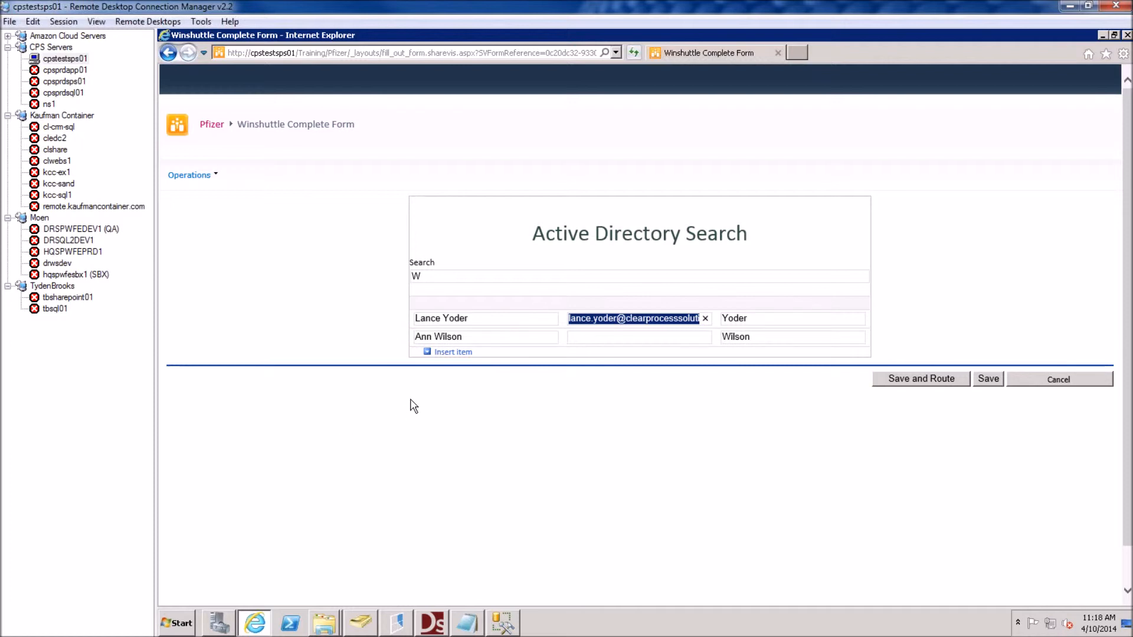
pyautogui.moveTo(453, 494)
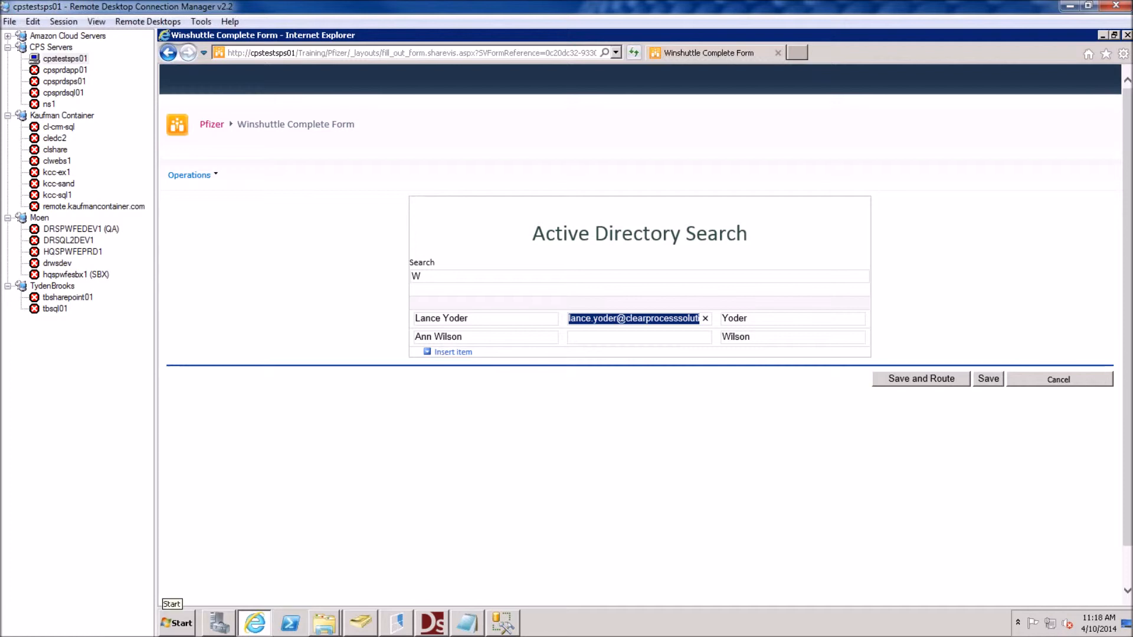
pyautogui.moveTo(52, 471)
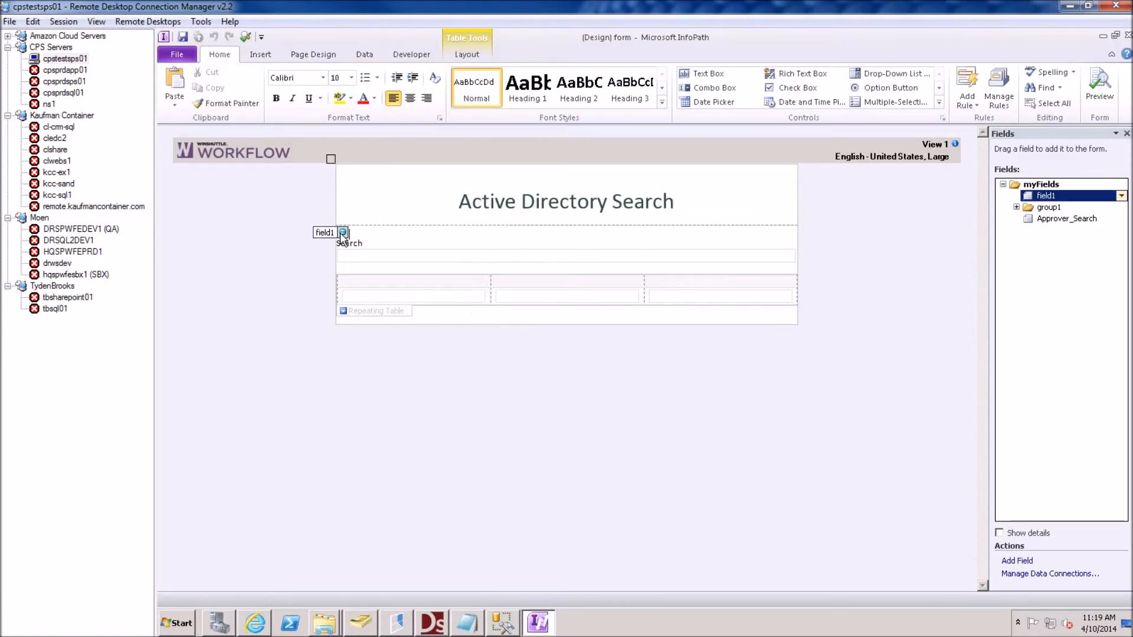
pyautogui.click(326, 232)
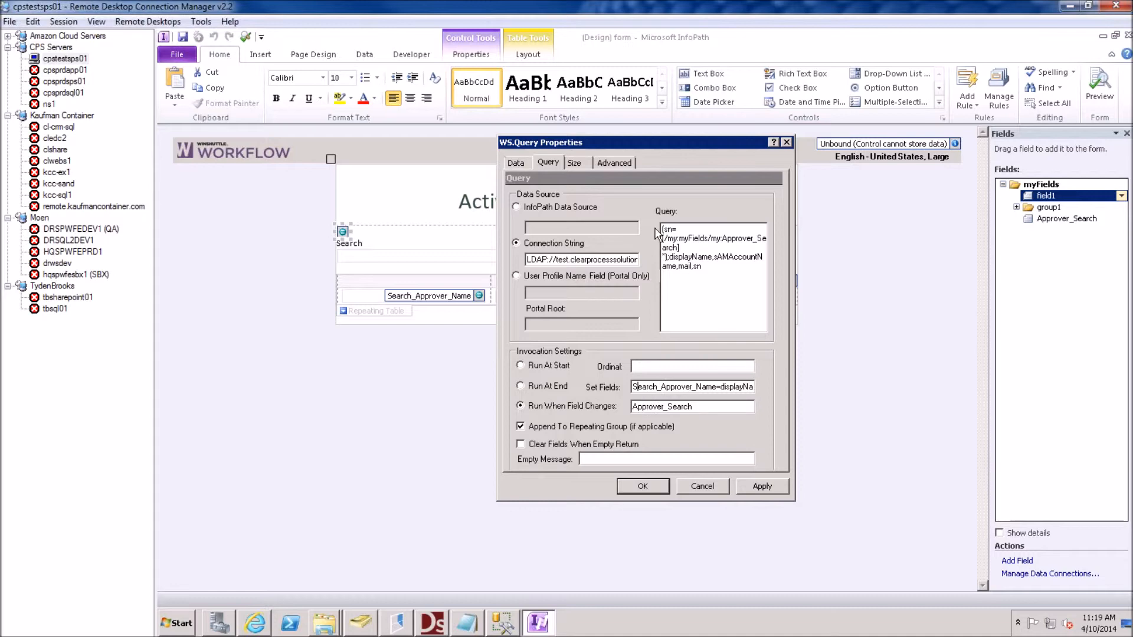
pyautogui.moveTo(447, 303)
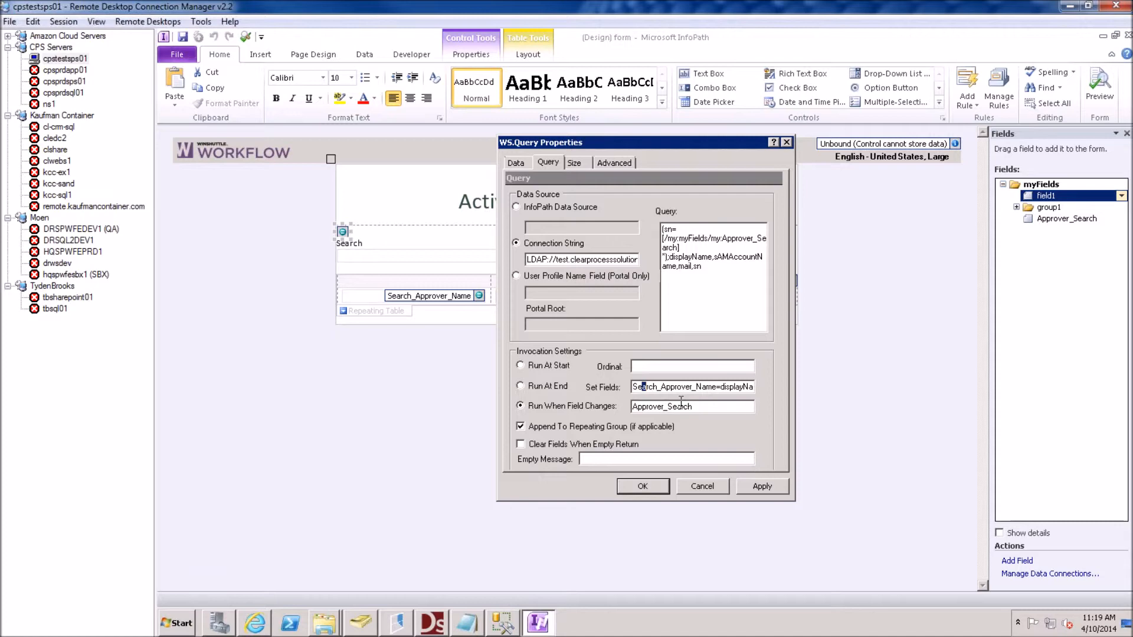
pyautogui.doubleClick(674, 386)
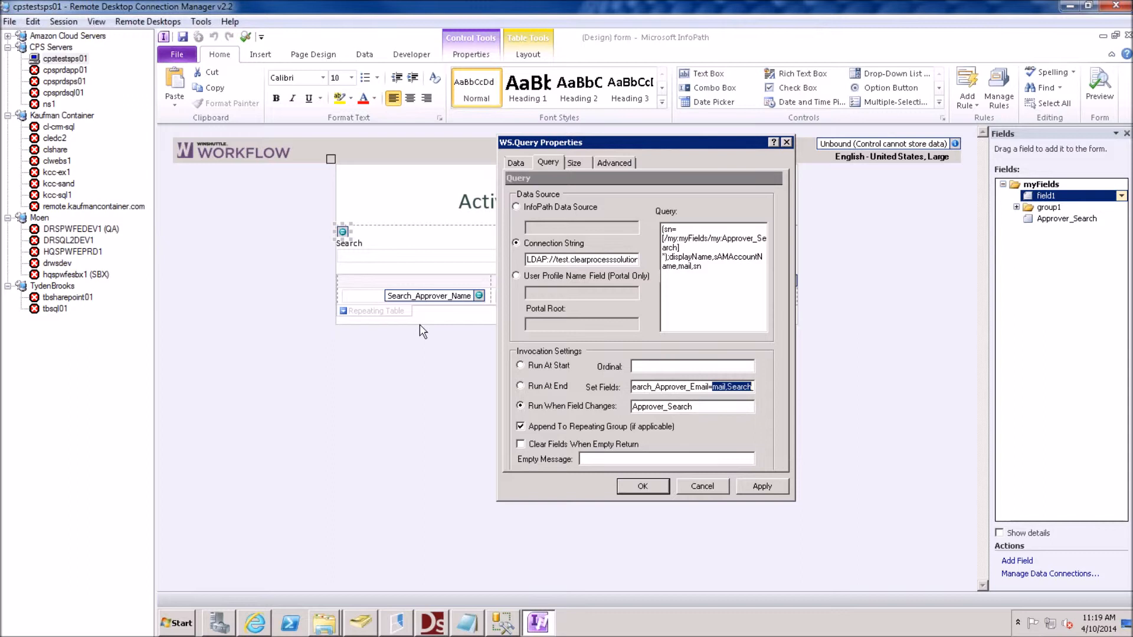
pyautogui.moveTo(402, 300)
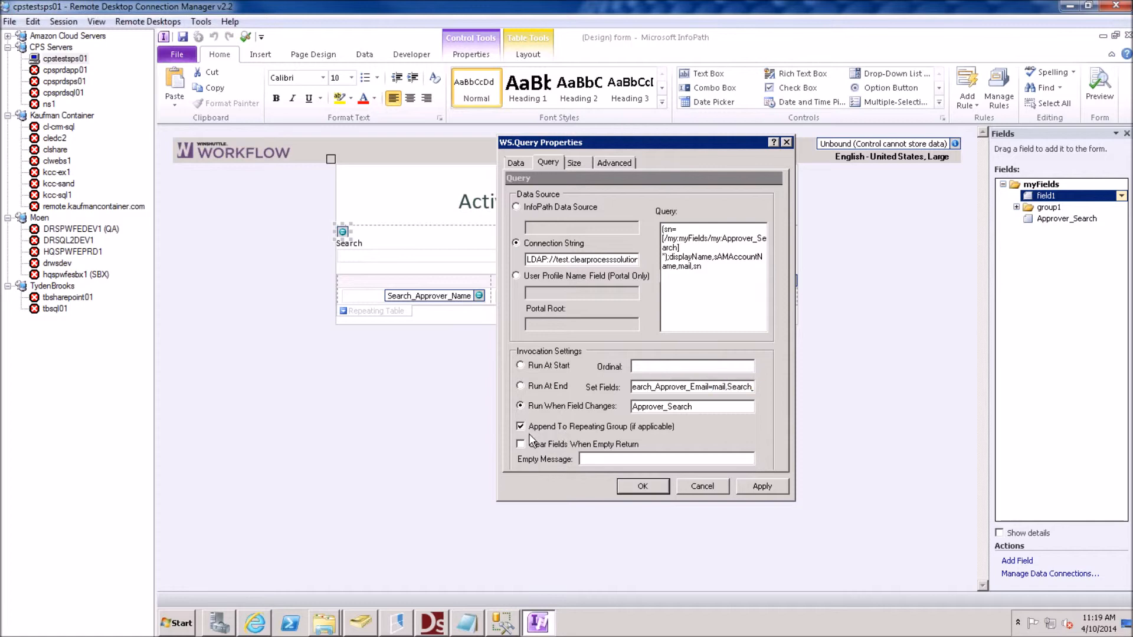
pyautogui.moveTo(643, 463)
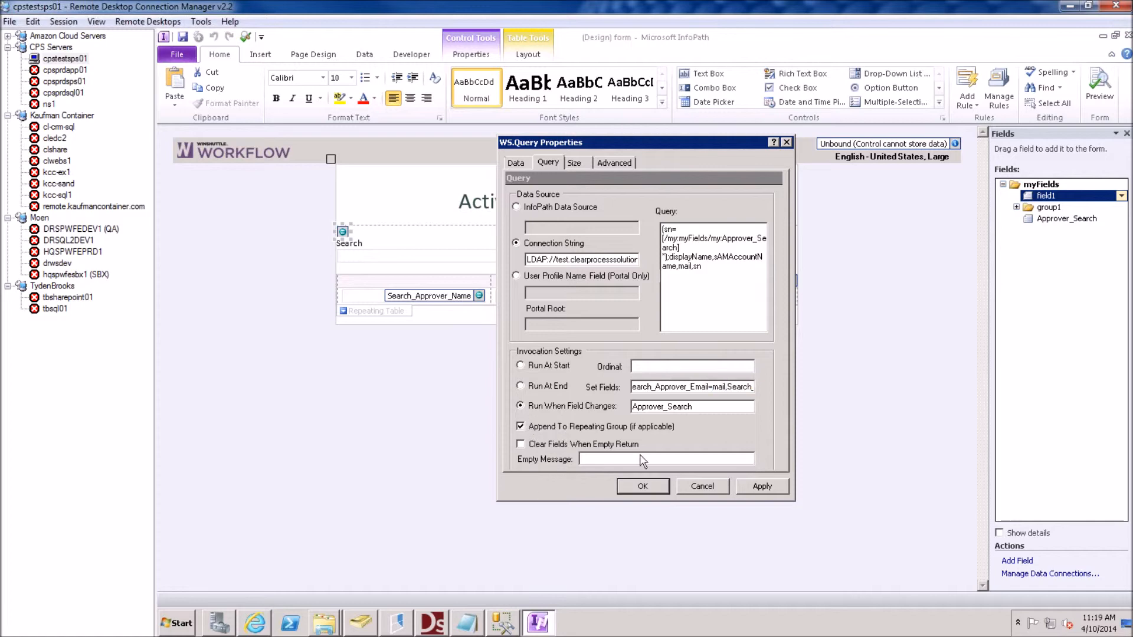
pyautogui.moveTo(702, 486)
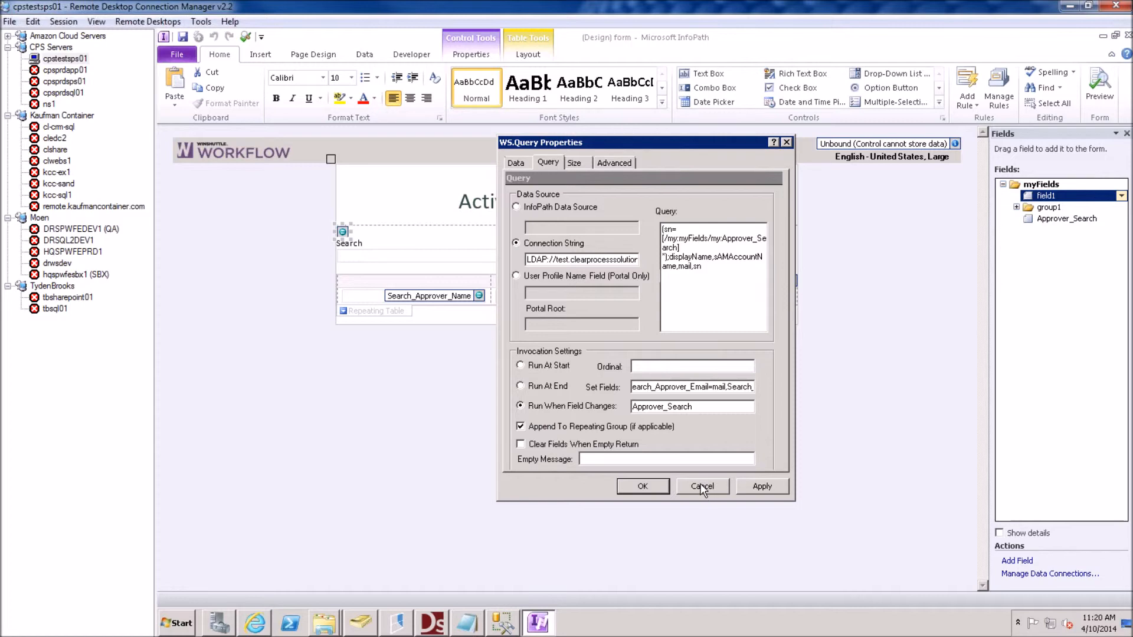
pyautogui.click(701, 486)
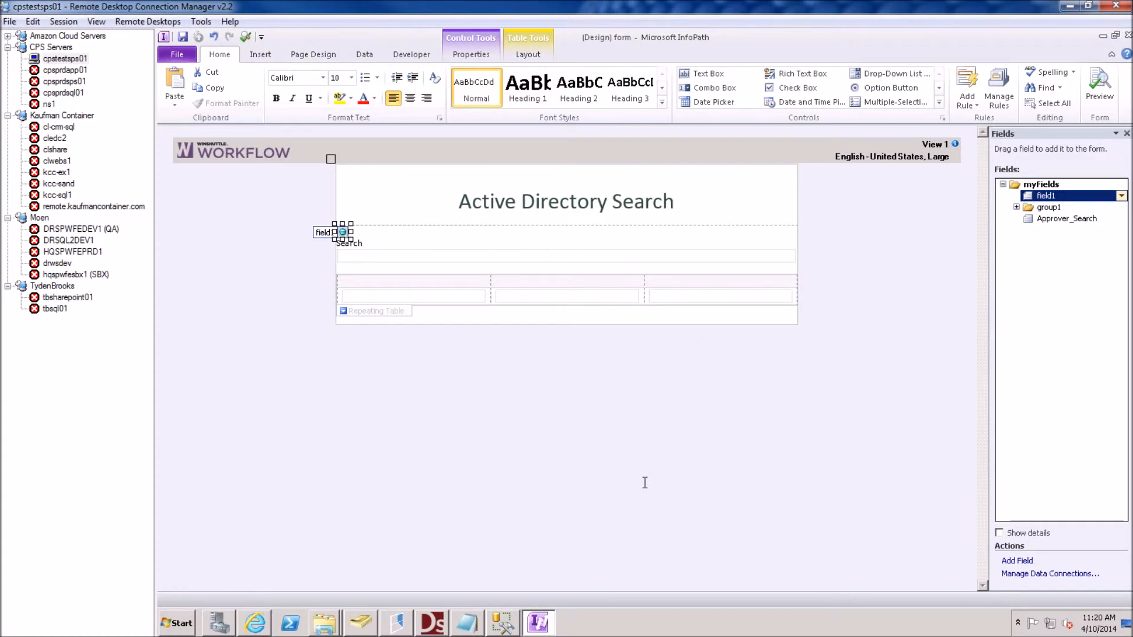
pyautogui.moveTo(645, 488)
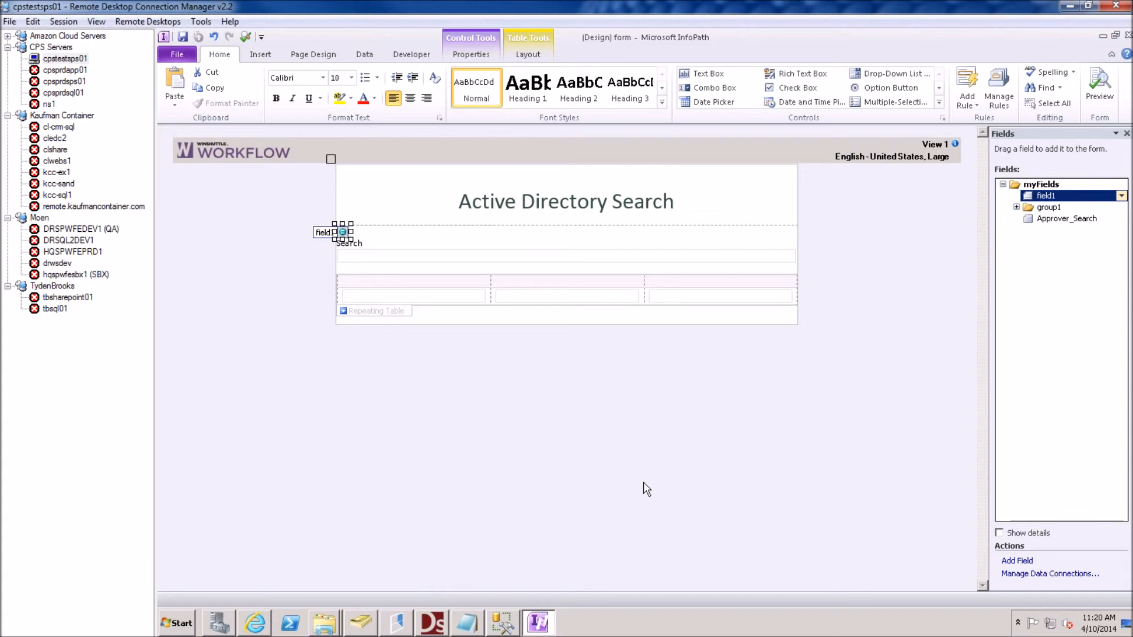
pyautogui.rightClick(342, 232)
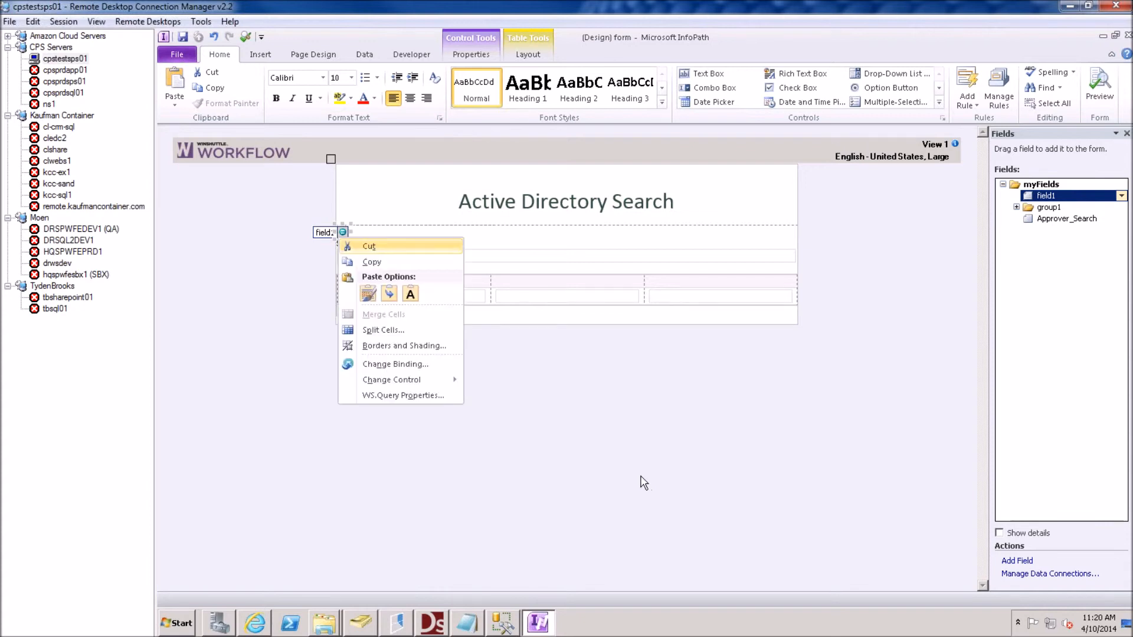
pyautogui.moveTo(627, 218)
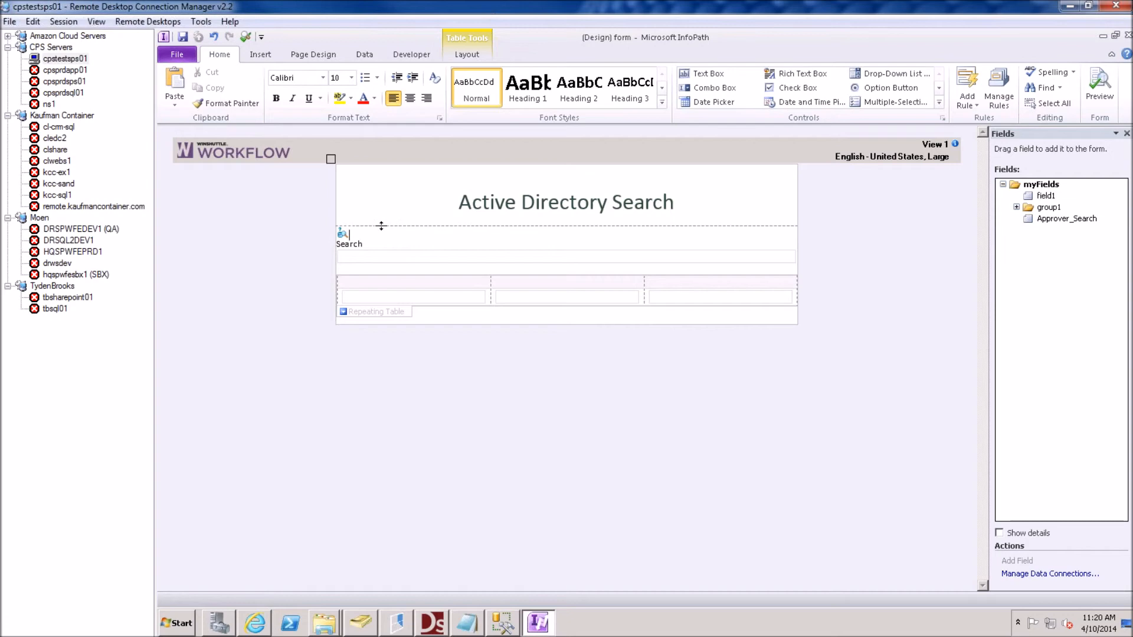
pyautogui.moveTo(174, 83)
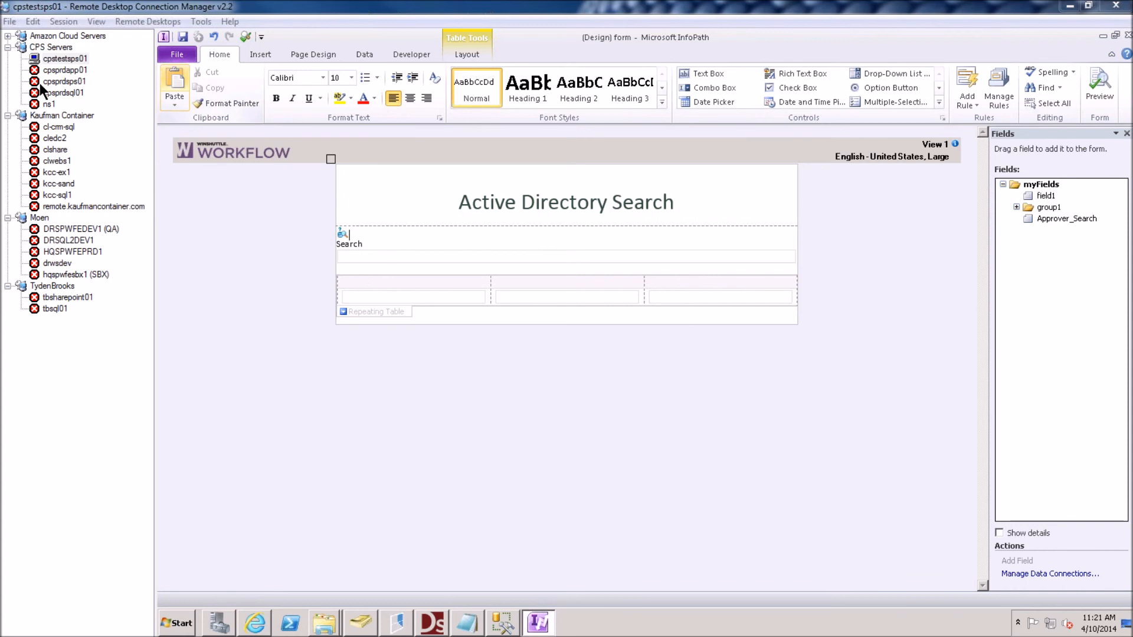
pyautogui.moveTo(419, 141)
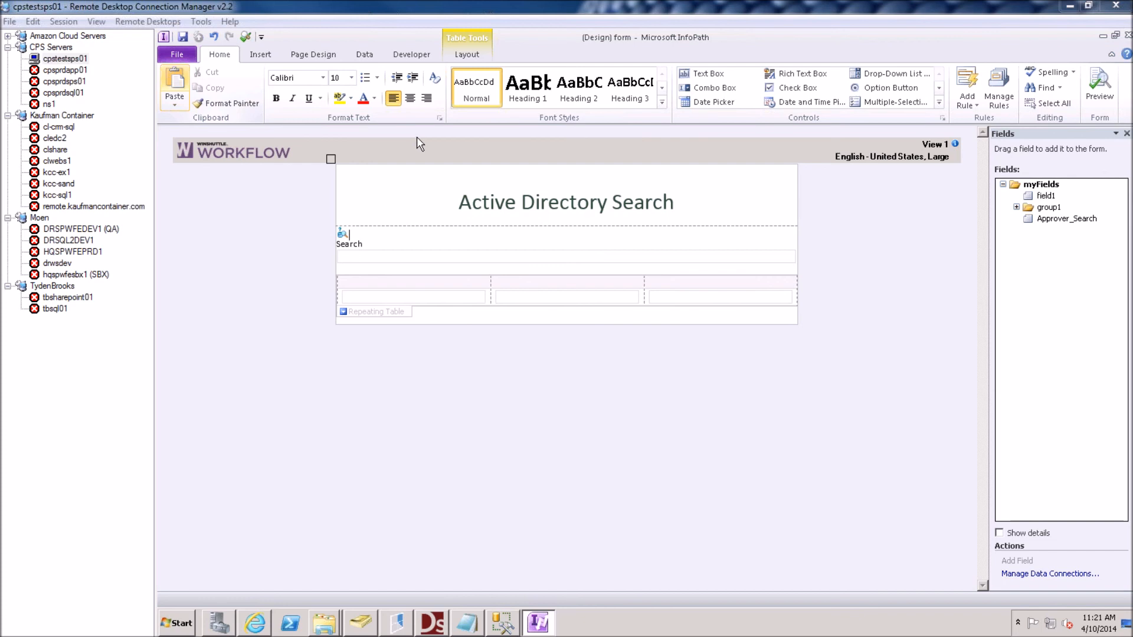
pyautogui.moveTo(443, 138)
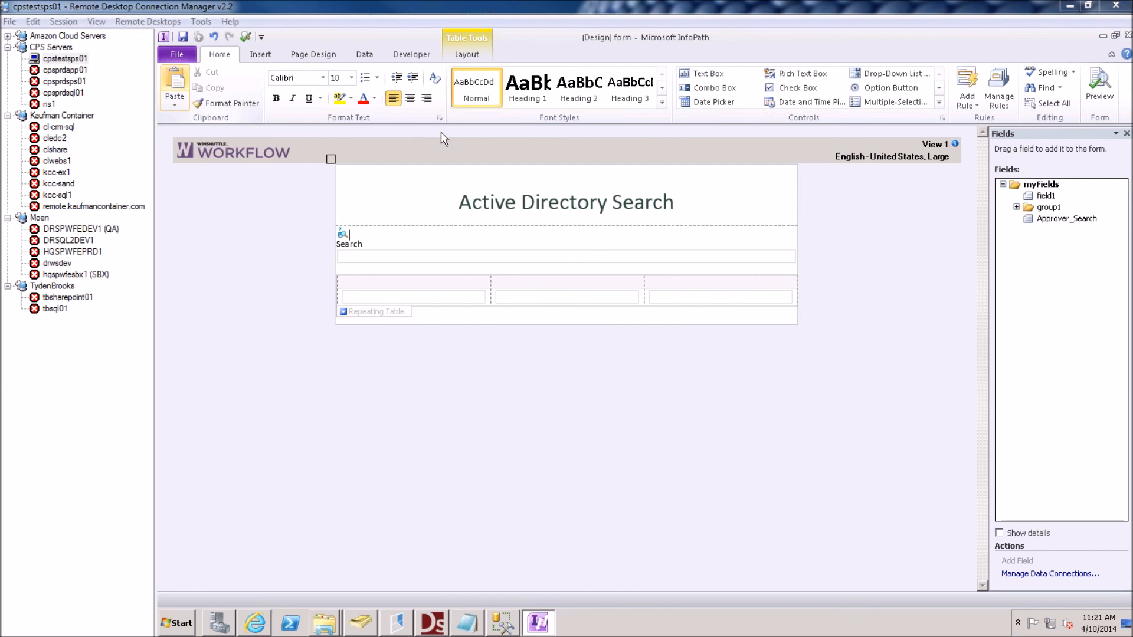